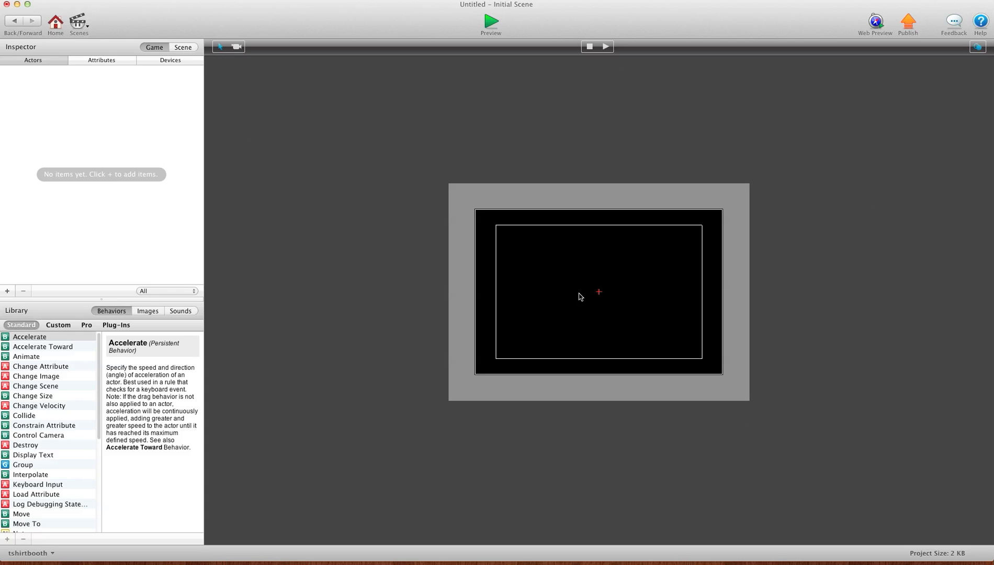
{"action": "mouse_move", "coordinate": [589, 292]}
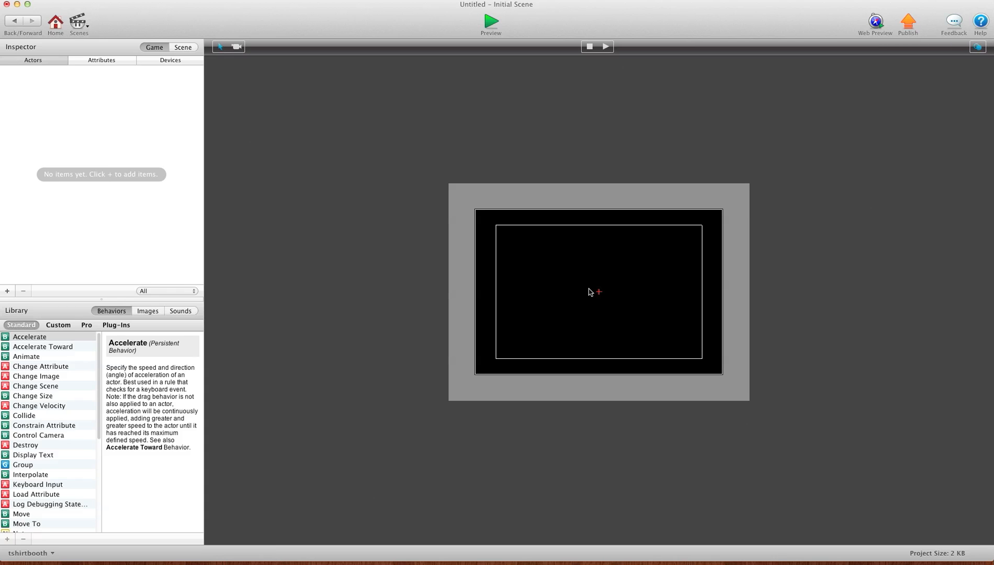
{"action": "mouse_move", "coordinate": [182, 55]}
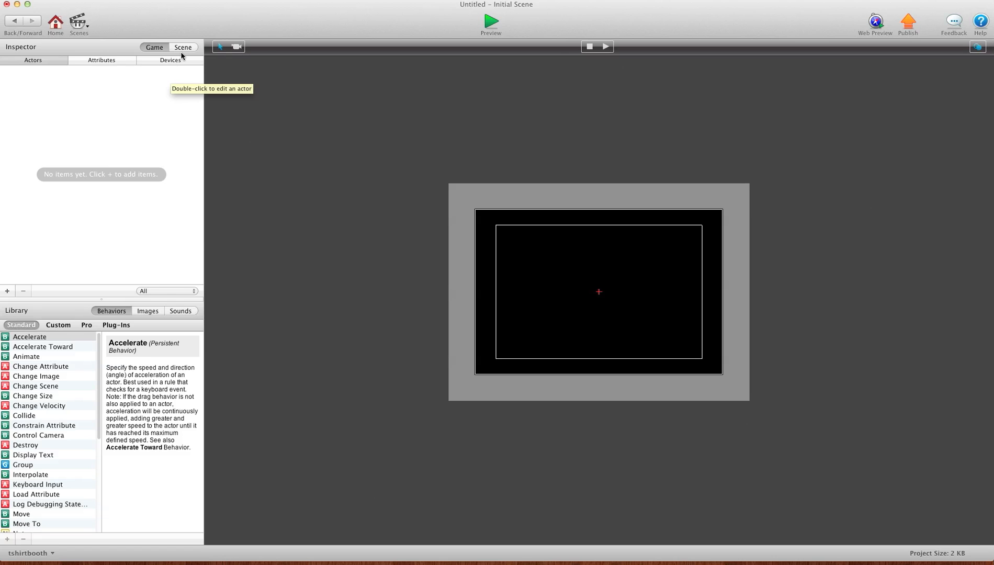
- Set the scene width to 960 in the Scene attributes and return to the Game tab
{"action": "left_click", "coordinate": [183, 47]}
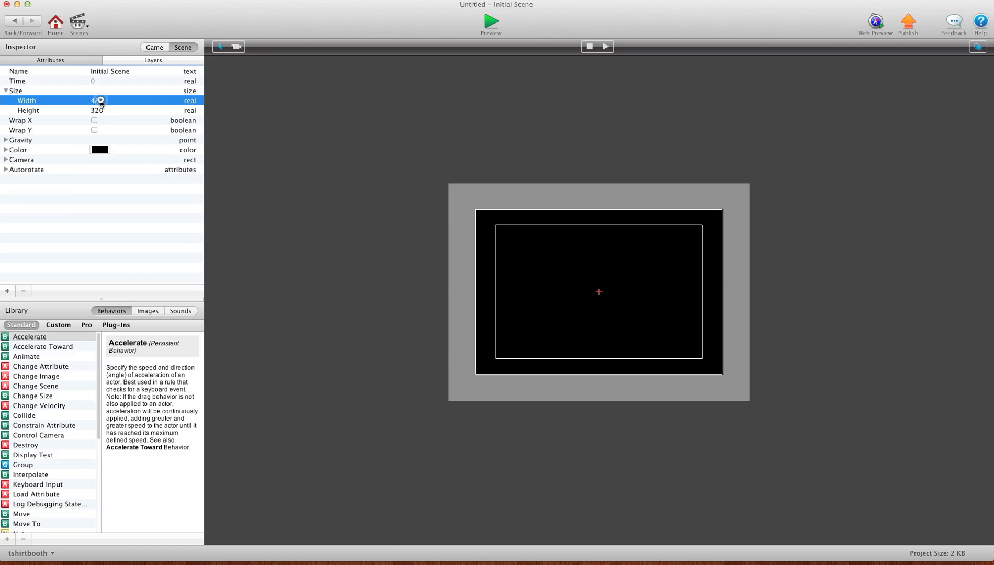
{"action": "left_click", "coordinate": [123, 100]}
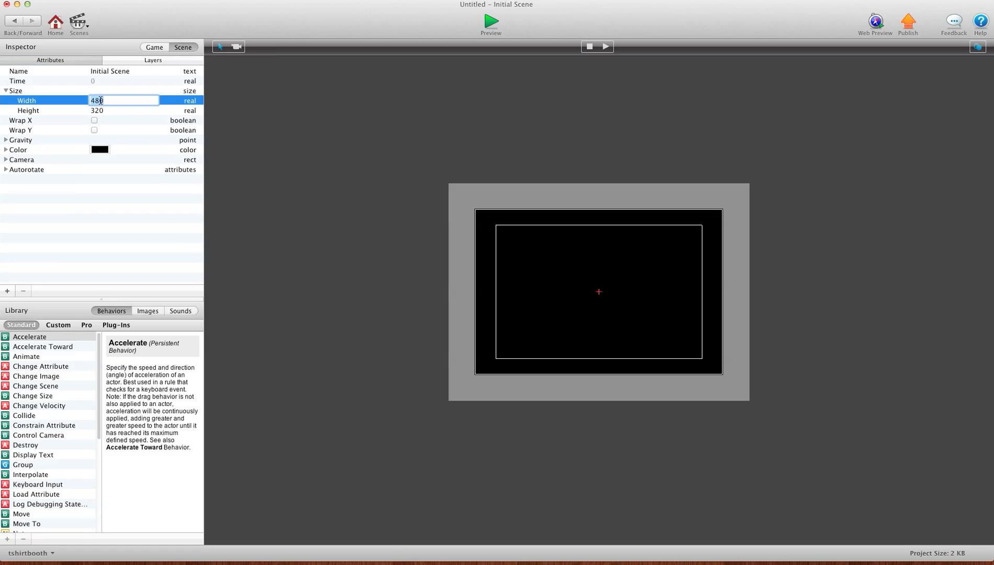
{"action": "type", "text": "960"}
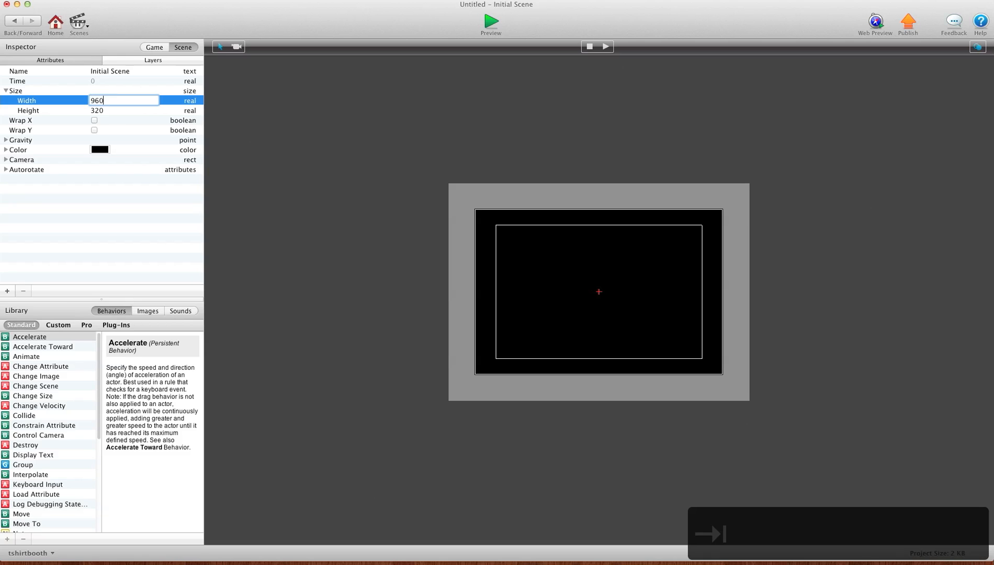
{"action": "left_click", "coordinate": [124, 110]}
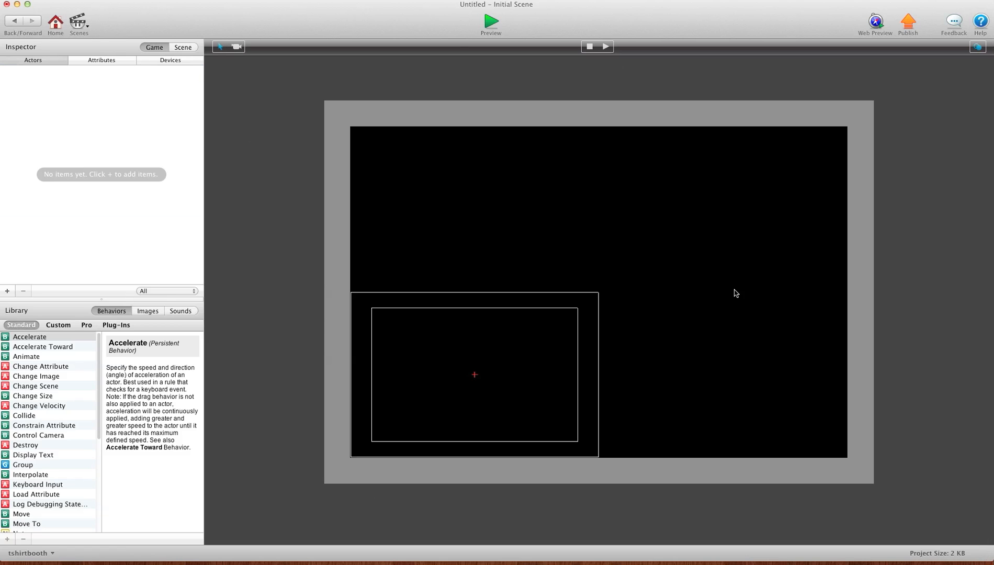
{"action": "mouse_move", "coordinate": [542, 182]}
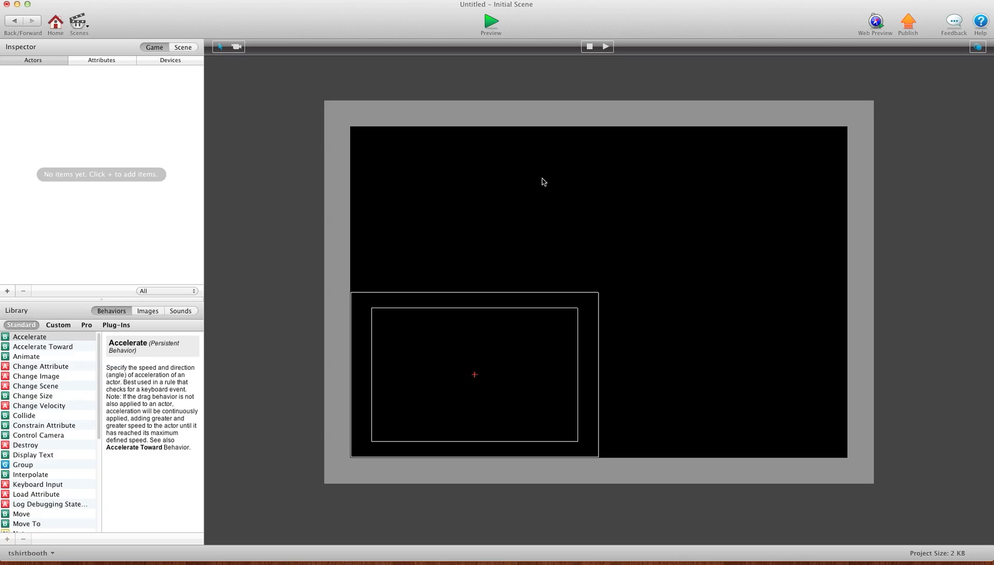
{"action": "mouse_move", "coordinate": [630, 182]}
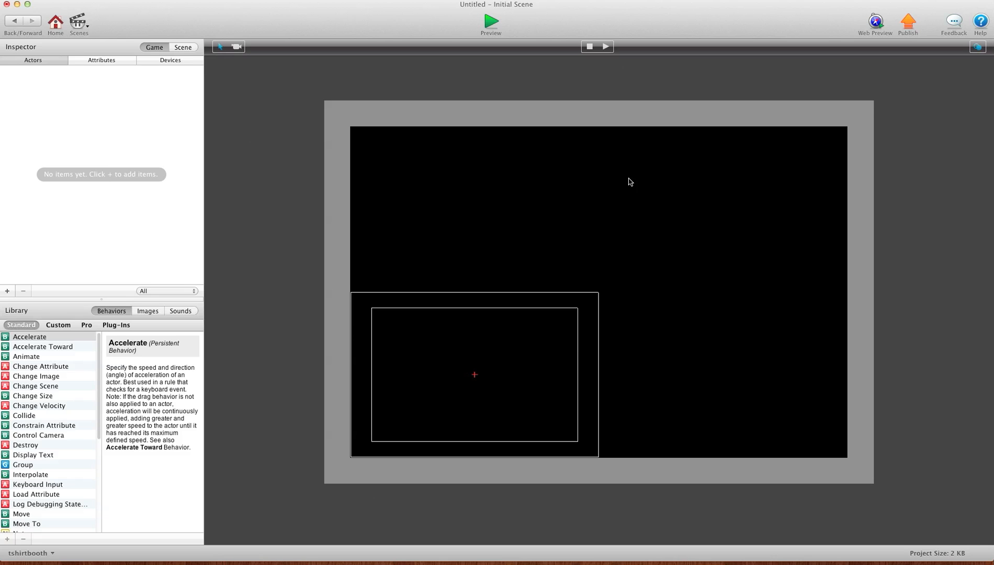
{"action": "mouse_move", "coordinate": [484, 249]}
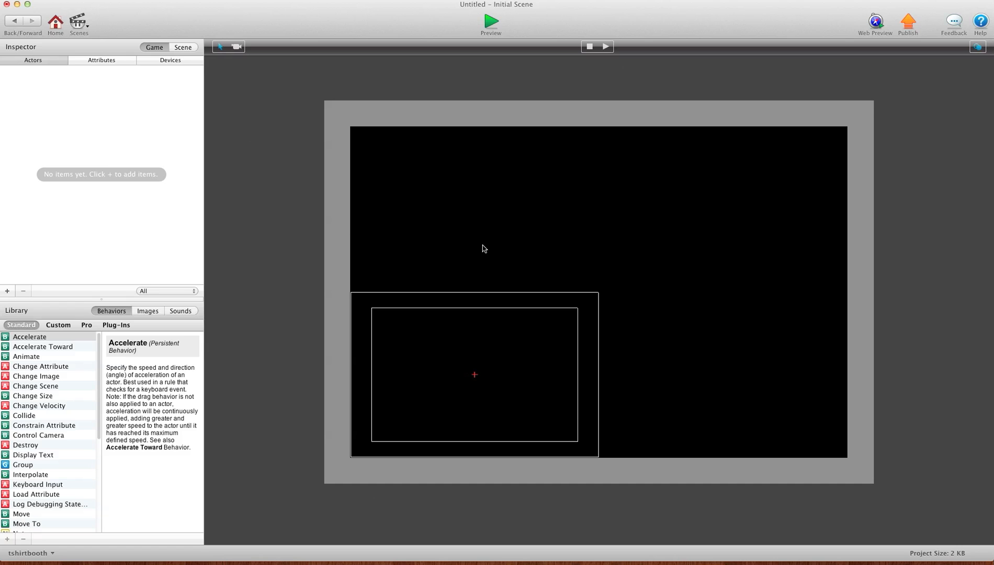
- Add three actors and name them walls, bombs and shooter
{"action": "left_click", "coordinate": [8, 291]}
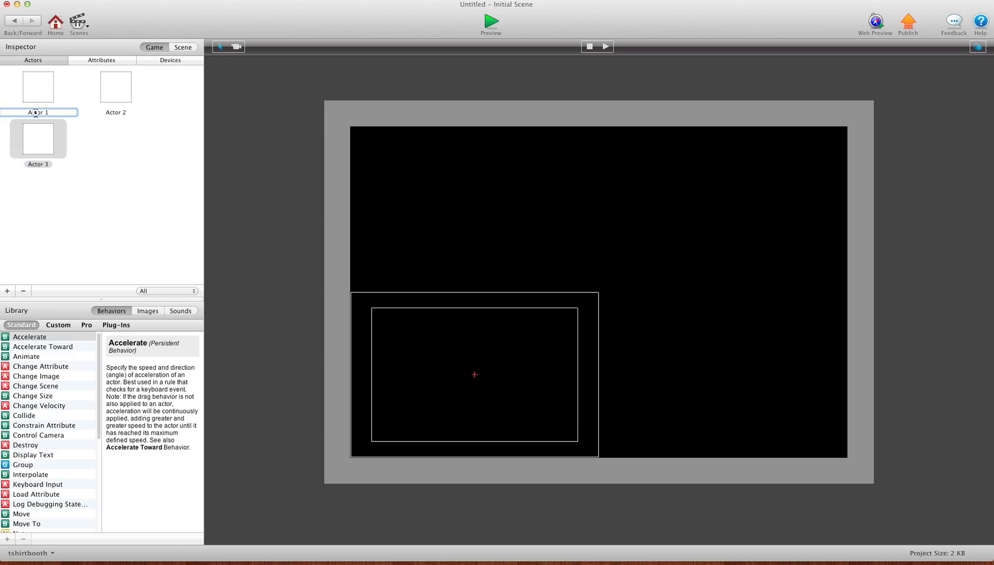
{"action": "type", "text": "walls"}
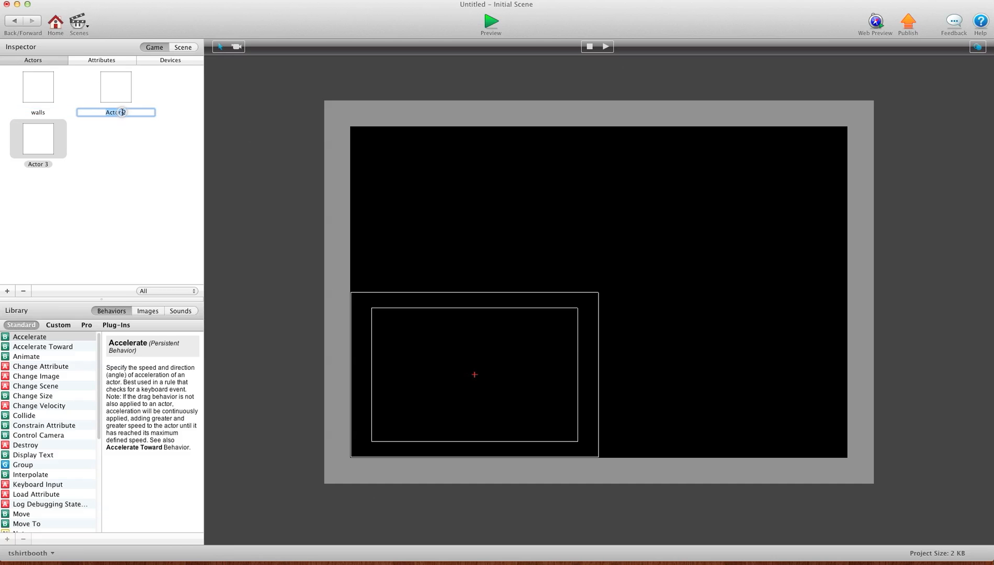
{"action": "type", "text": "bombs"}
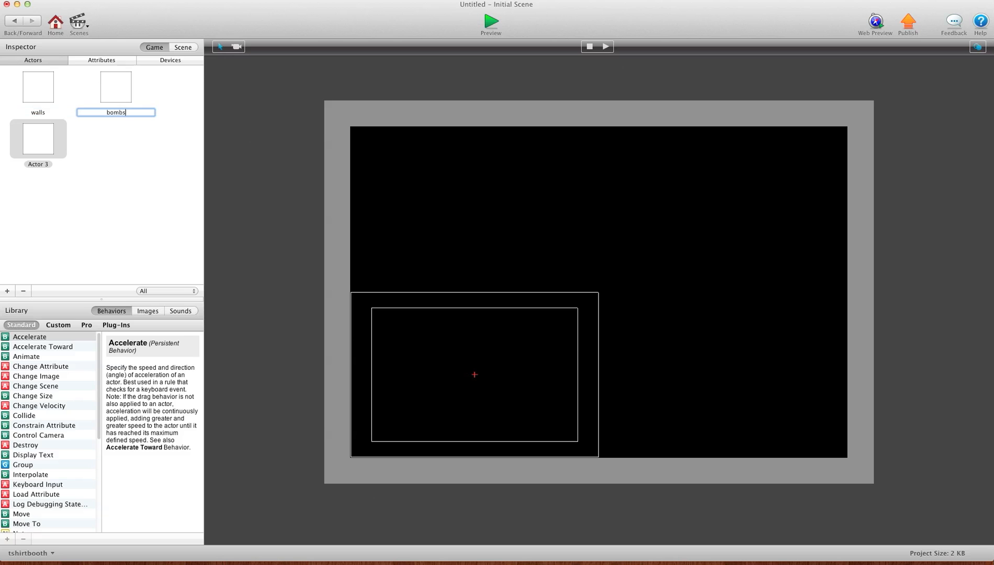
{"action": "double_click", "coordinate": [38, 163]}
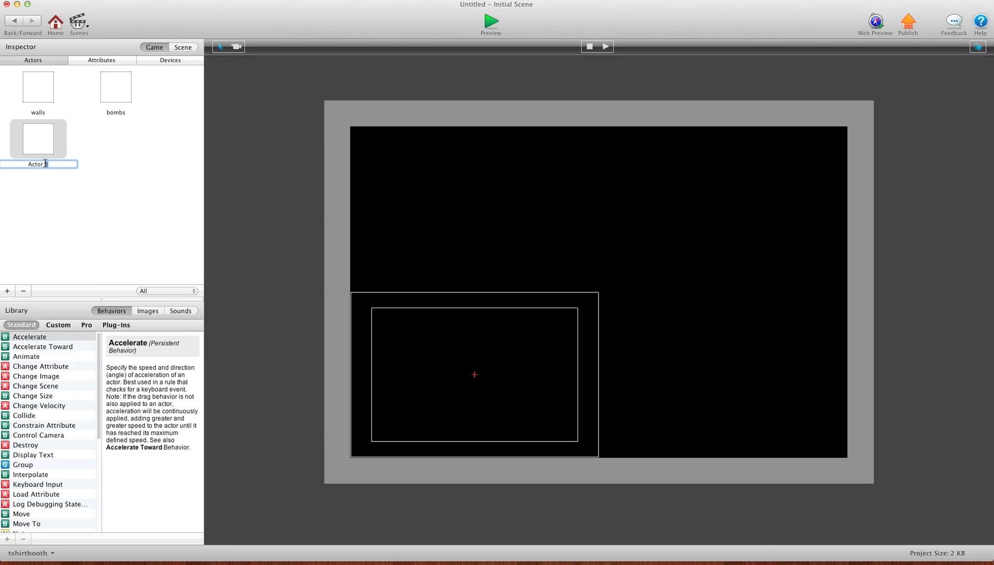
{"action": "type", "text": "shooter"}
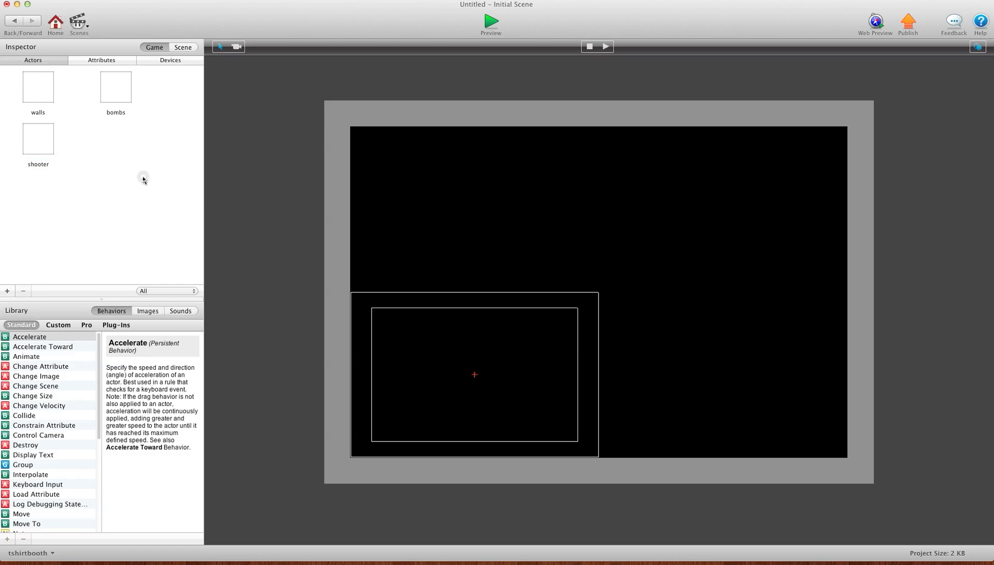
- Add two real game attributes and rename them Shooters X and Shooters Y
{"action": "left_click", "coordinate": [101, 59]}
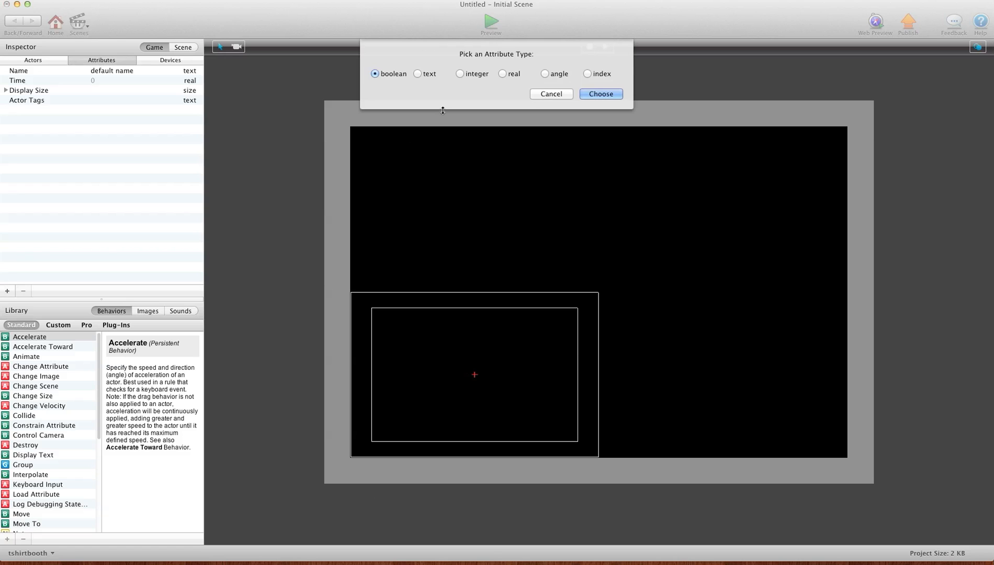
{"action": "left_click", "coordinate": [600, 94]}
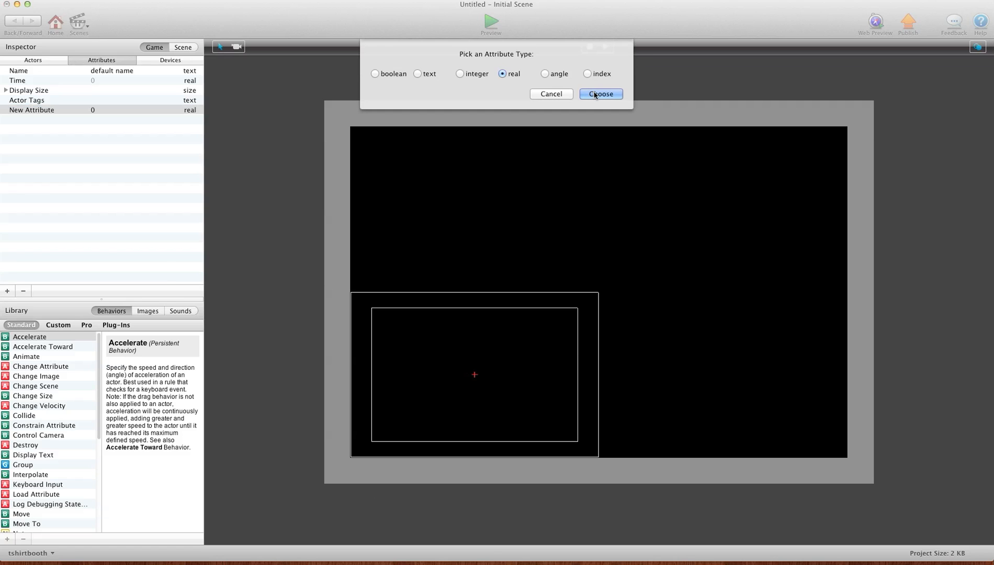
{"action": "left_click", "coordinate": [599, 94]}
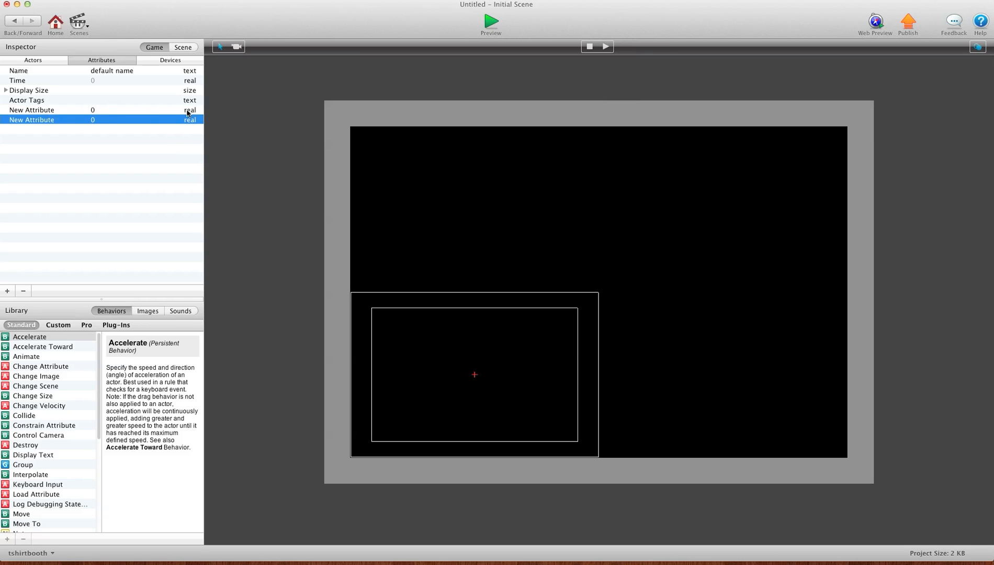
{"action": "left_click", "coordinate": [31, 110]}
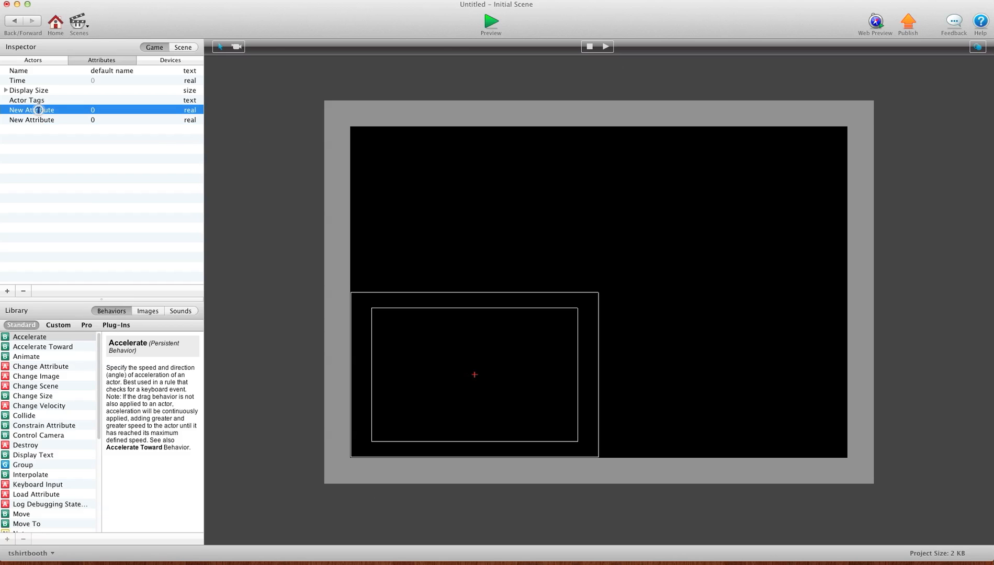
{"action": "type", "text": "Sh"}
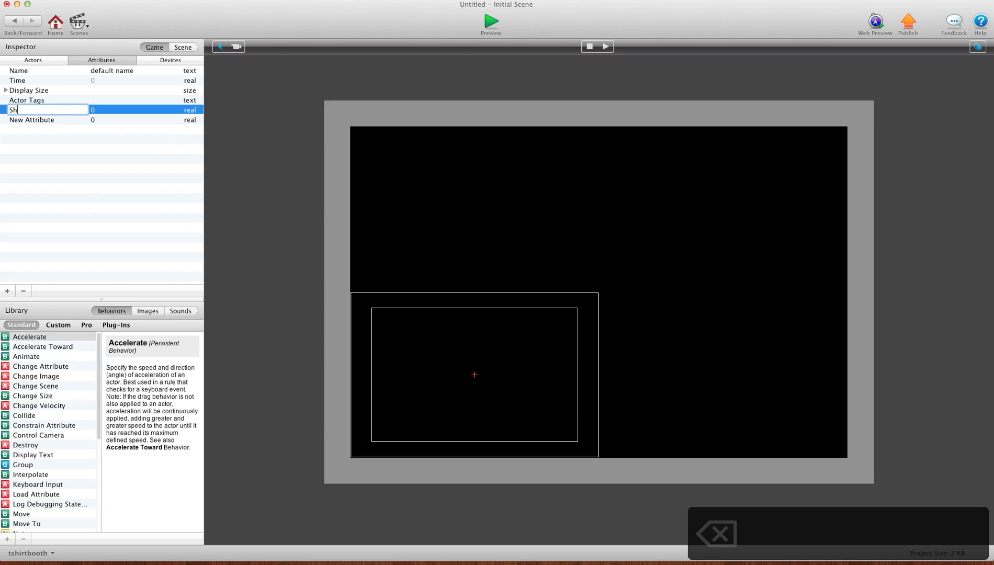
{"action": "type", "text": "ooters X"}
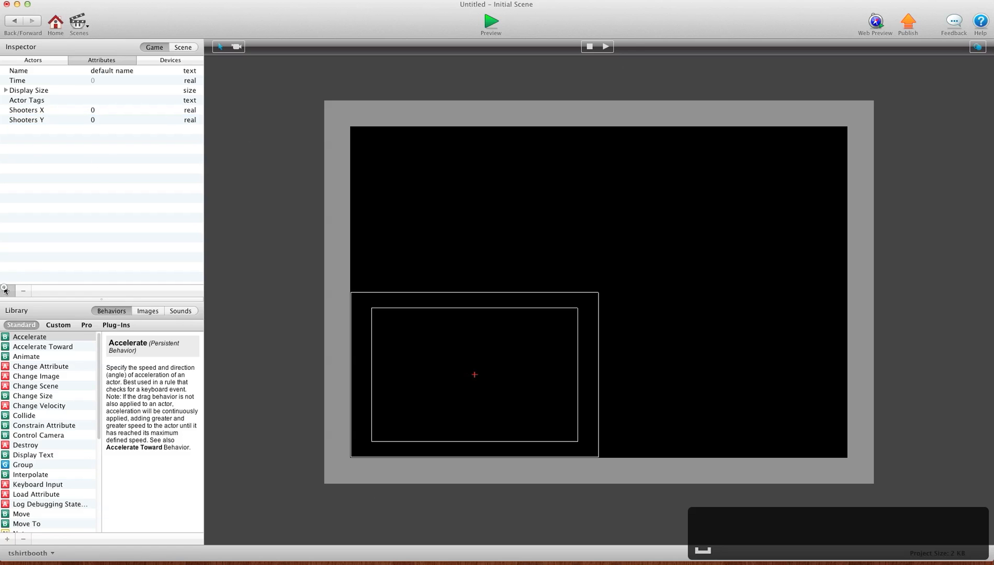
- Add an index game attribute named Bomb Count
{"action": "left_click", "coordinate": [6, 291]}
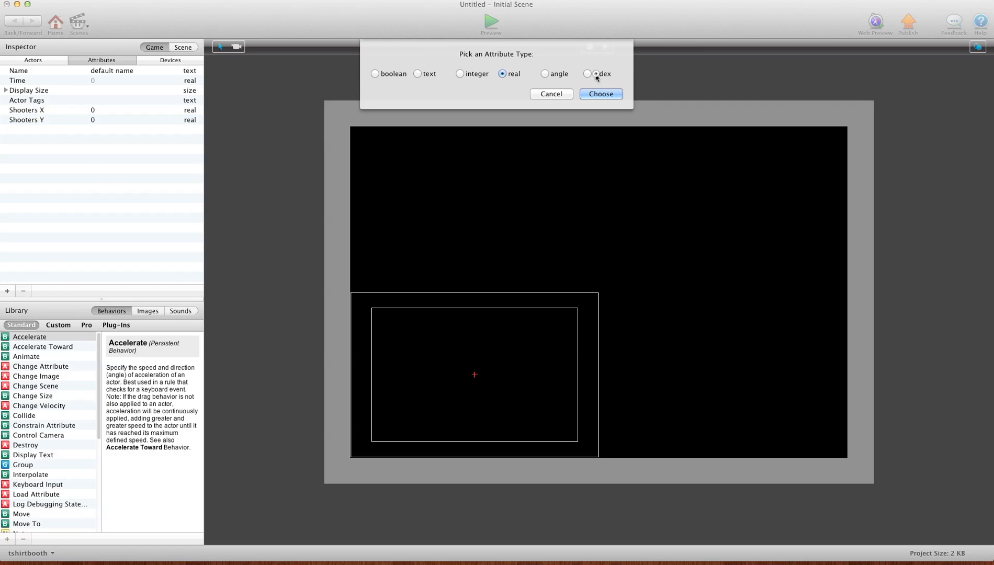
{"action": "left_click", "coordinate": [600, 95]}
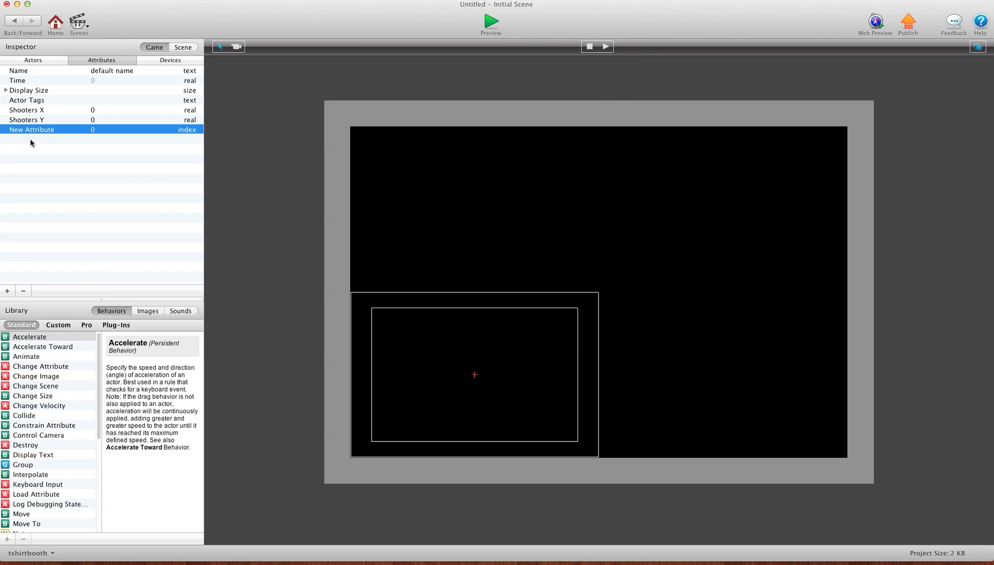
{"action": "double_click", "coordinate": [31, 129]}
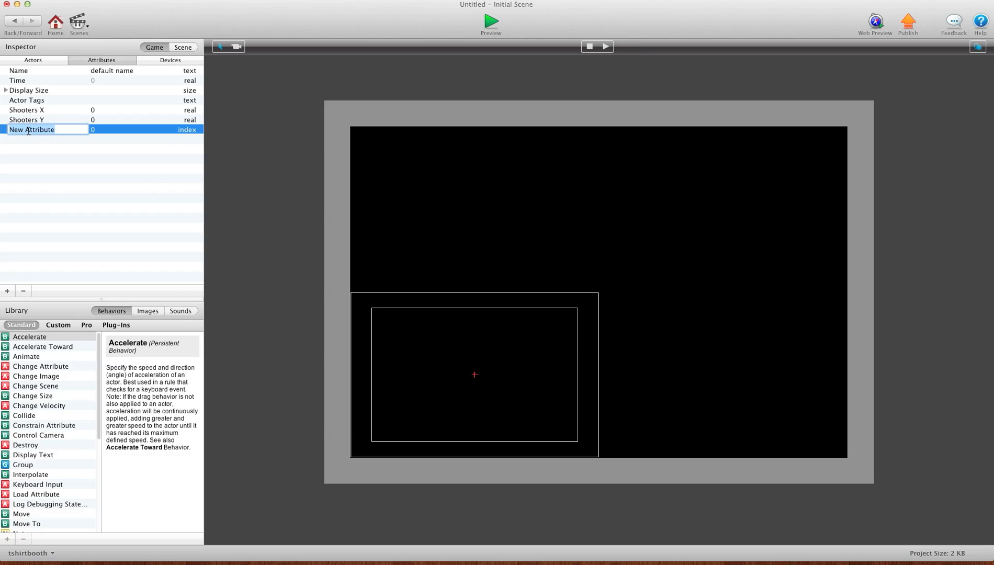
{"action": "type", "text": "Bomb Count"}
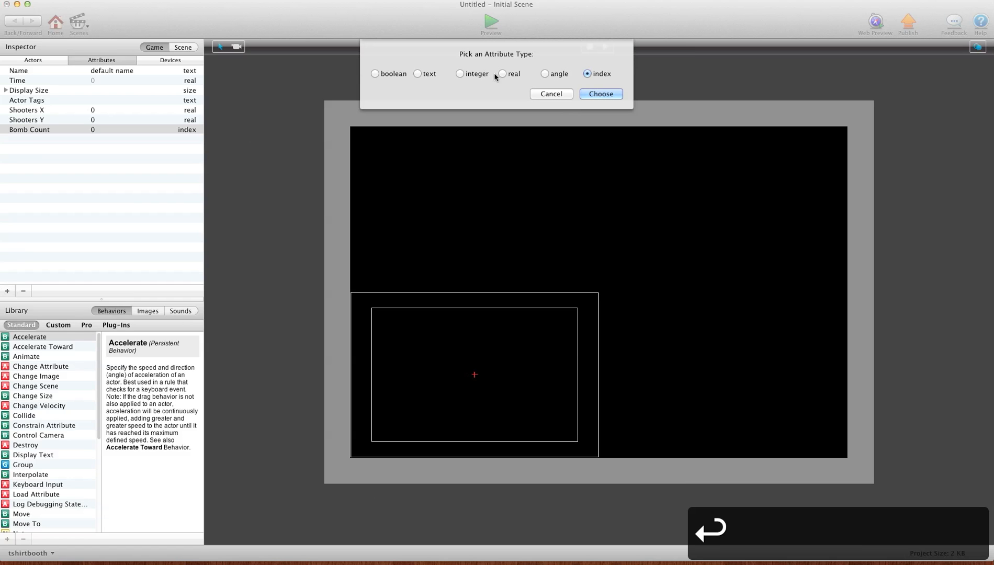
- Add a boolean game attribute named Shoot
{"action": "left_click", "coordinate": [374, 73]}
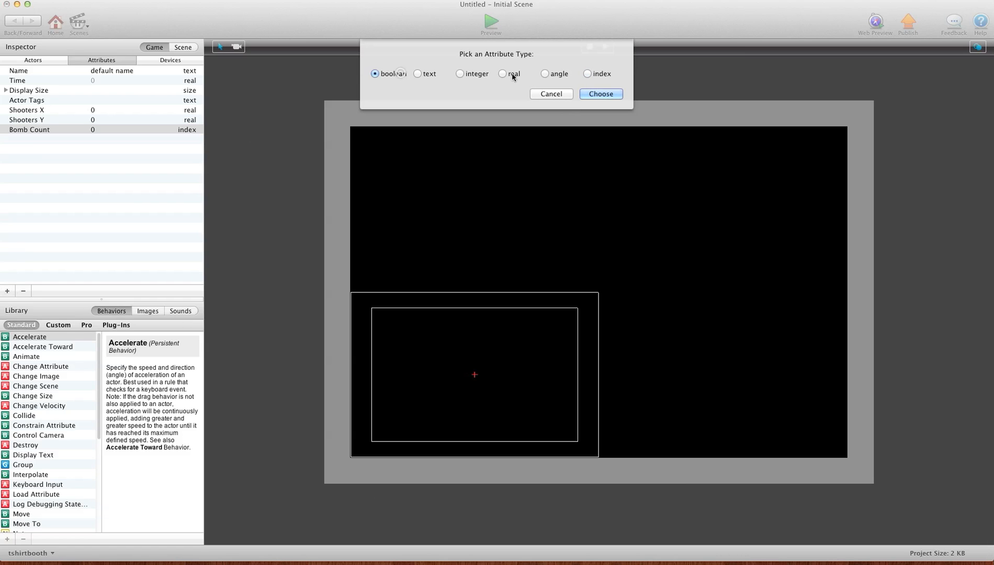
{"action": "left_click", "coordinate": [600, 95]}
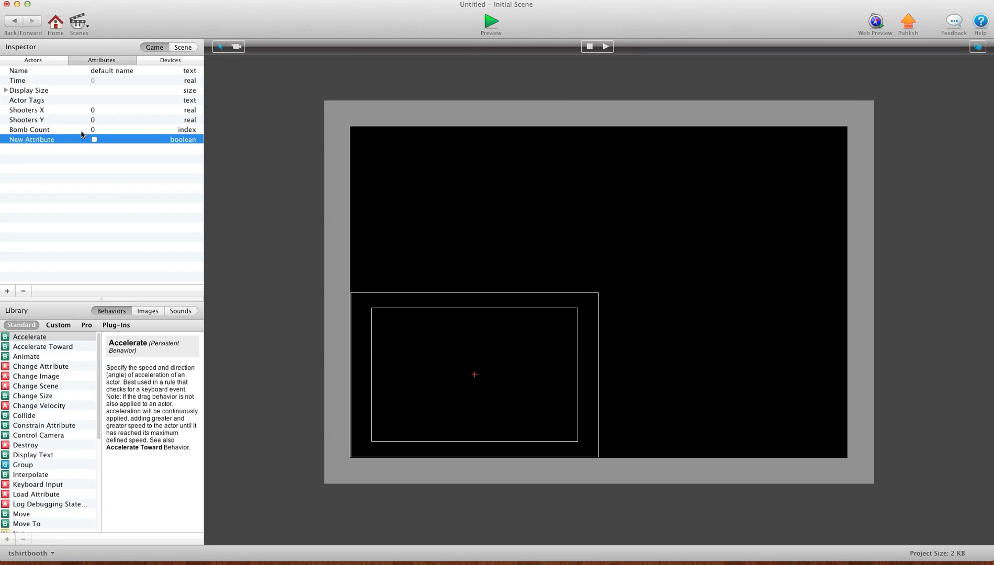
{"action": "double_click", "coordinate": [31, 139]}
{"action": "type", "text": "Shoot"}
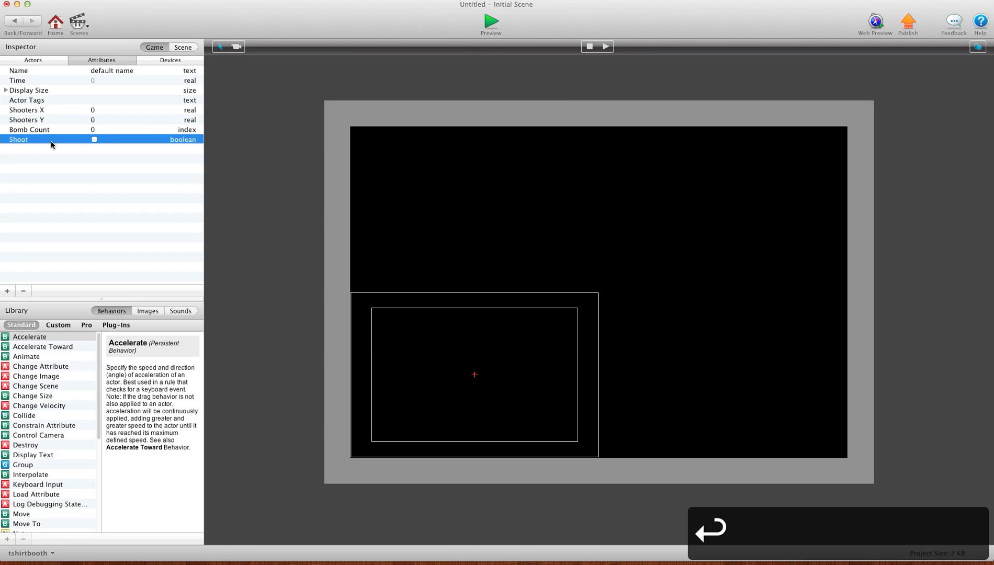
{"action": "left_click", "coordinate": [32, 60]}
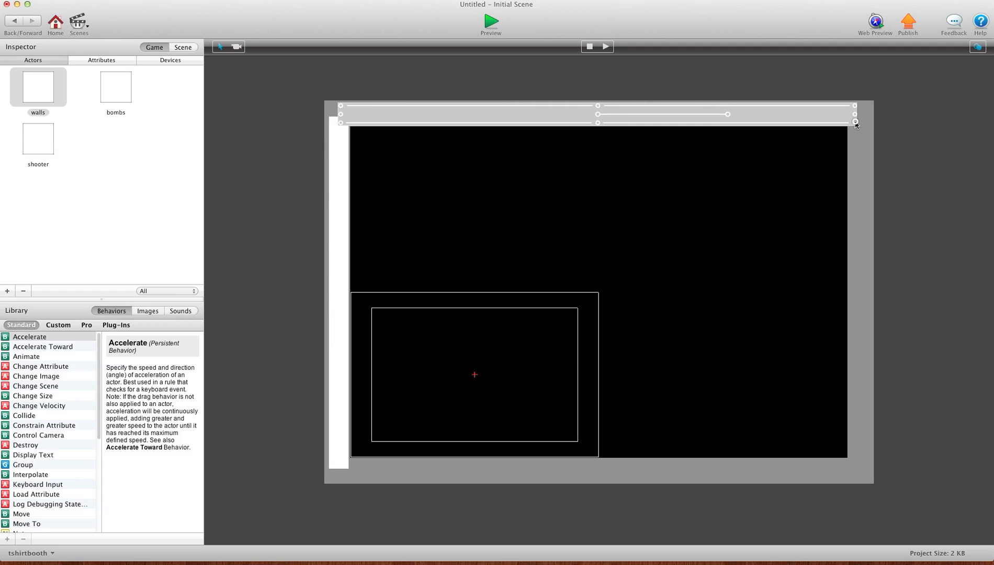
- Place a wall piece in the top-right corner and stretch it down the scene's right edge
{"action": "left_click_drag", "start_coordinate": [856, 124], "coordinate": [843, 168]}
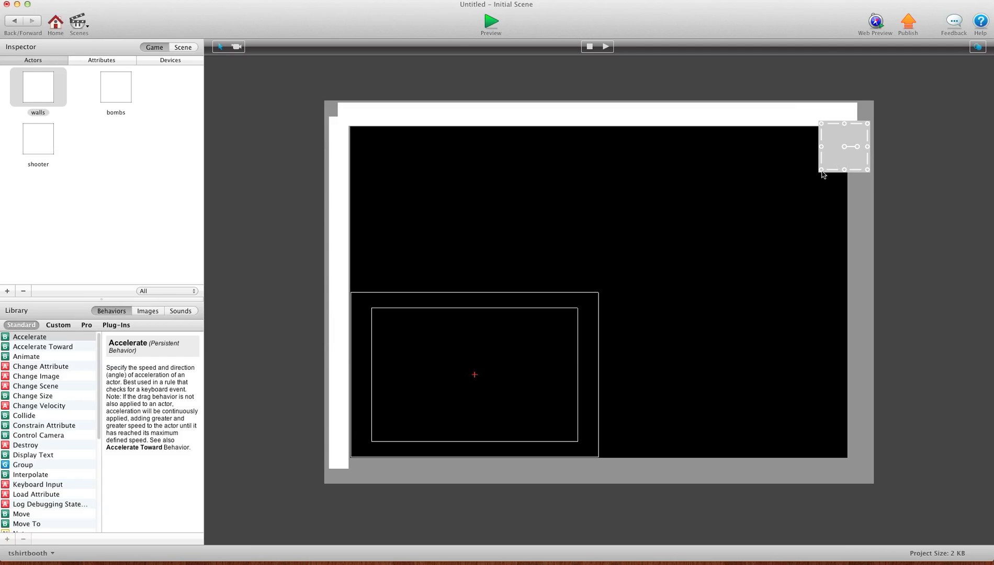
{"action": "left_click_drag", "start_coordinate": [821, 169], "coordinate": [853, 459]}
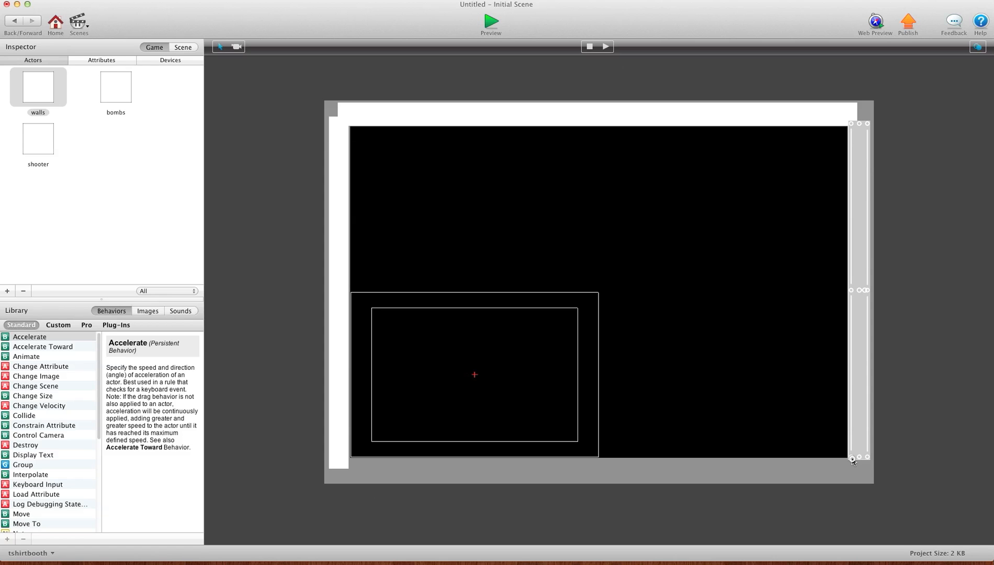
{"action": "left_click", "coordinate": [37, 87]}
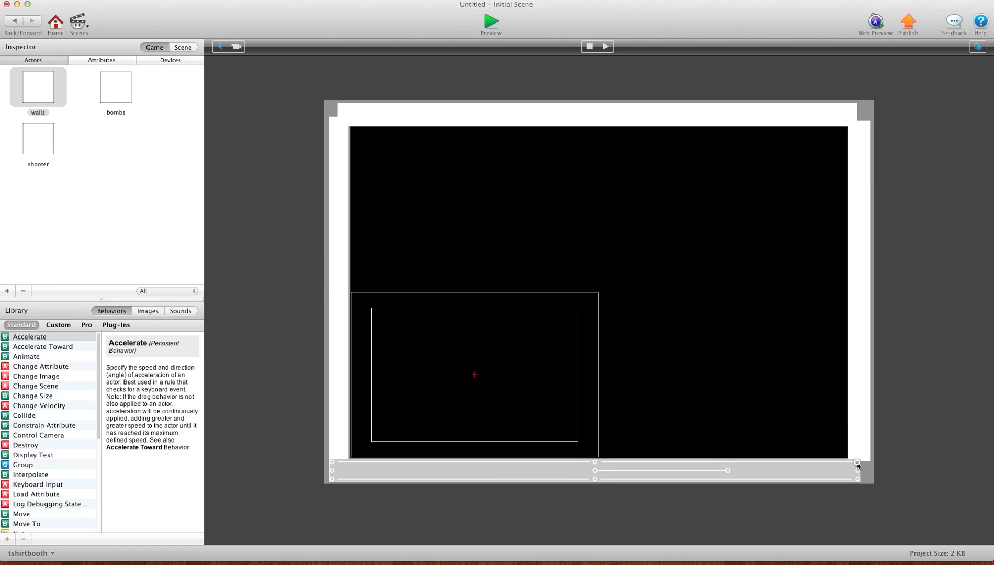
{"action": "left_click", "coordinate": [38, 87]}
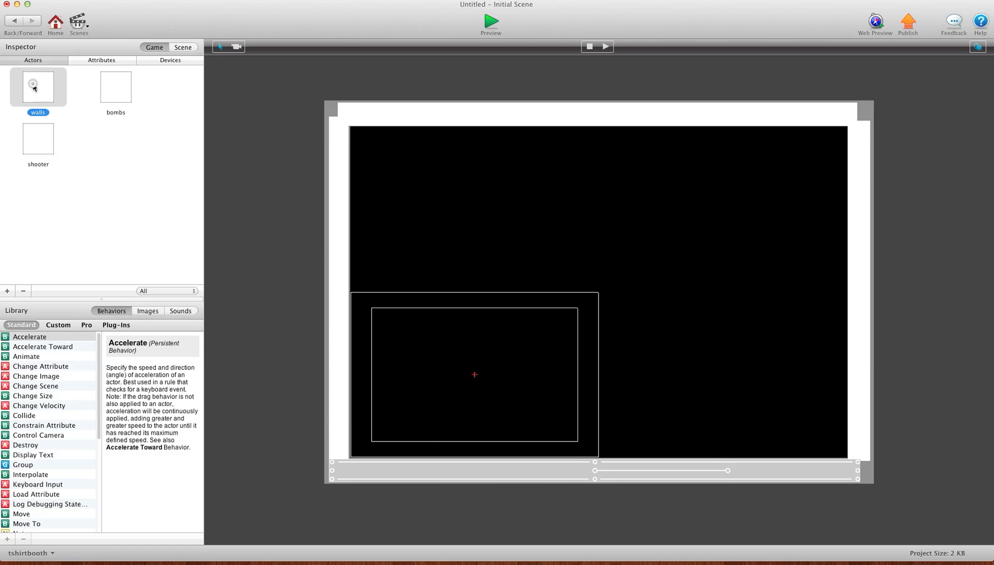
- Make the walls actor not Visible in Graphics and not Movable in Physics
{"action": "double_click", "coordinate": [38, 87]}
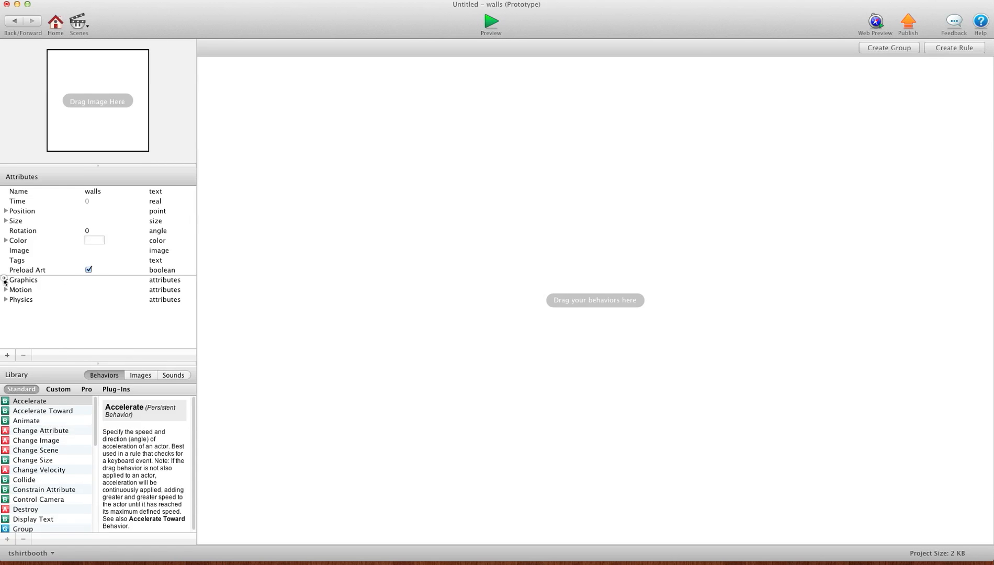
{"action": "left_click", "coordinate": [5, 279]}
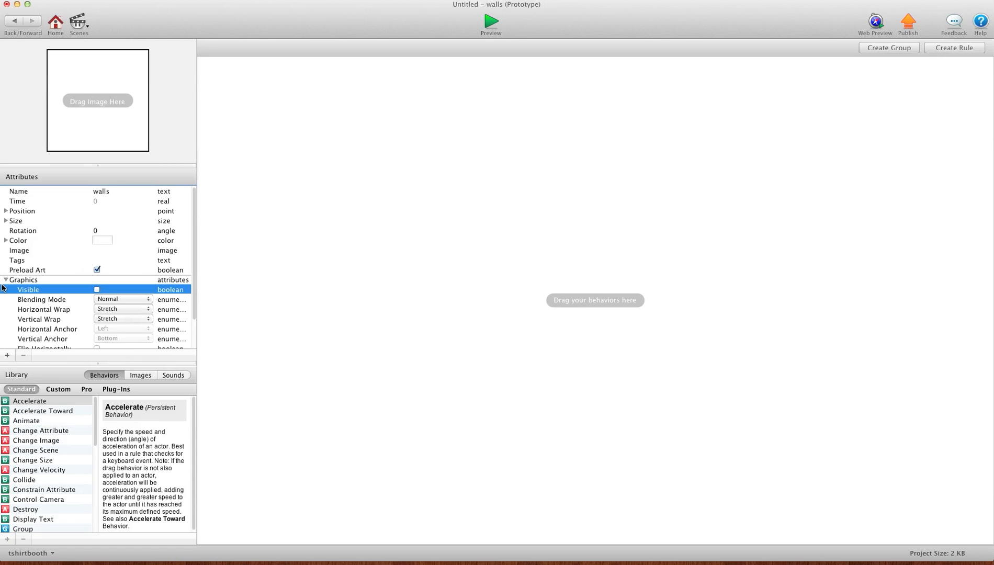
{"action": "left_click", "coordinate": [5, 279]}
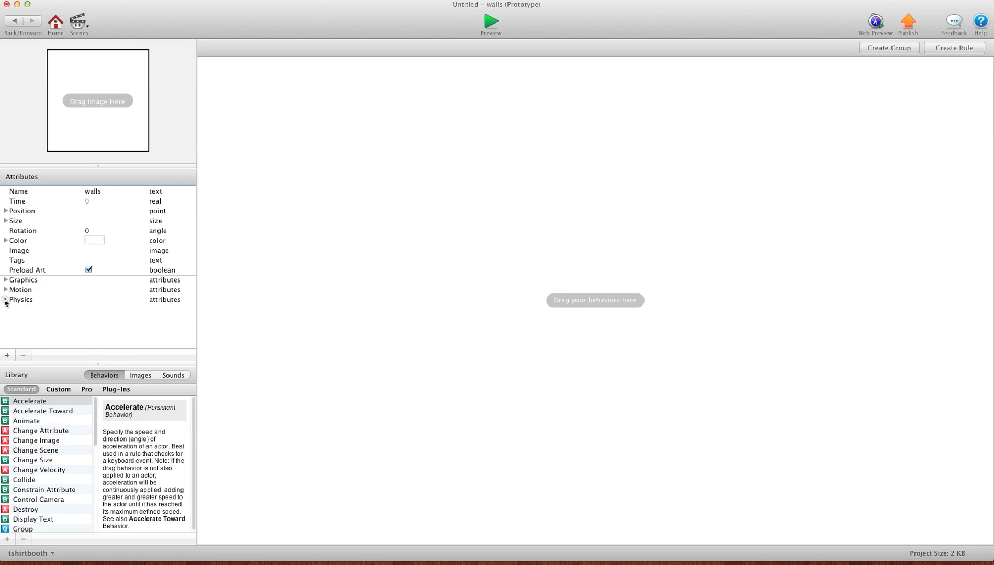
{"action": "left_click", "coordinate": [5, 299]}
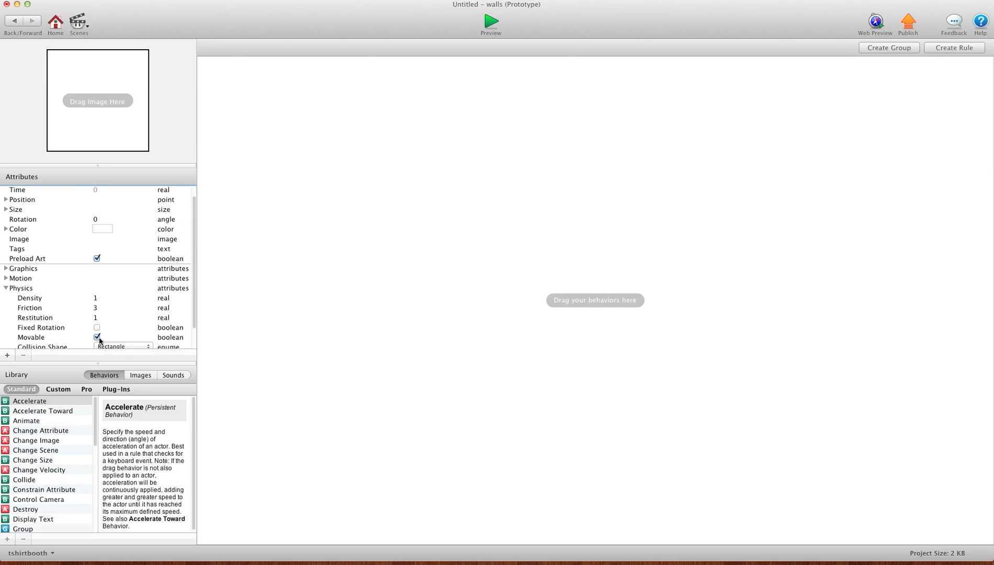
{"action": "left_click", "coordinate": [97, 337]}
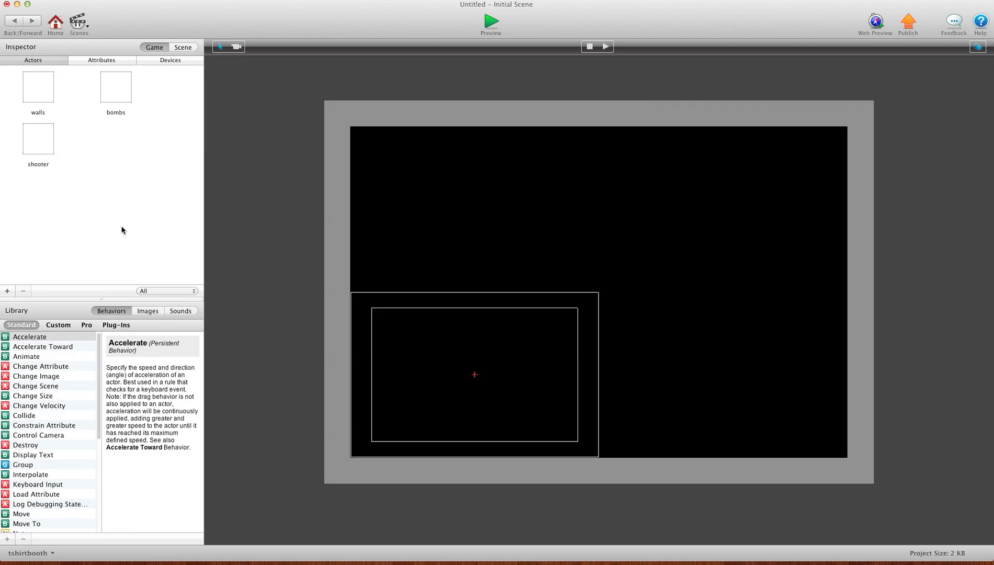
{"action": "mouse_move", "coordinate": [115, 111]}
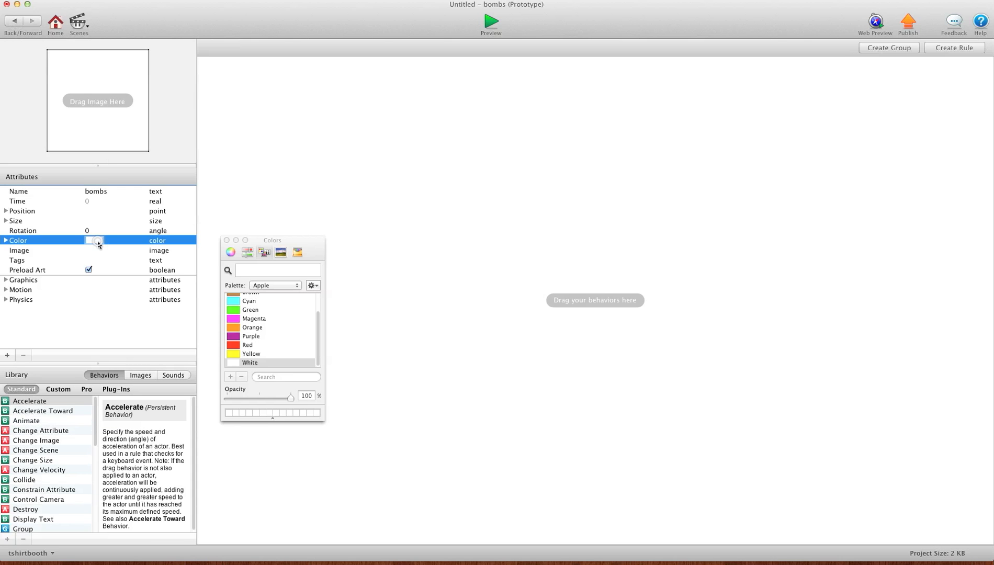
- Colour the bombs actor red and set its size to 14 to form a thin bar
{"action": "left_click", "coordinate": [248, 344]}
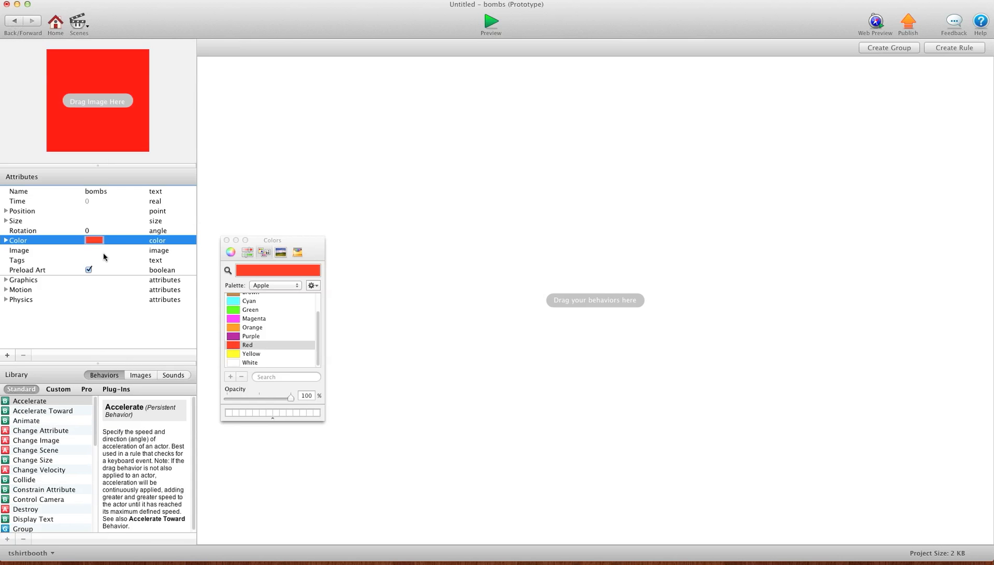
{"action": "left_click", "coordinate": [5, 220]}
{"action": "type", "text": "14"}
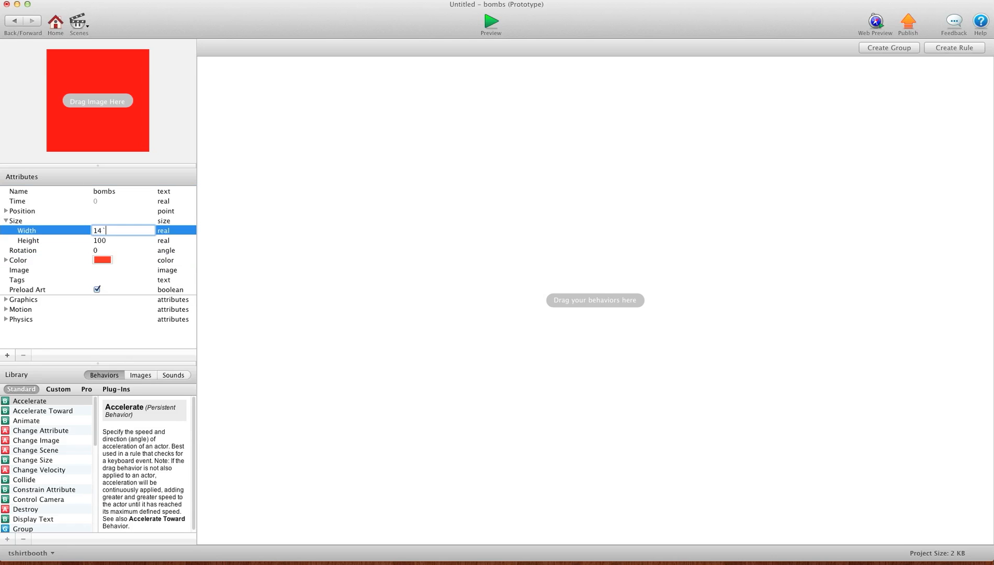
{"action": "left_click", "coordinate": [122, 241]}
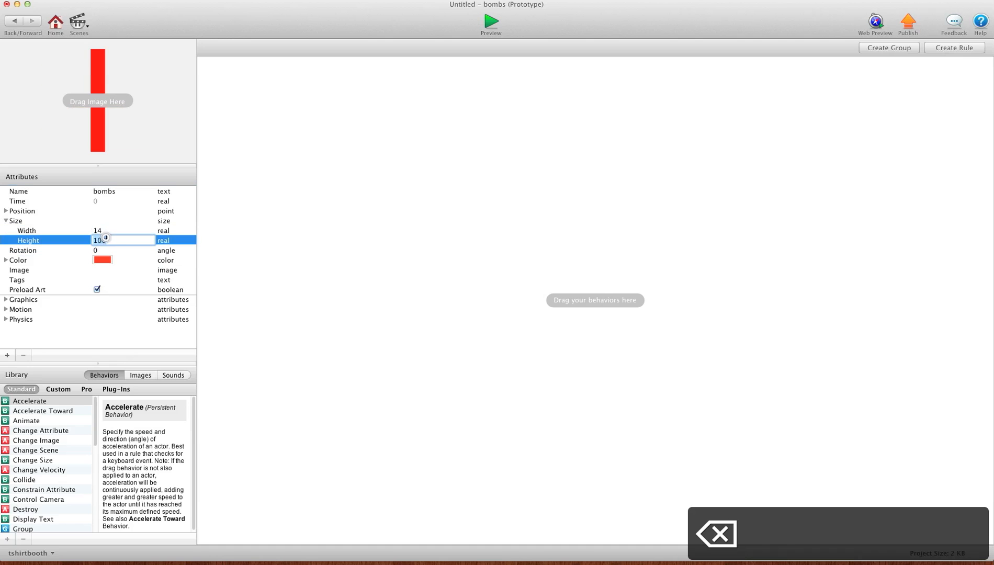
{"action": "type", "text": "14"}
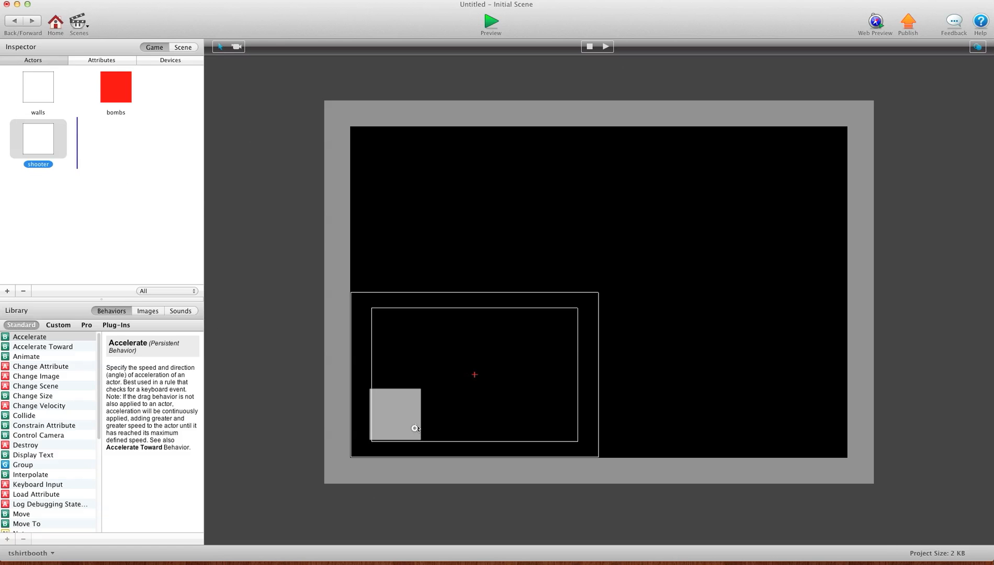
- Drop a shooter in the lower-left corner, shrink it to a small square and open its actor
{"action": "left_click", "coordinate": [396, 415]}
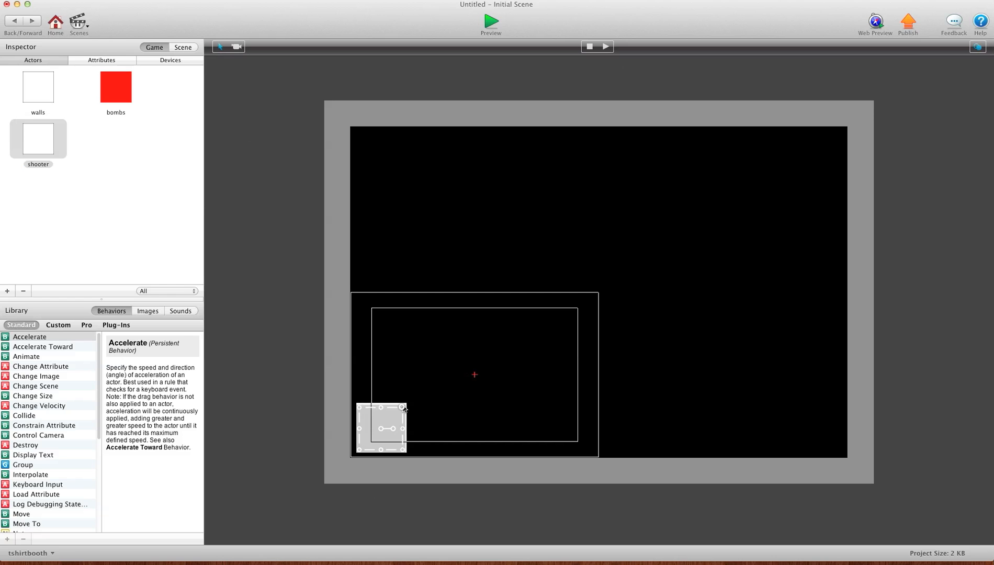
{"action": "left_click_drag", "start_coordinate": [403, 408], "coordinate": [388, 434]}
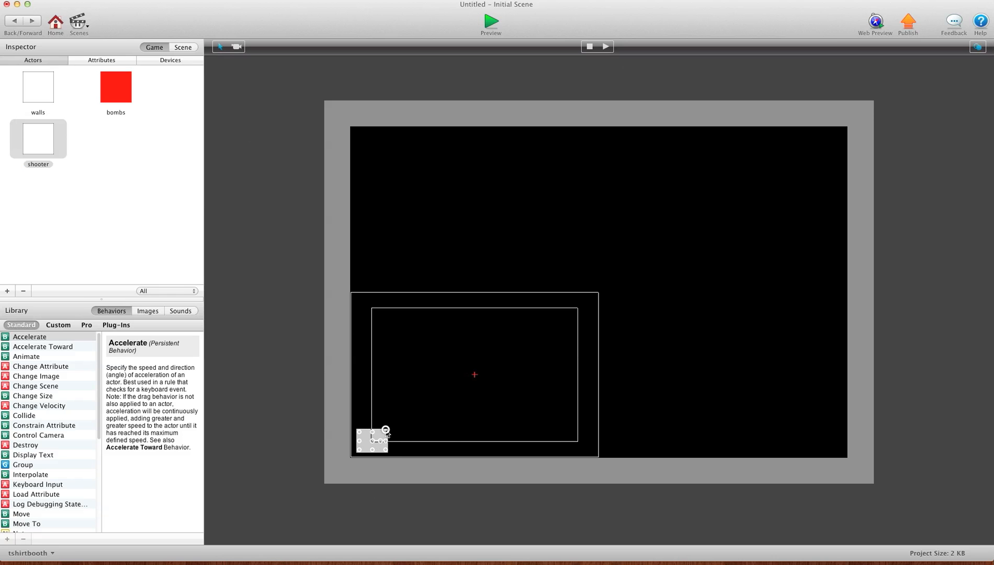
{"action": "double_click", "coordinate": [38, 138]}
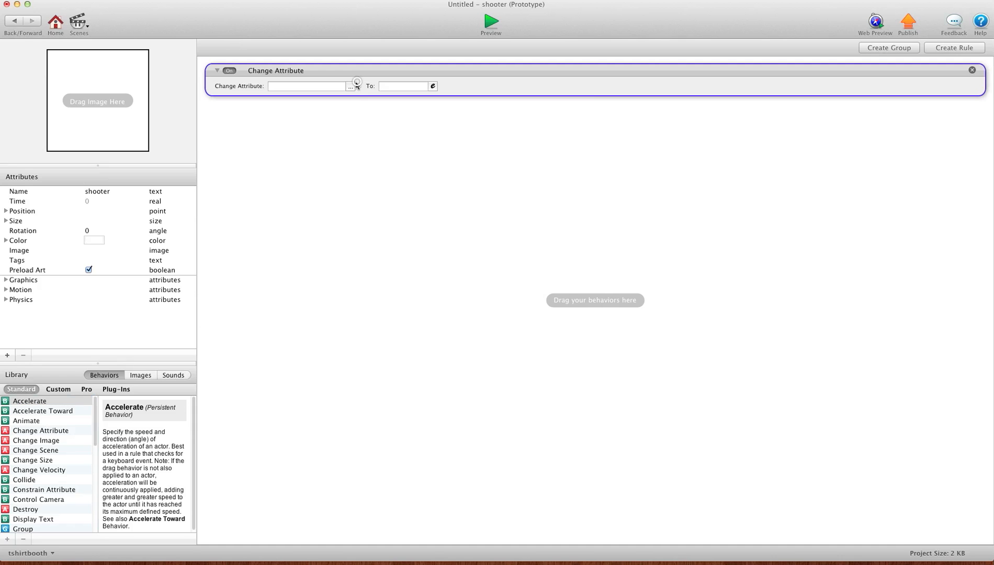
- Set the first Change Attribute to game.Shooters X = self.Position.X
{"action": "left_click", "coordinate": [353, 86]}
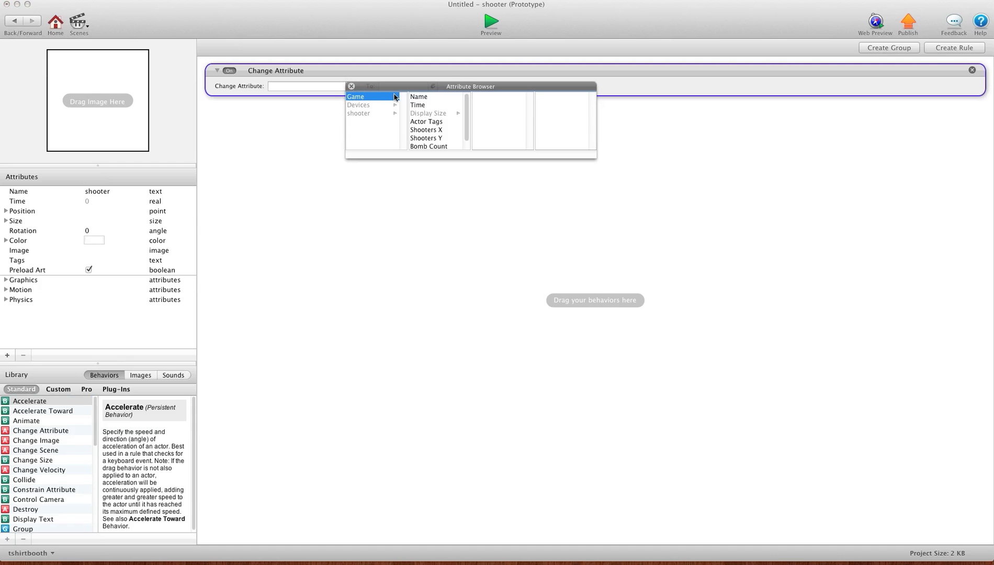
{"action": "mouse_move", "coordinate": [423, 116]}
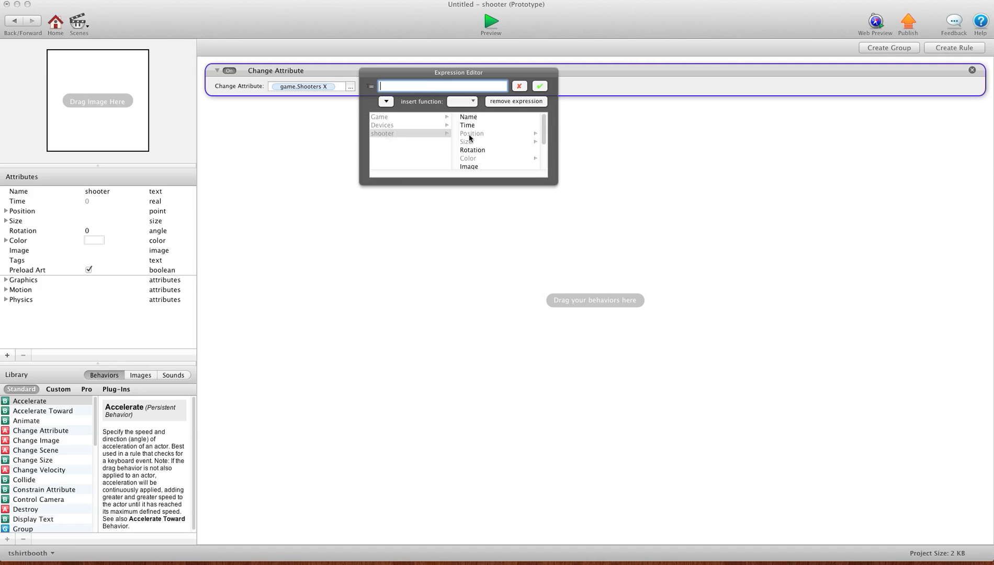
{"action": "left_click", "coordinate": [461, 117]}
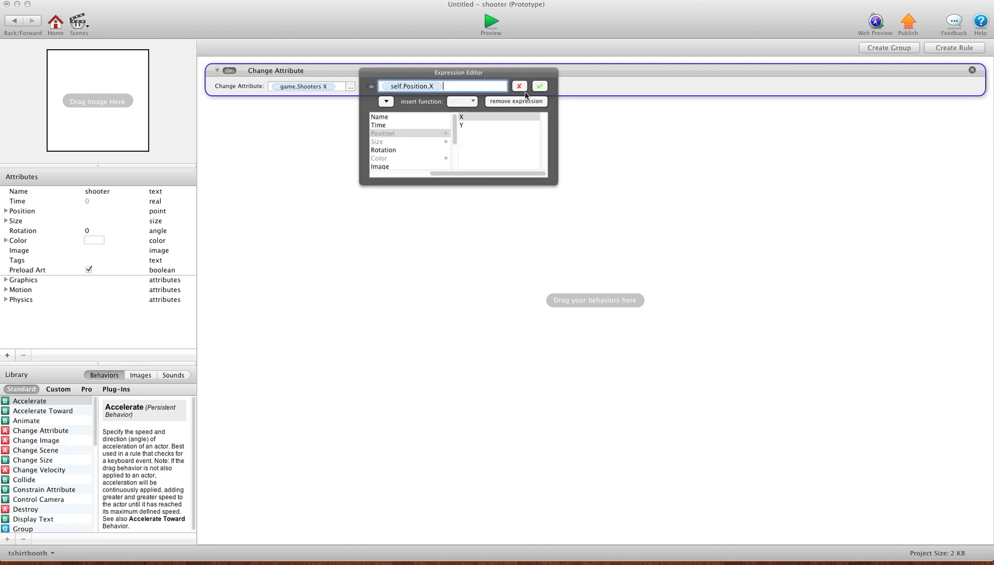
{"action": "left_click", "coordinate": [540, 86]}
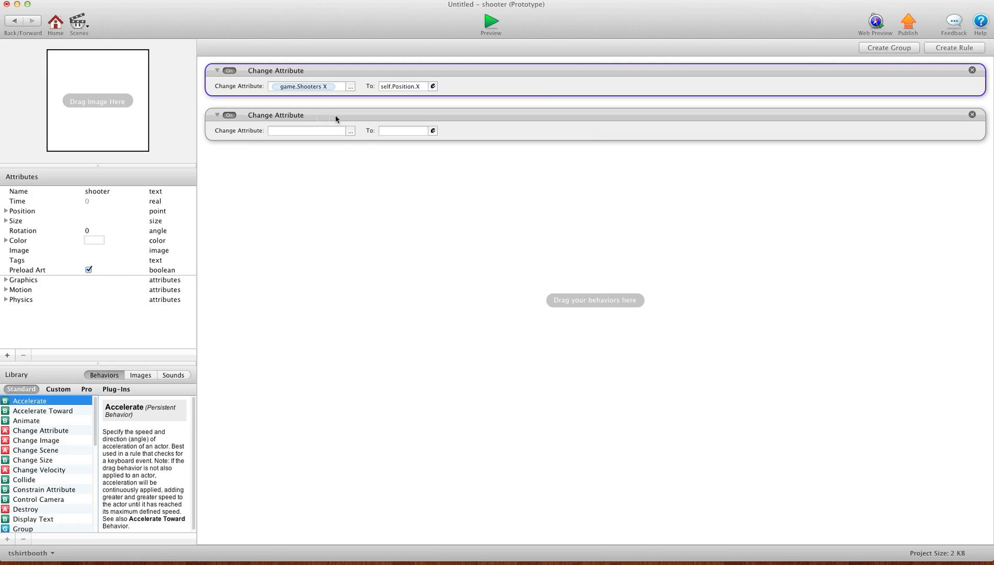
- Set the second Change Attribute to game.Shooters Y = self.Position.Y
{"action": "left_click", "coordinate": [350, 131]}
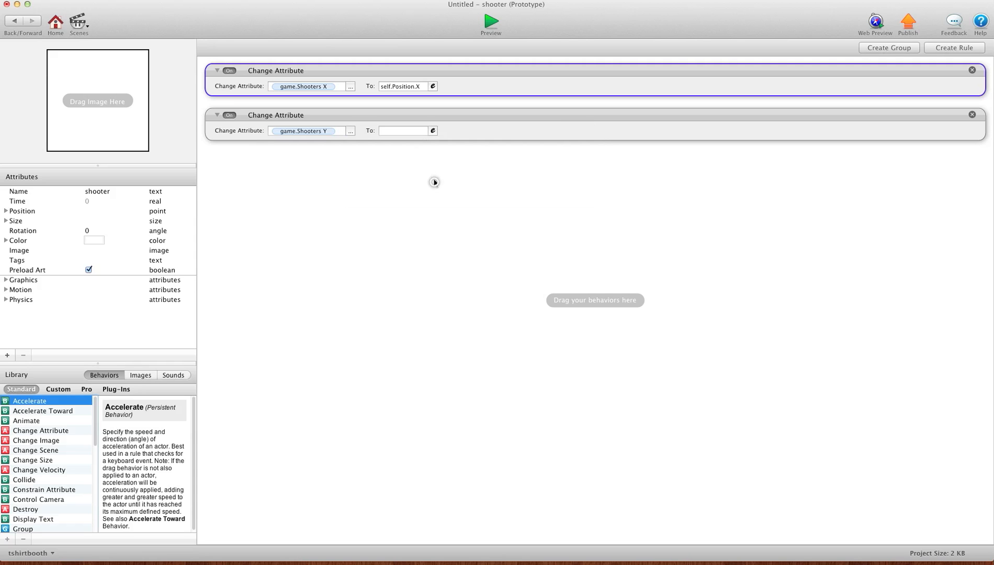
{"action": "left_click", "coordinate": [434, 130]}
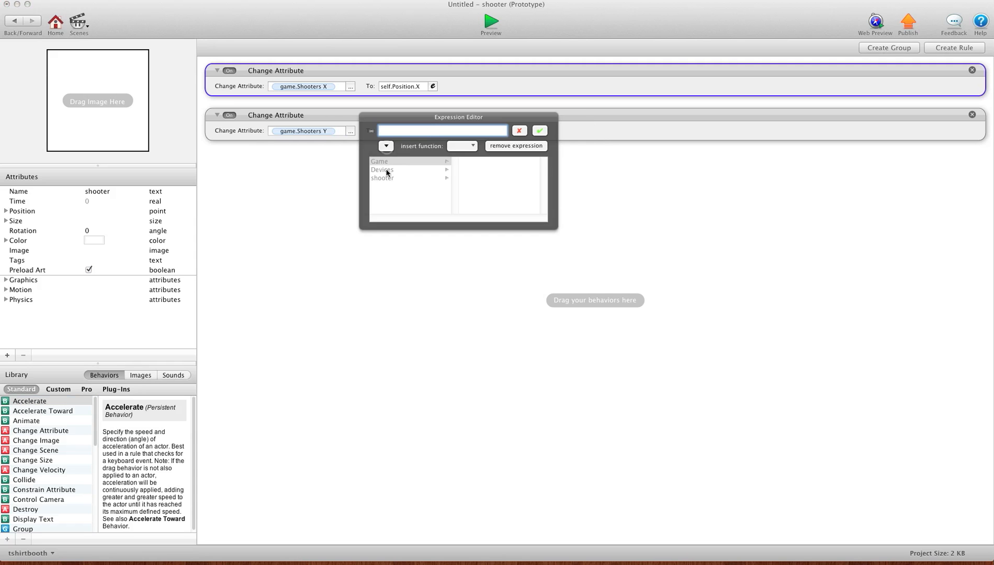
{"action": "left_click", "coordinate": [382, 178]}
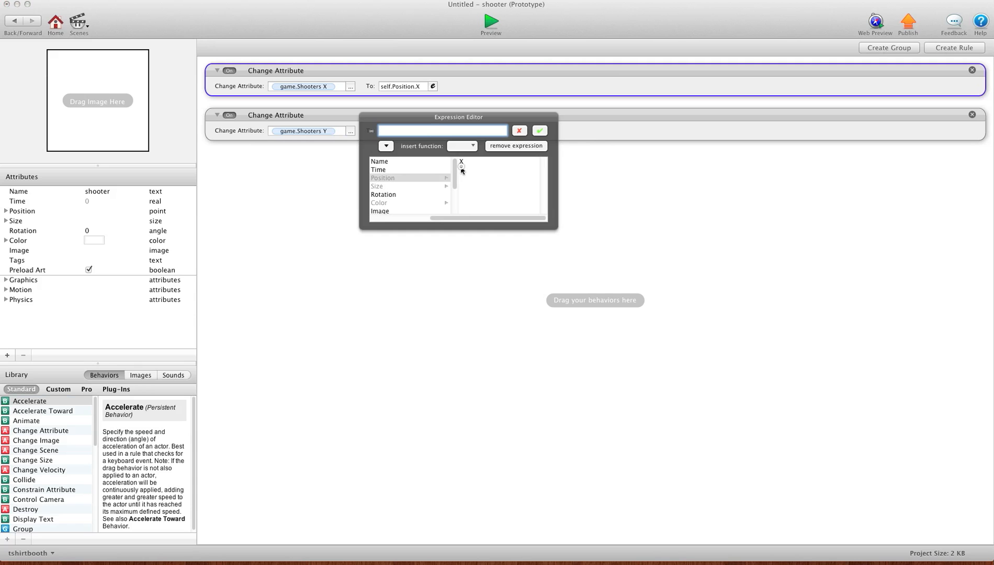
{"action": "left_click", "coordinate": [540, 130]}
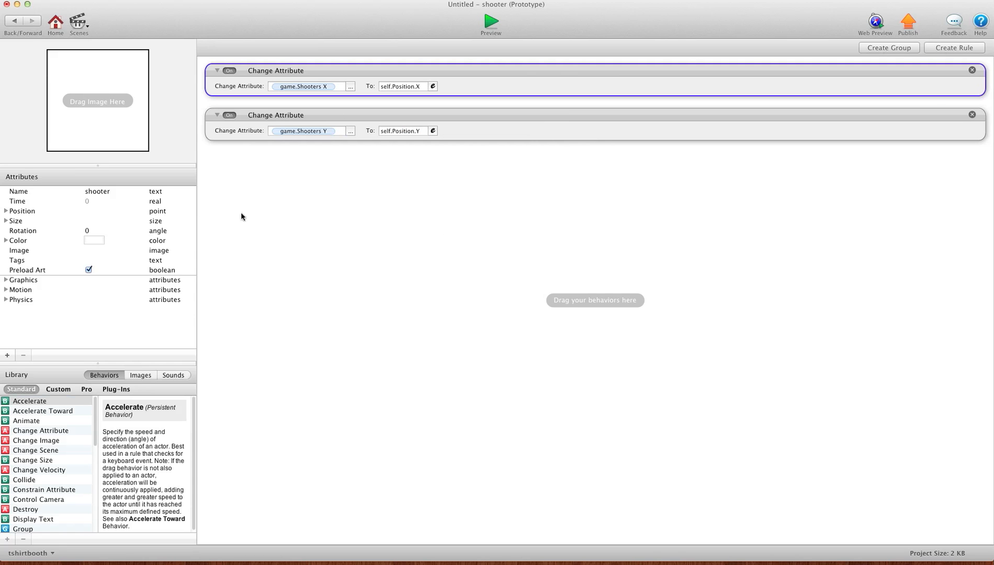
{"action": "mouse_move", "coordinate": [259, 202]}
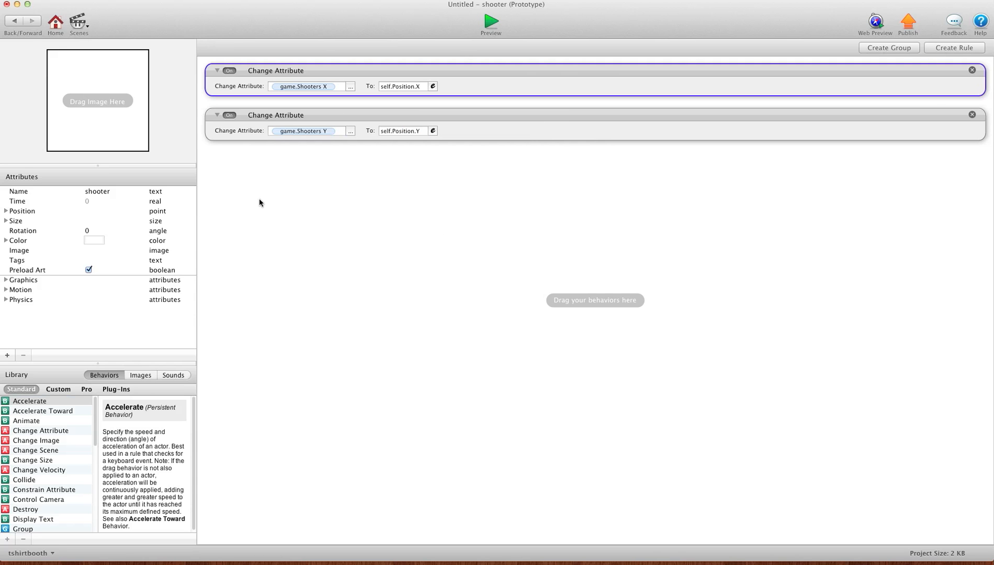
{"action": "mouse_move", "coordinate": [460, 156]}
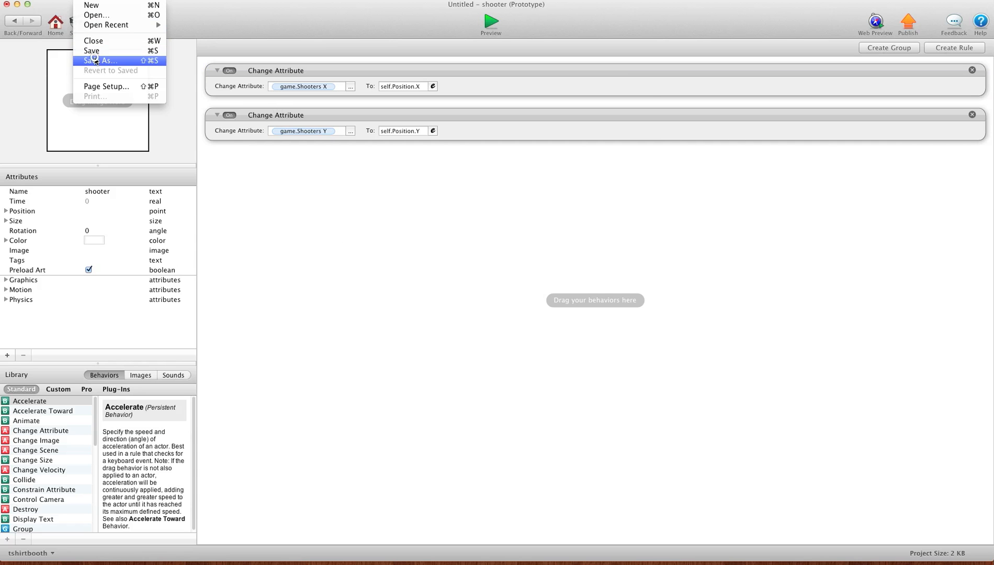
- Save the project under the name rec
{"action": "left_click", "coordinate": [100, 60]}
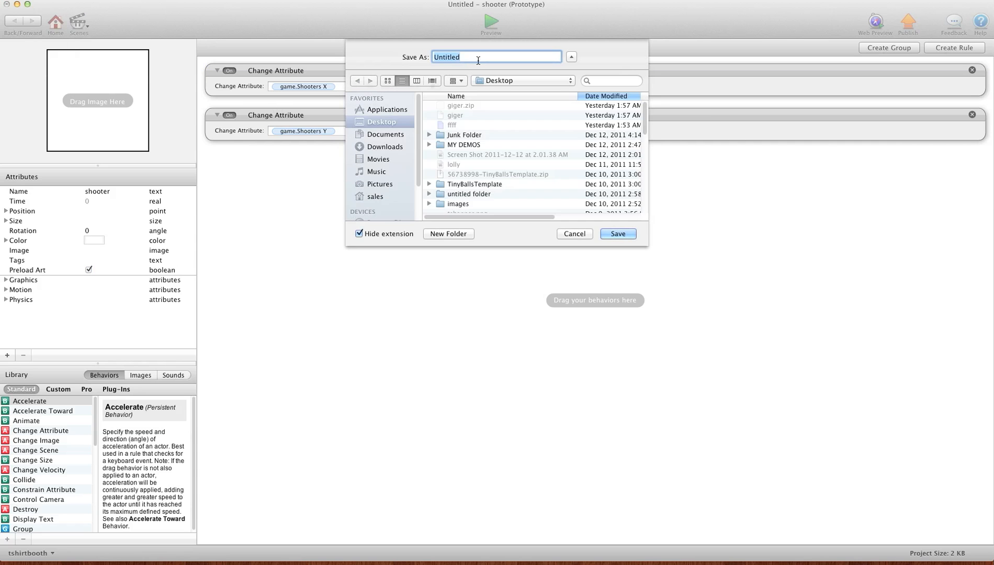
{"action": "type", "text": "rec"}
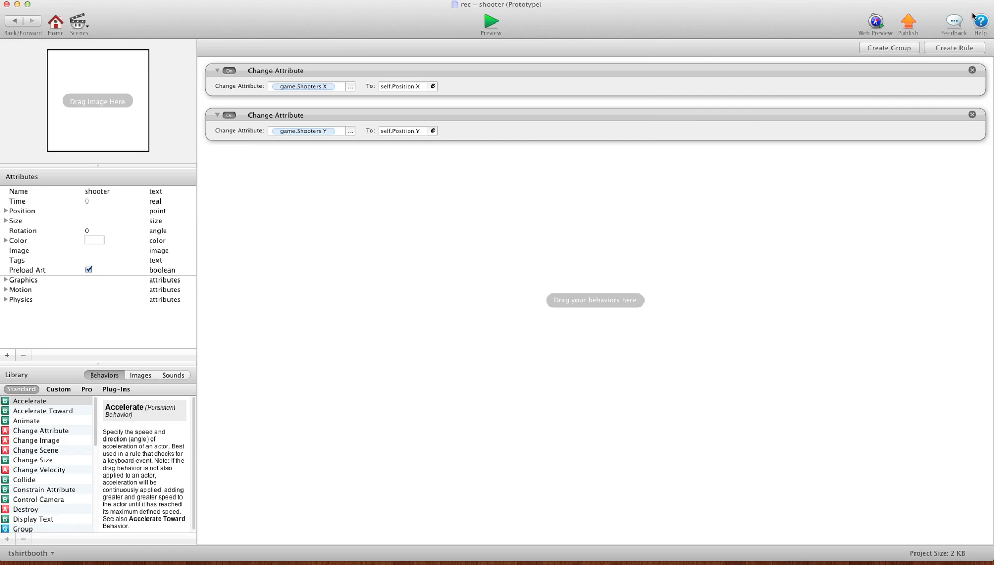
- Create a shooter rule firing on touch pressed while game.Shoot is false
{"action": "left_click", "coordinate": [954, 47]}
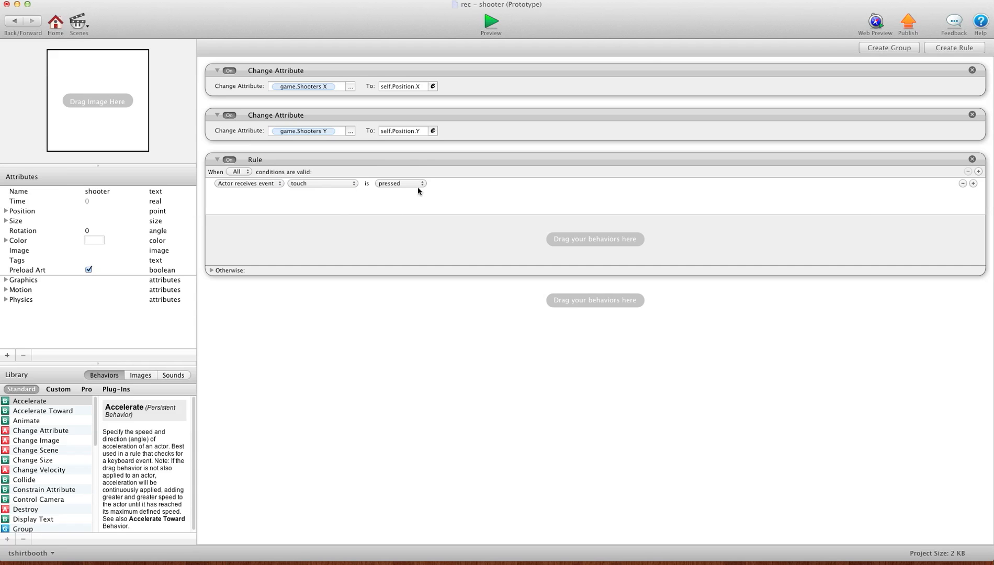
{"action": "mouse_move", "coordinate": [968, 192]}
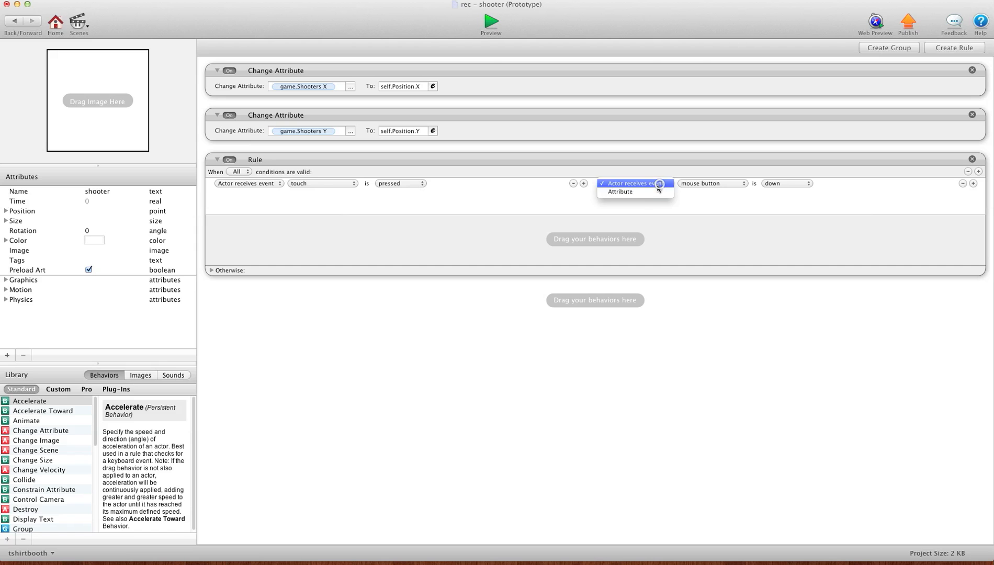
{"action": "left_click", "coordinate": [619, 192]}
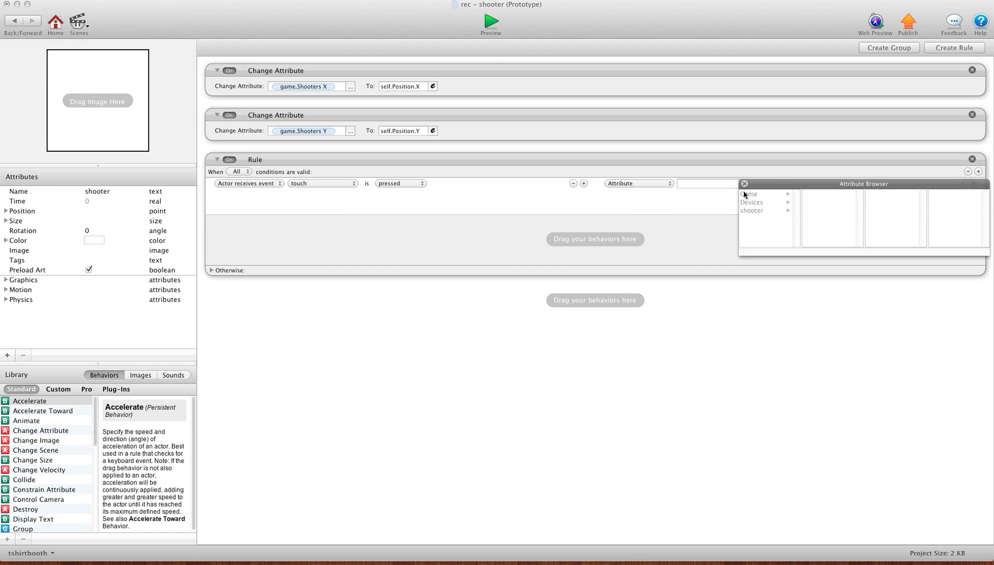
{"action": "left_click", "coordinate": [751, 193]}
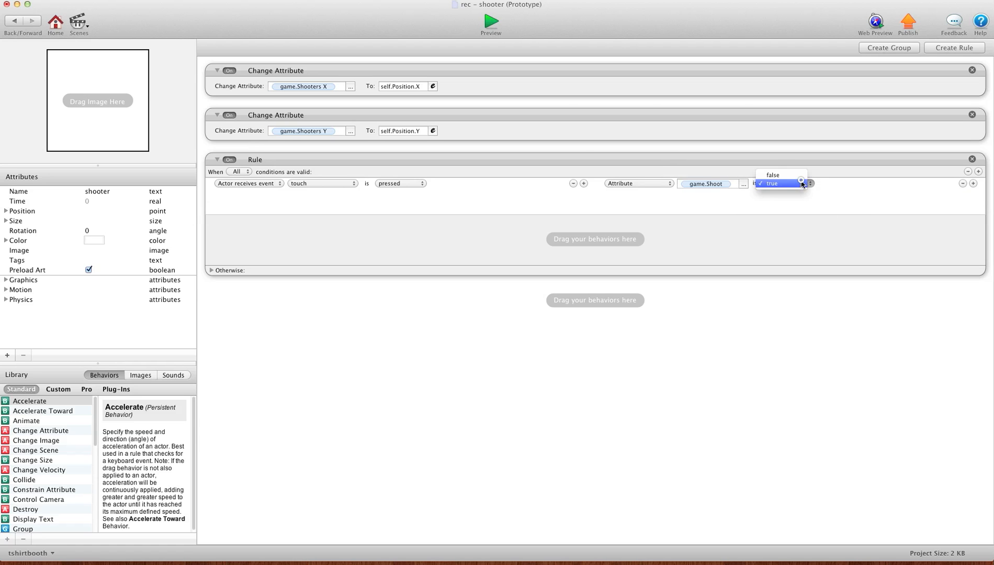
{"action": "left_click", "coordinate": [773, 174]}
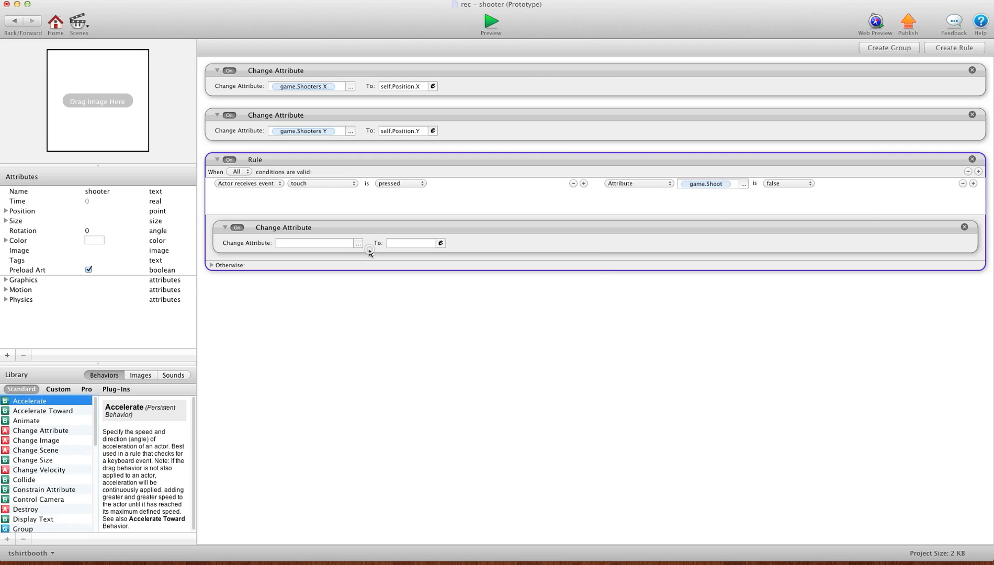
- Set game.Bomb Count to (game.Bomb Count+1)%10 in the touch rule's Change Attribute
{"action": "left_click", "coordinate": [358, 242]}
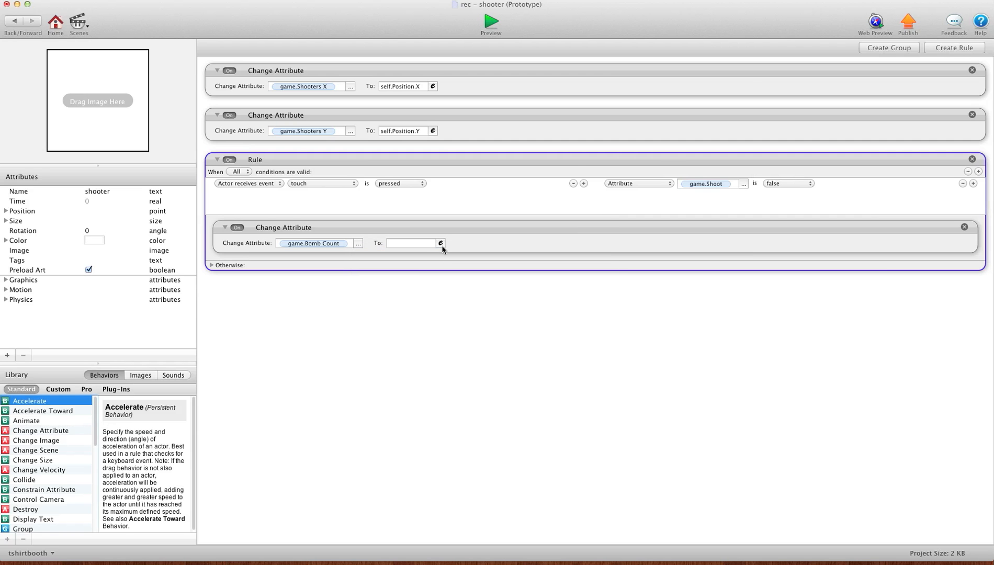
{"action": "left_click", "coordinate": [439, 243]}
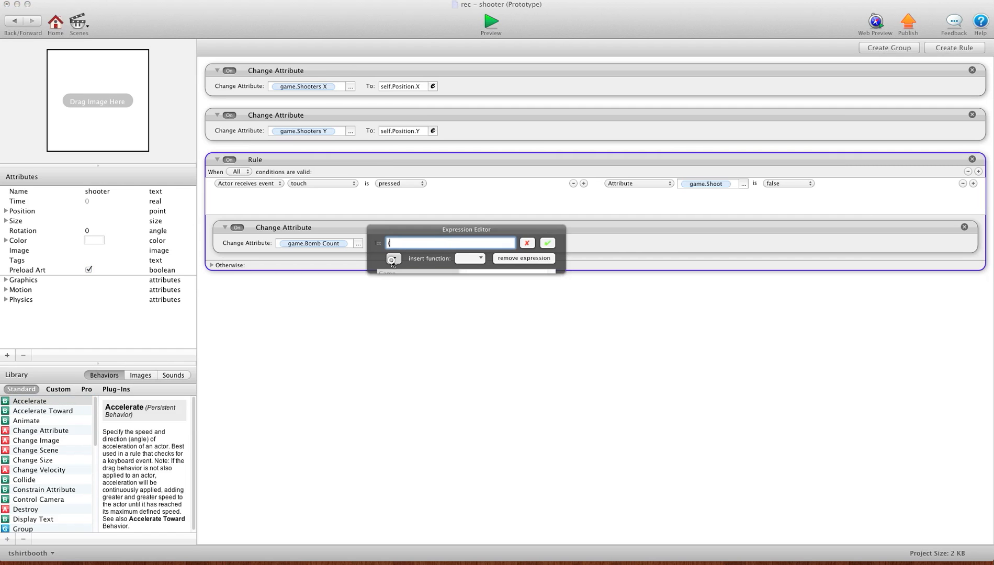
{"action": "left_click", "coordinate": [393, 259]}
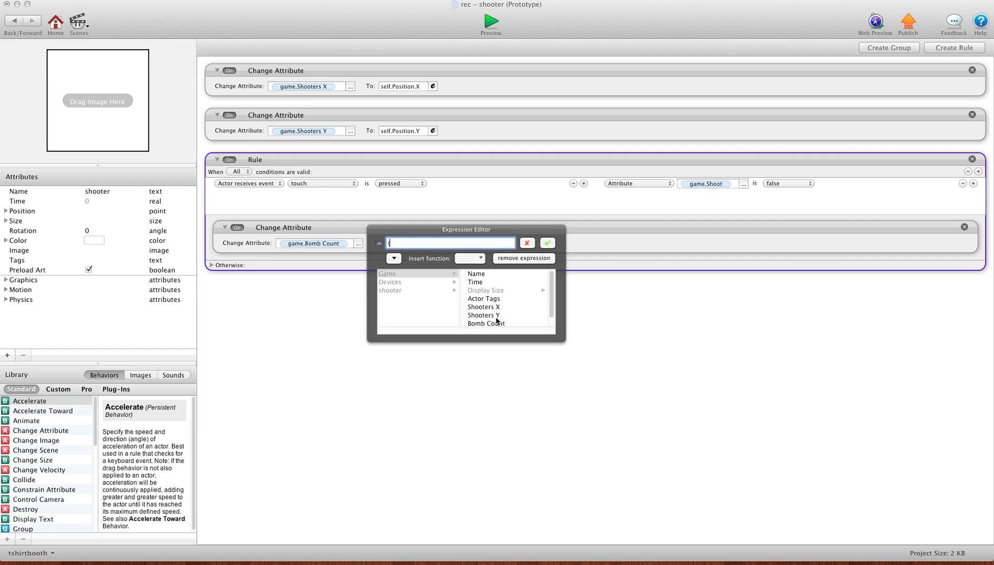
{"action": "left_click", "coordinate": [487, 322]}
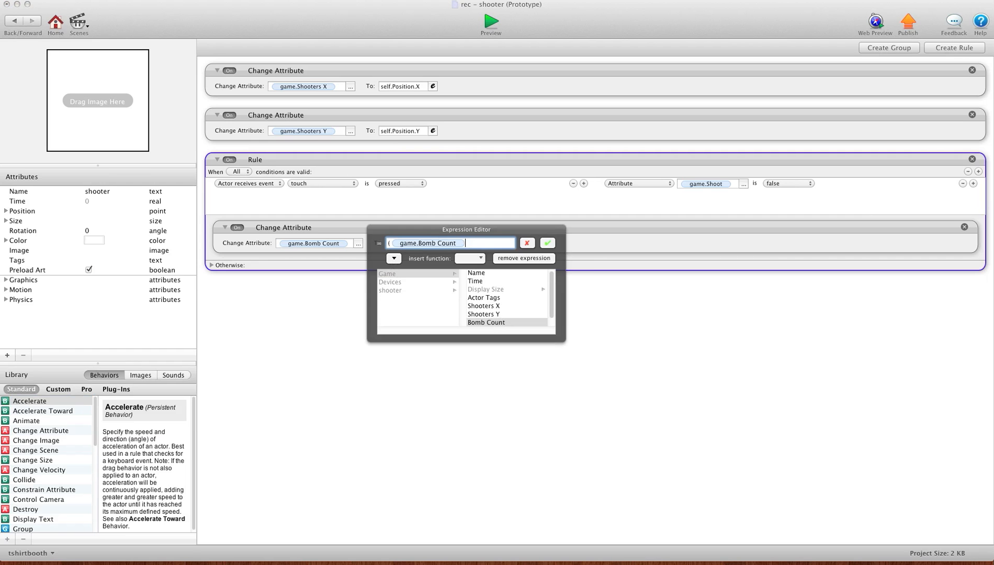
{"action": "type", "text": "+1)"}
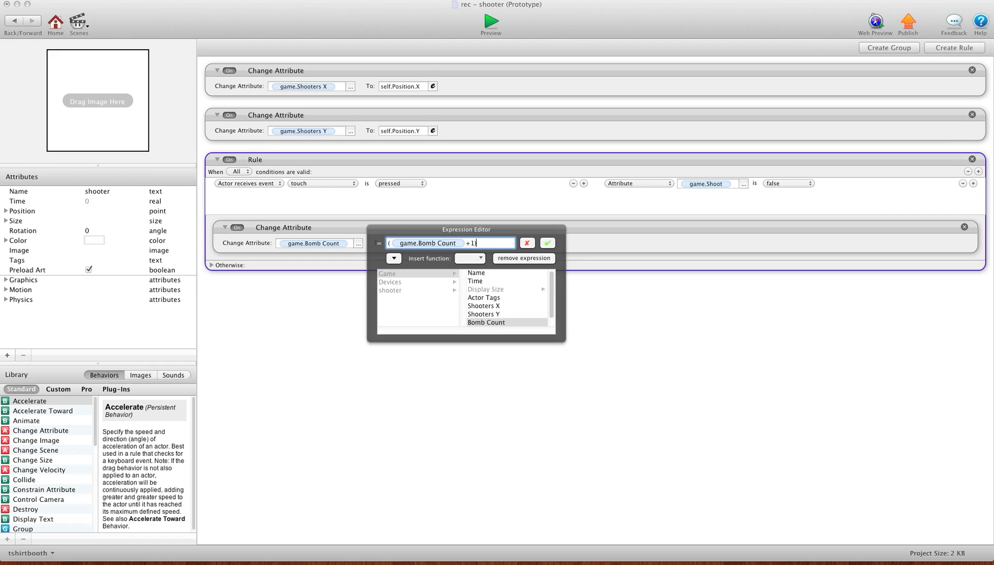
{"action": "type", "text": "%10"}
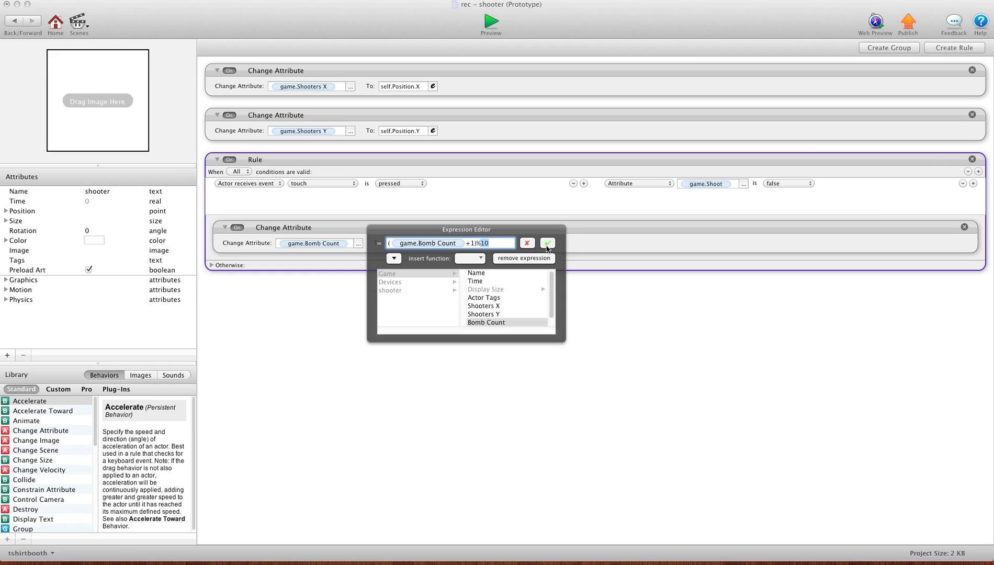
{"action": "left_click", "coordinate": [546, 242]}
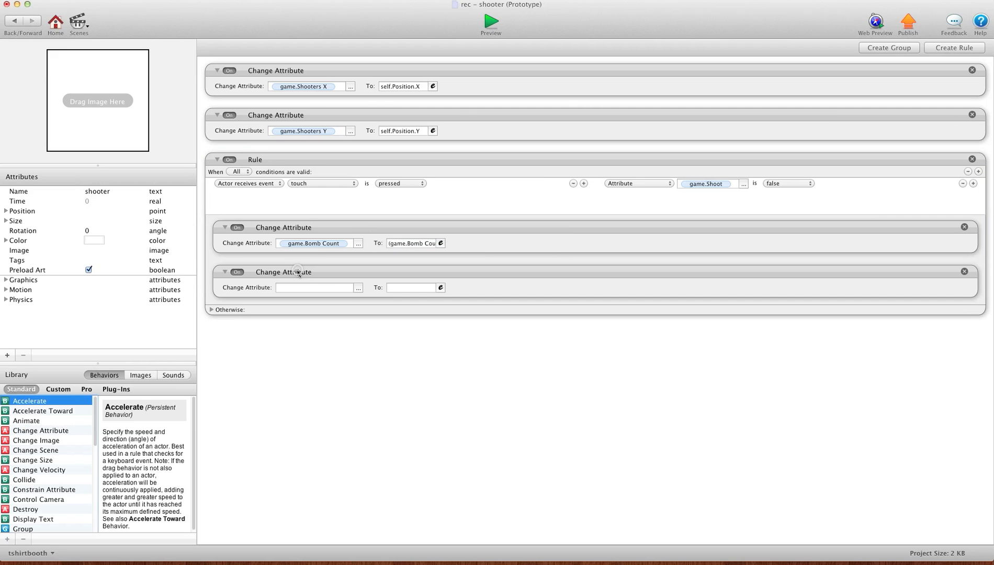
- Start picking the attribute for a second Change Attribute in the touch rule
{"action": "left_click", "coordinate": [358, 288]}
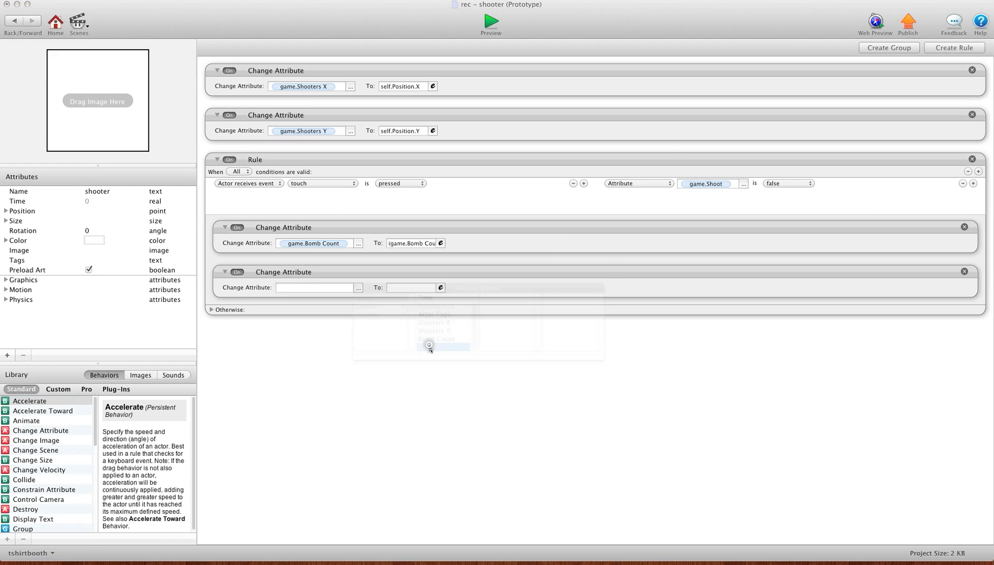
{"action": "type", "text": "tr"}
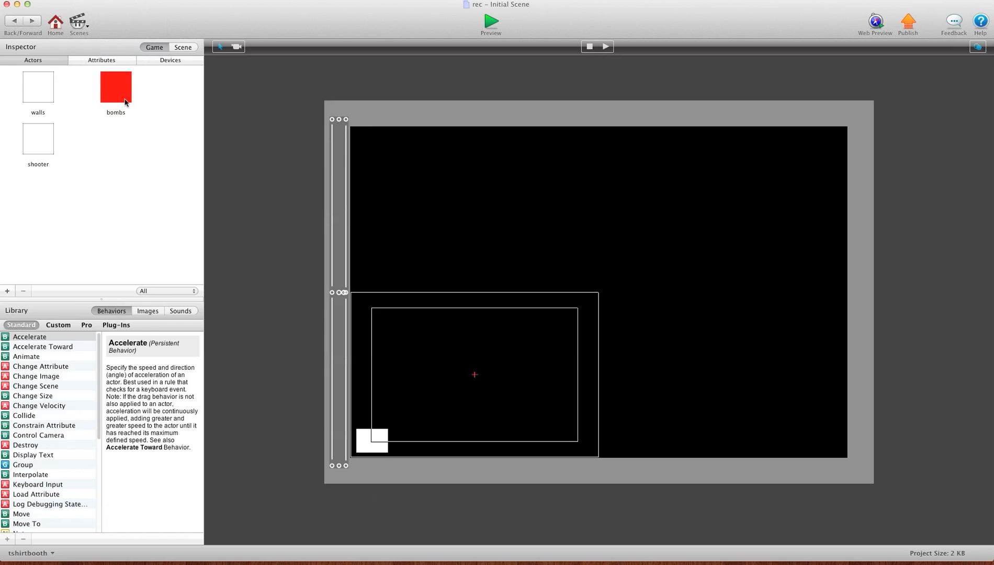
- Add two real attributes to the bombs actor named starting x and starting y
{"action": "double_click", "coordinate": [115, 87]}
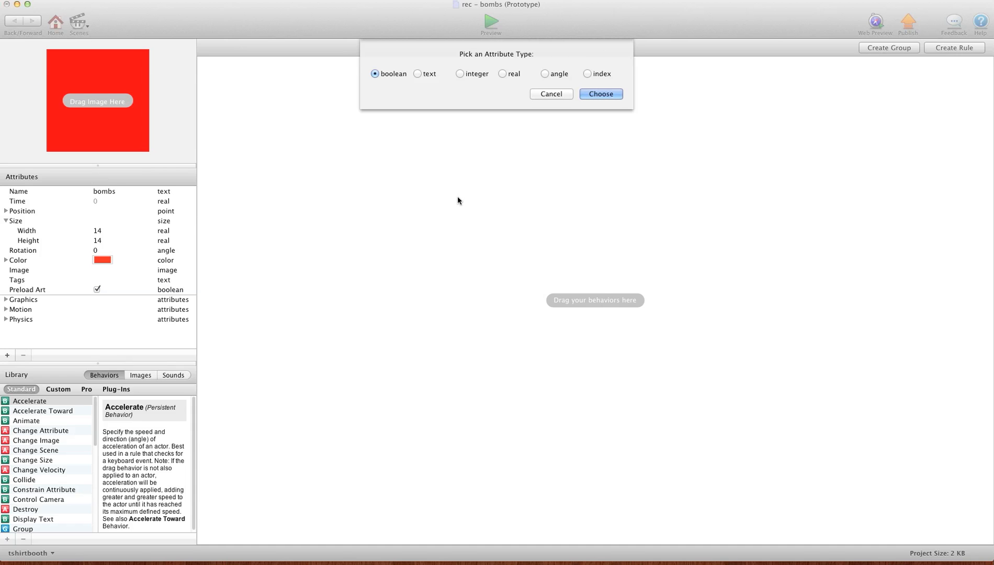
{"action": "left_click", "coordinate": [502, 73]}
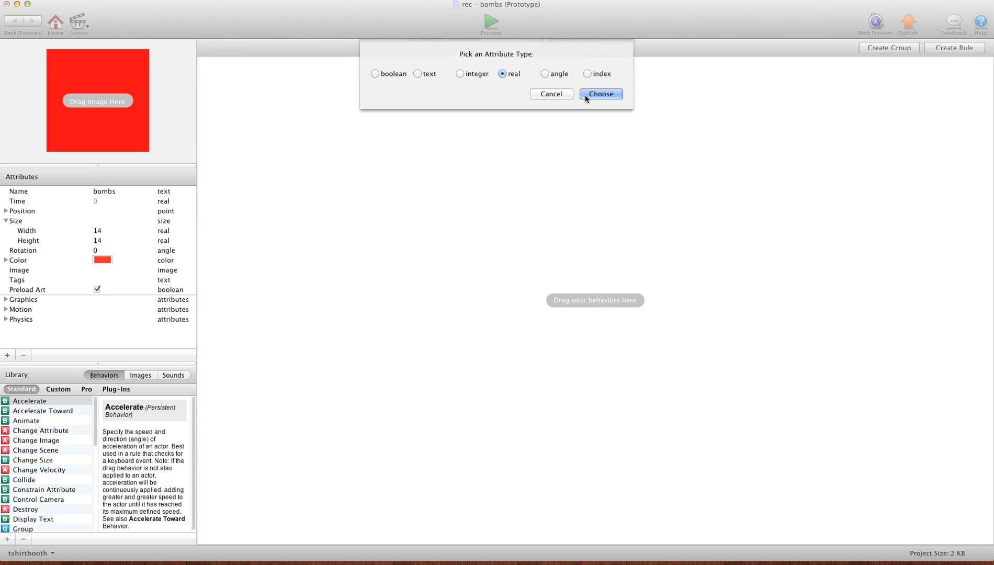
{"action": "left_click", "coordinate": [599, 94]}
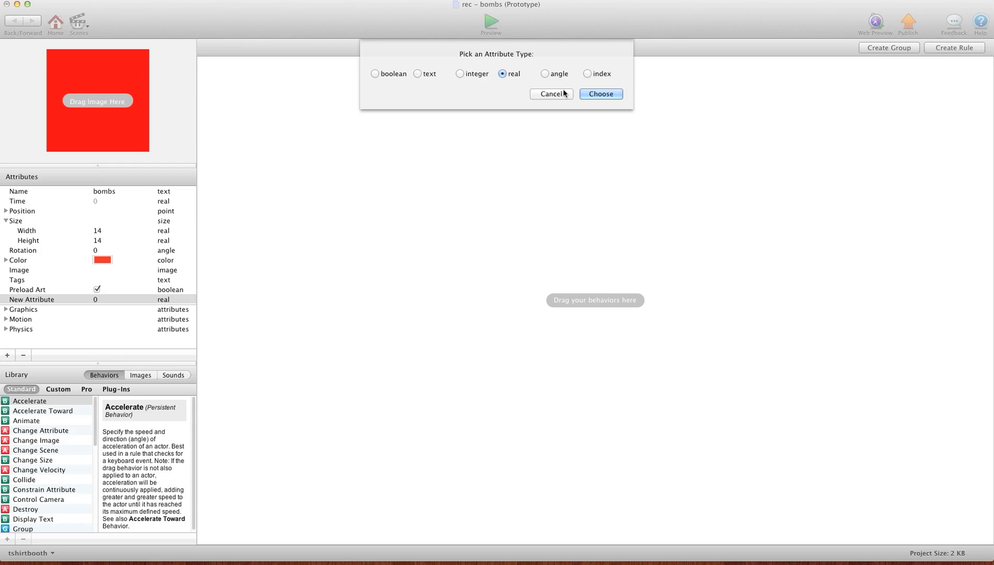
{"action": "left_click", "coordinate": [599, 94]}
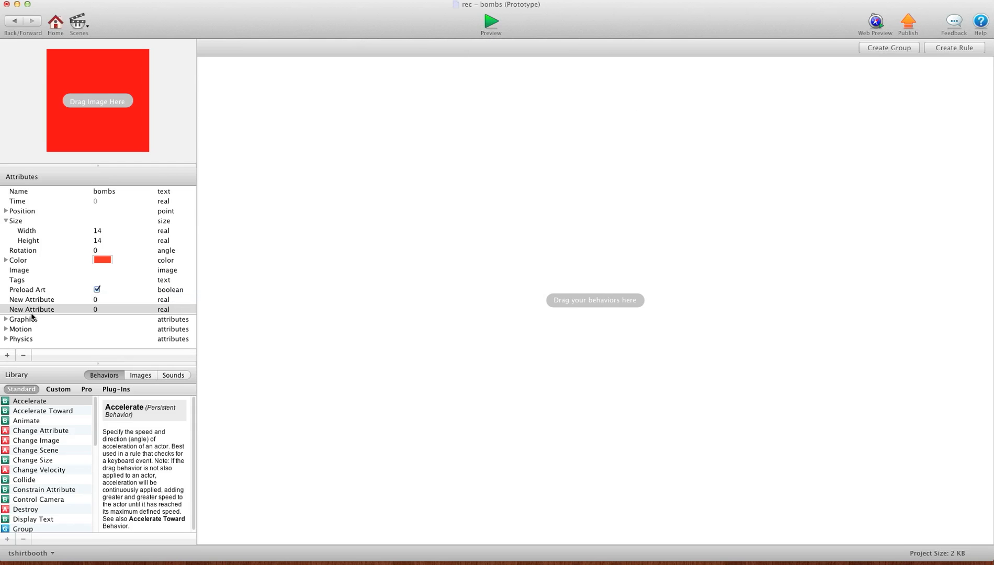
{"action": "double_click", "coordinate": [32, 299]}
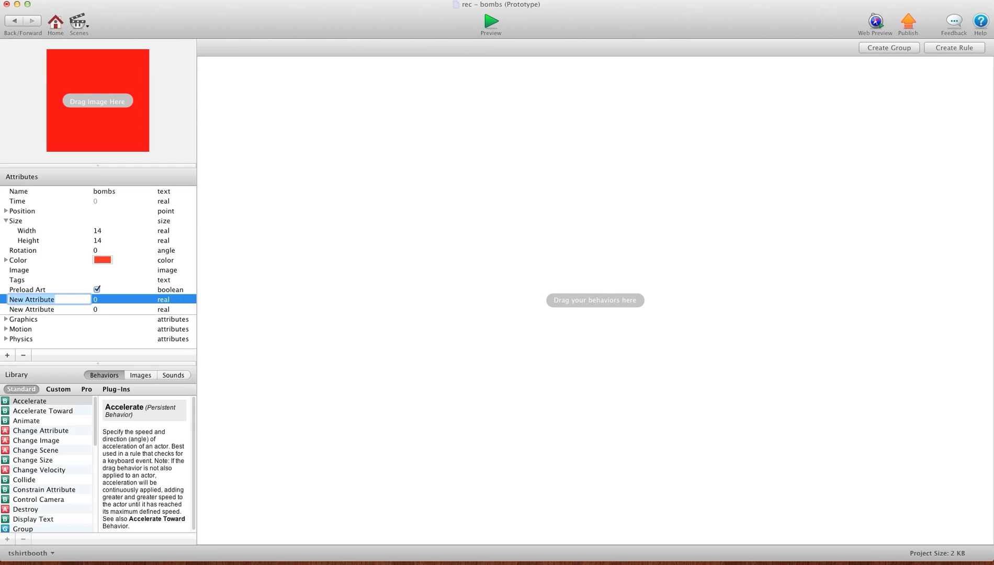
{"action": "type", "text": "starting x"}
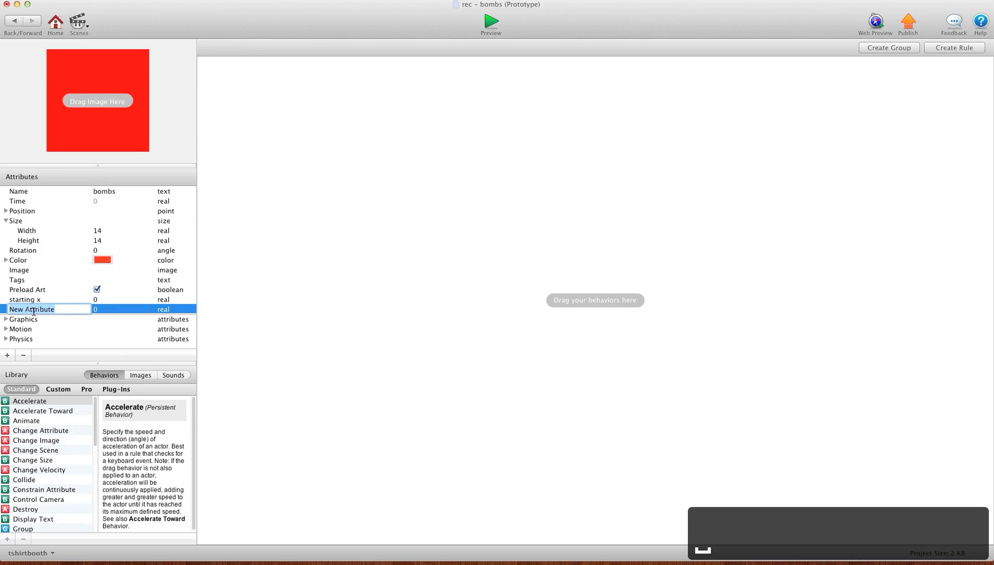
{"action": "type", "text": "starting y"}
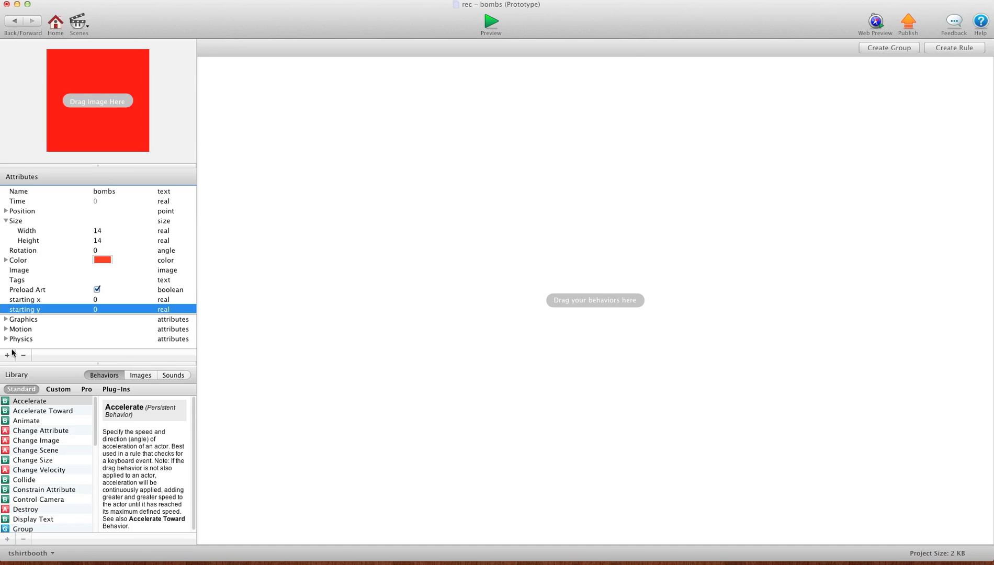
- Add an index attribute 'what bomb am i' to the bombs actor
{"action": "left_click", "coordinate": [7, 354]}
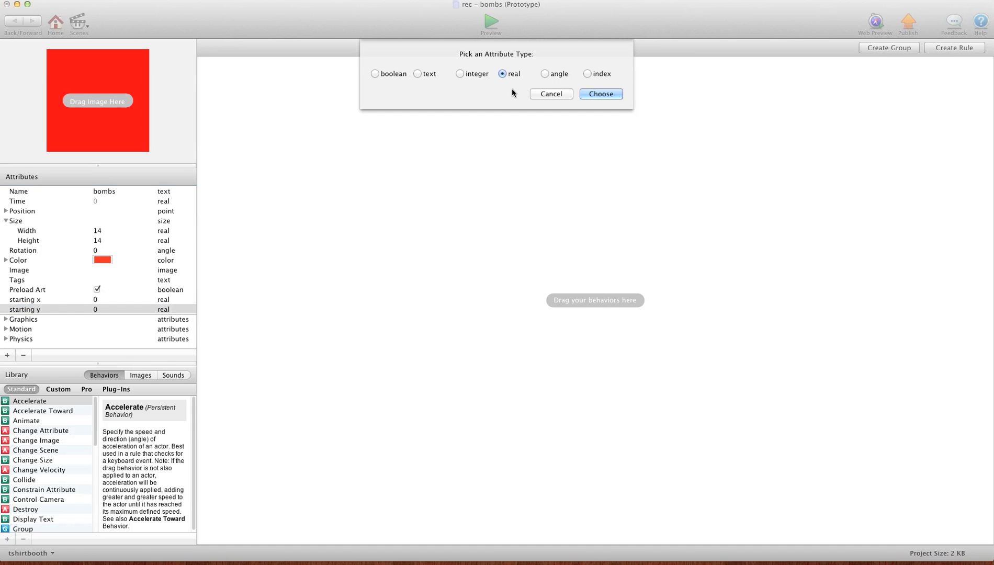
{"action": "left_click", "coordinate": [588, 73]}
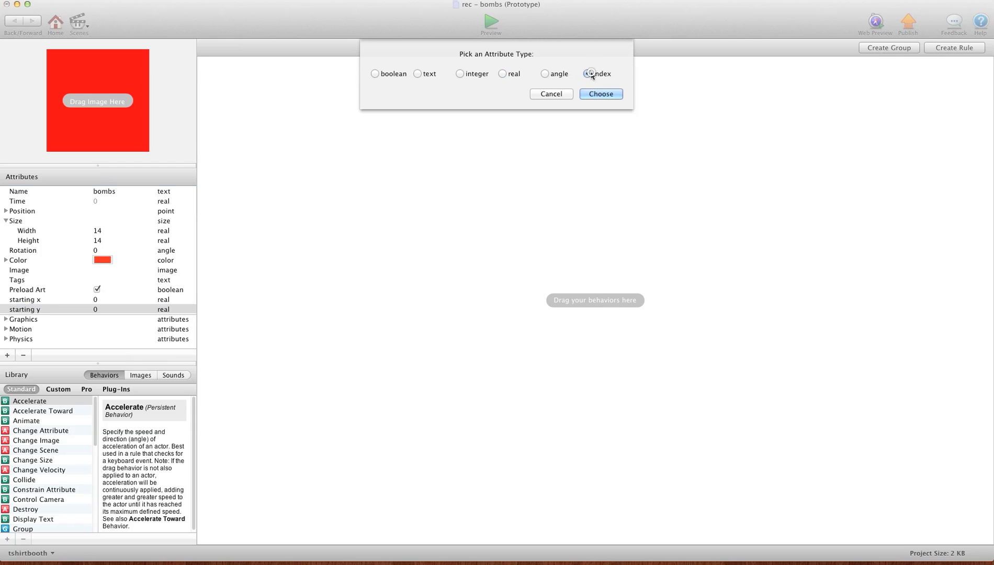
{"action": "left_click", "coordinate": [600, 94]}
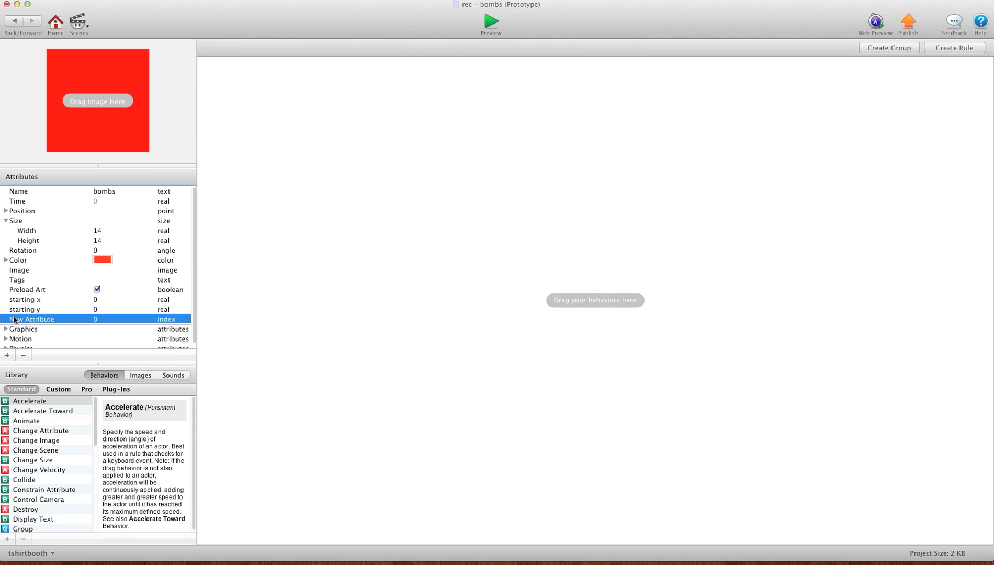
{"action": "type", "text": "what bomb am i"}
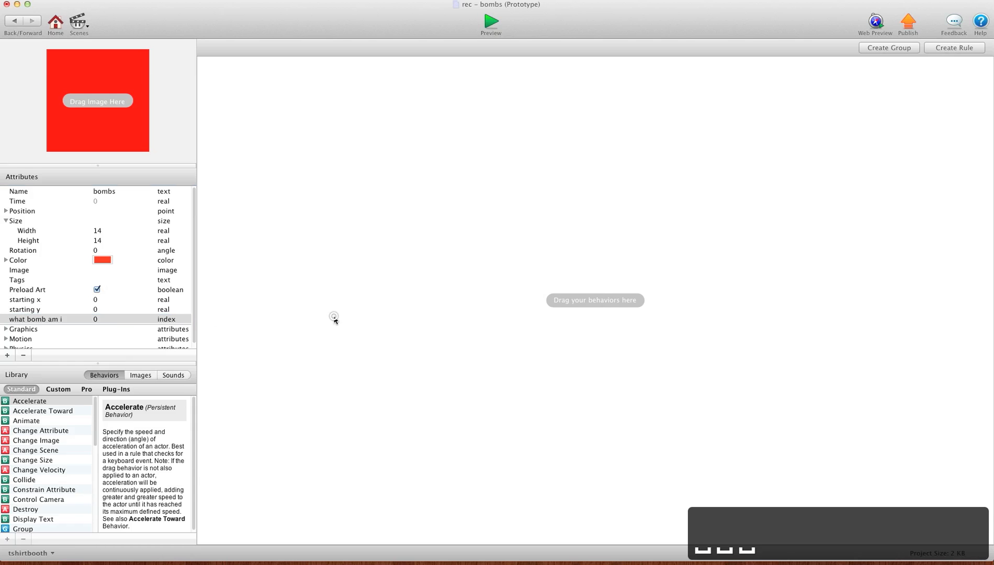
{"action": "mouse_move", "coordinate": [312, 277]}
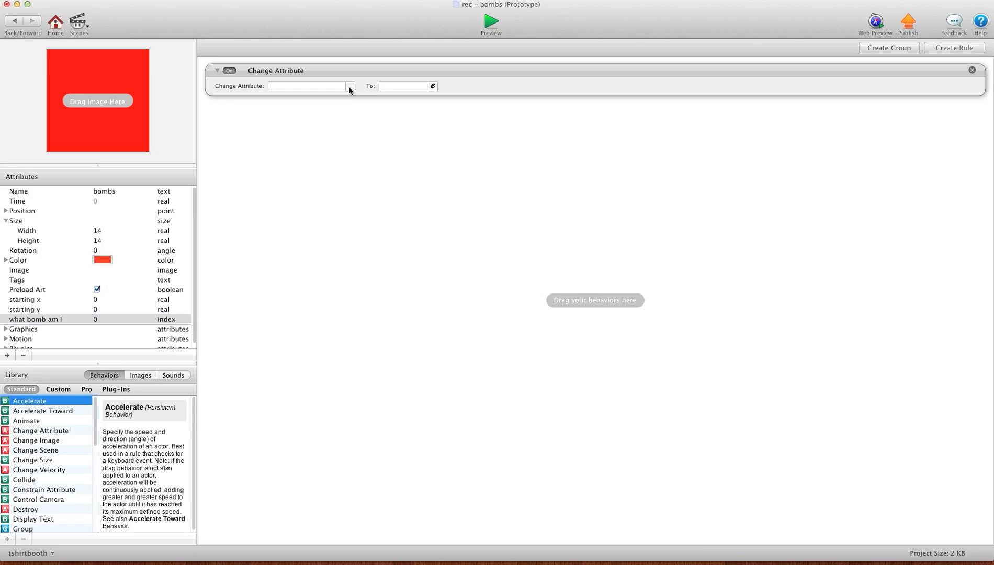
- Set self.starting x to self.Position.X and begin the starting y change
{"action": "left_click", "coordinate": [350, 86]}
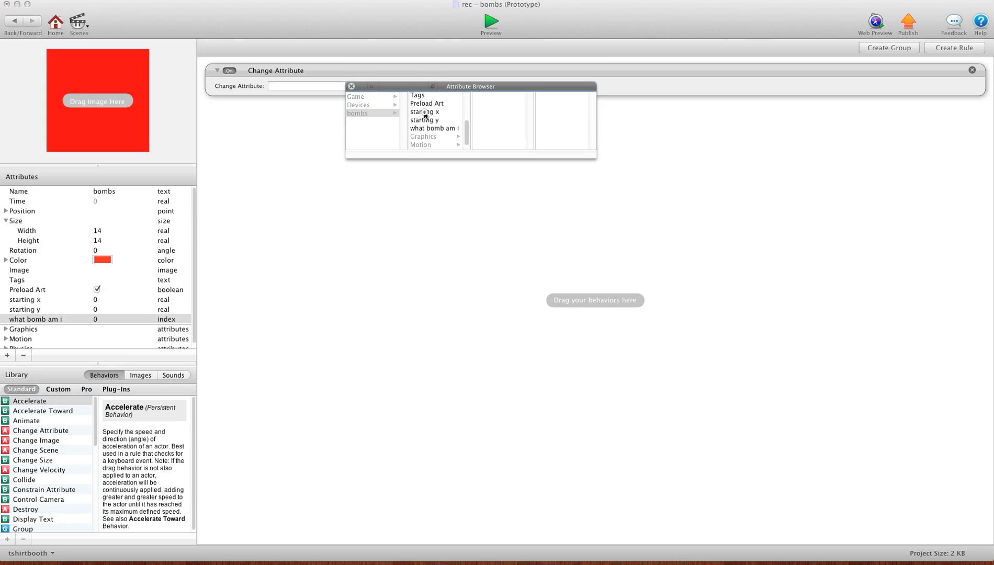
{"action": "left_click", "coordinate": [425, 112]}
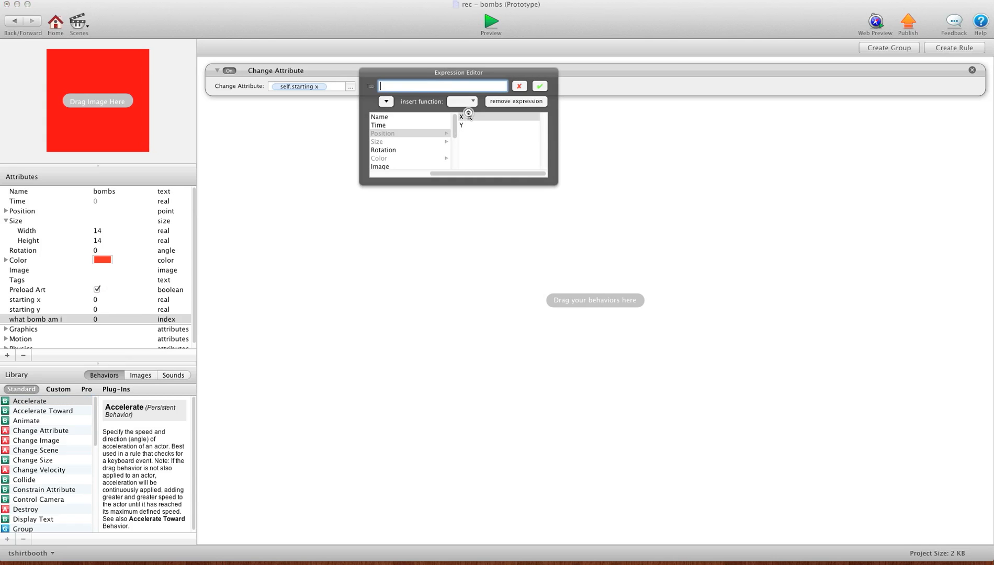
{"action": "left_click", "coordinate": [460, 117]}
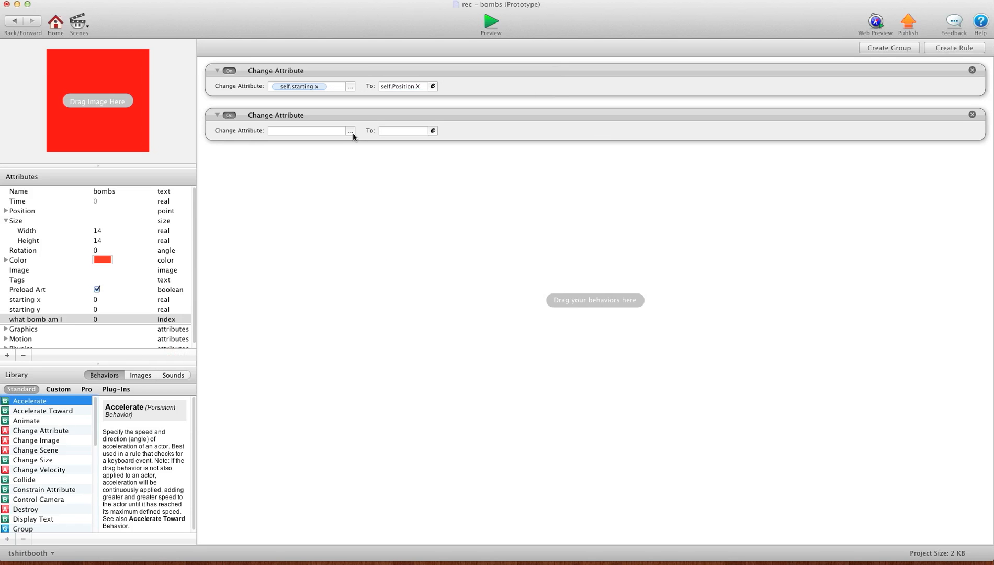
{"action": "left_click", "coordinate": [349, 131]}
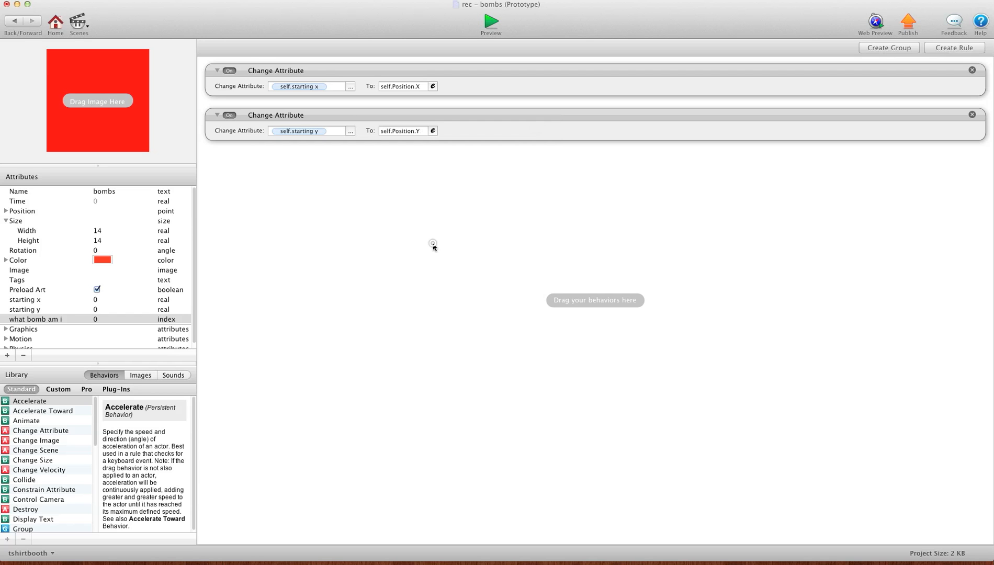
{"action": "mouse_move", "coordinate": [373, 97]}
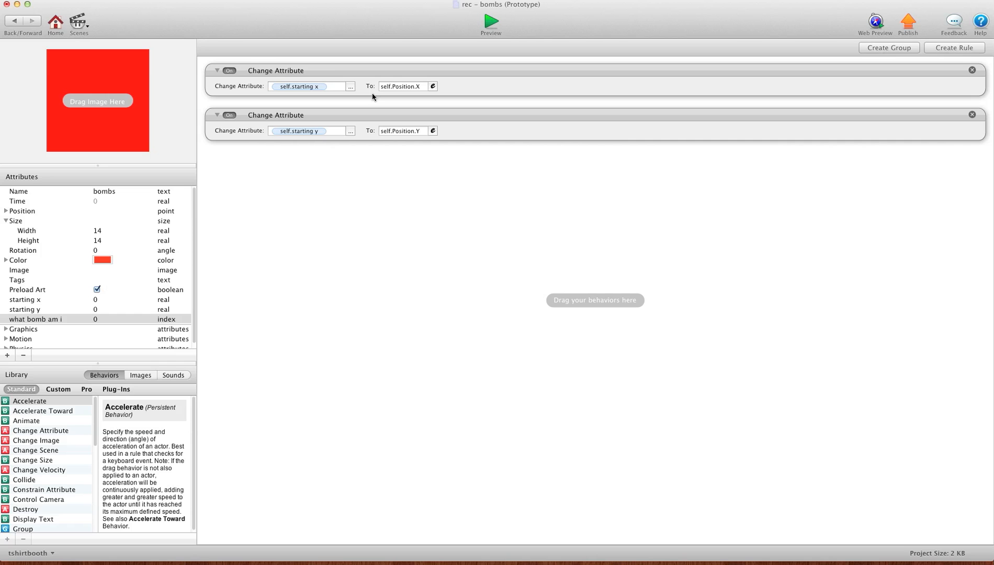
{"action": "mouse_move", "coordinate": [877, 61]}
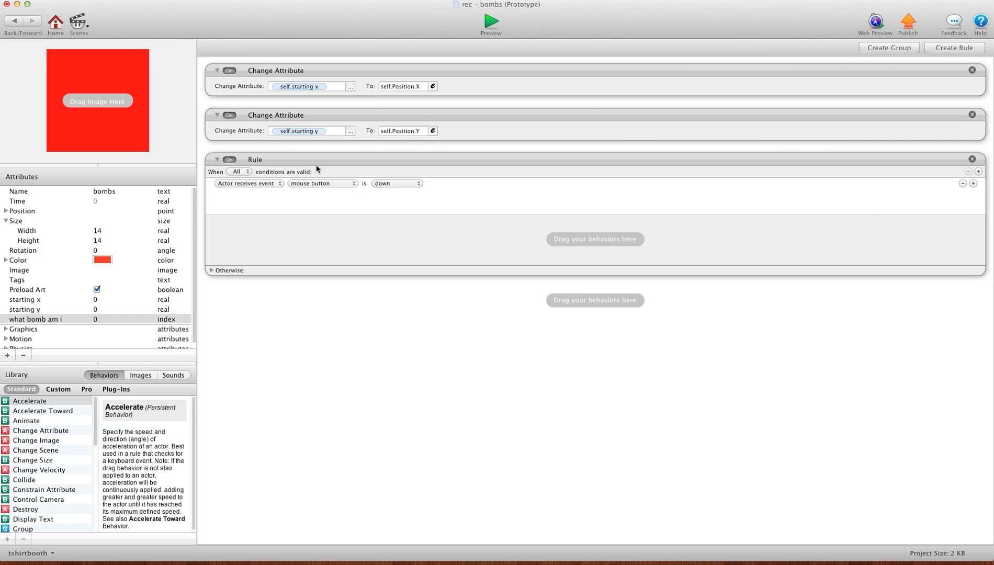
- Condition the rule on self.what bomb am i = game.Bomb Count and game.Shoot true
{"action": "left_click", "coordinate": [247, 183]}
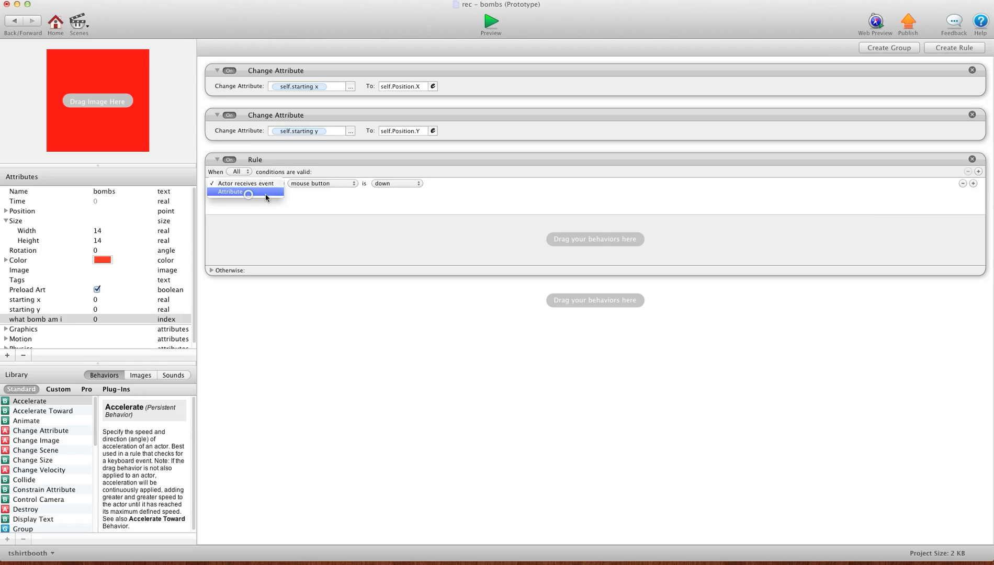
{"action": "left_click", "coordinate": [244, 193]}
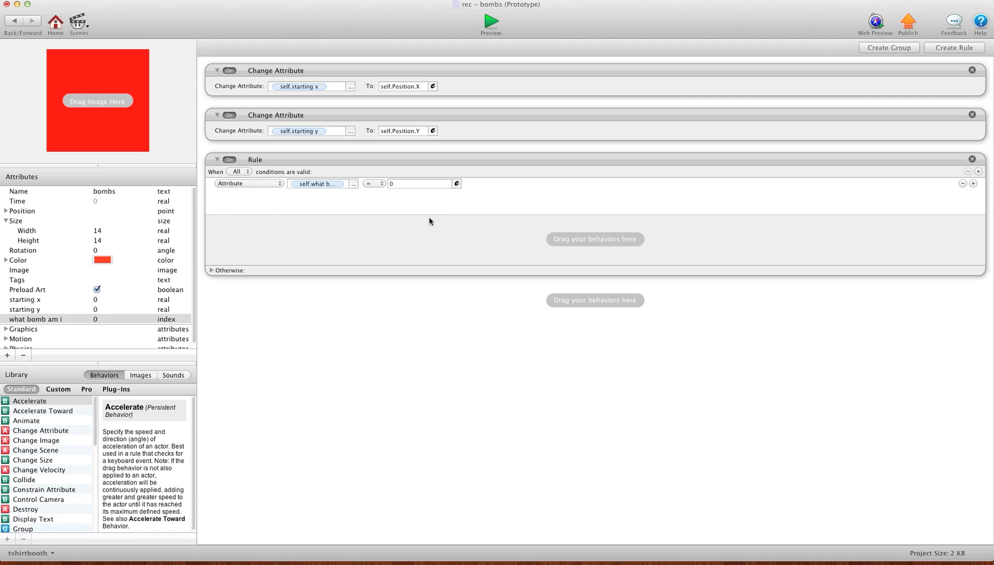
{"action": "mouse_move", "coordinate": [463, 184]}
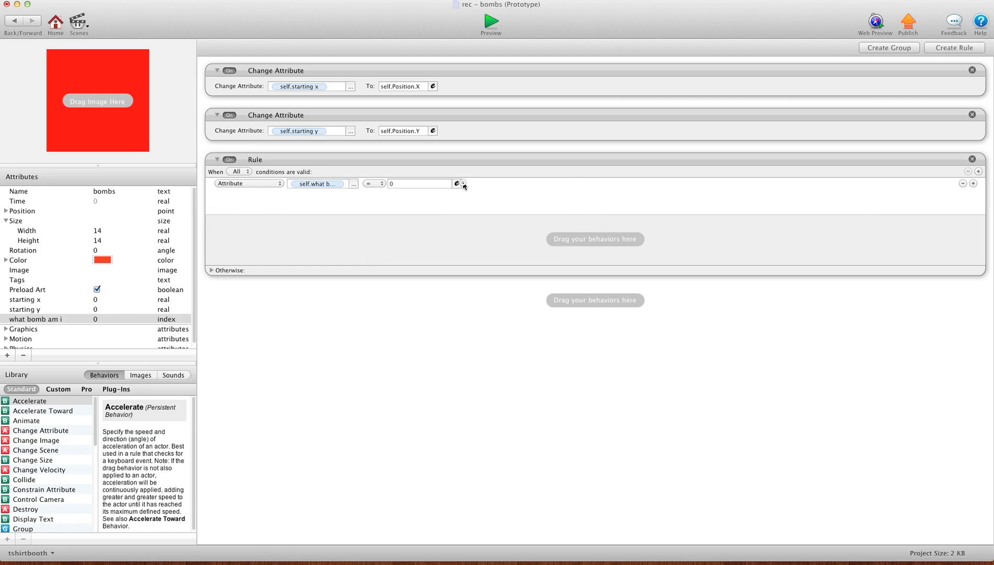
{"action": "left_click", "coordinate": [457, 184]}
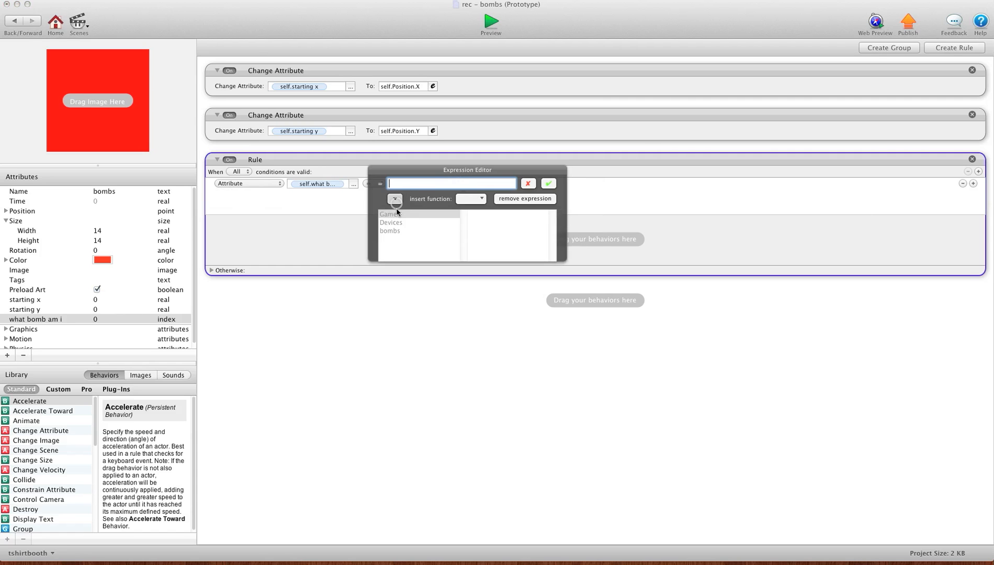
{"action": "left_click", "coordinate": [388, 214]}
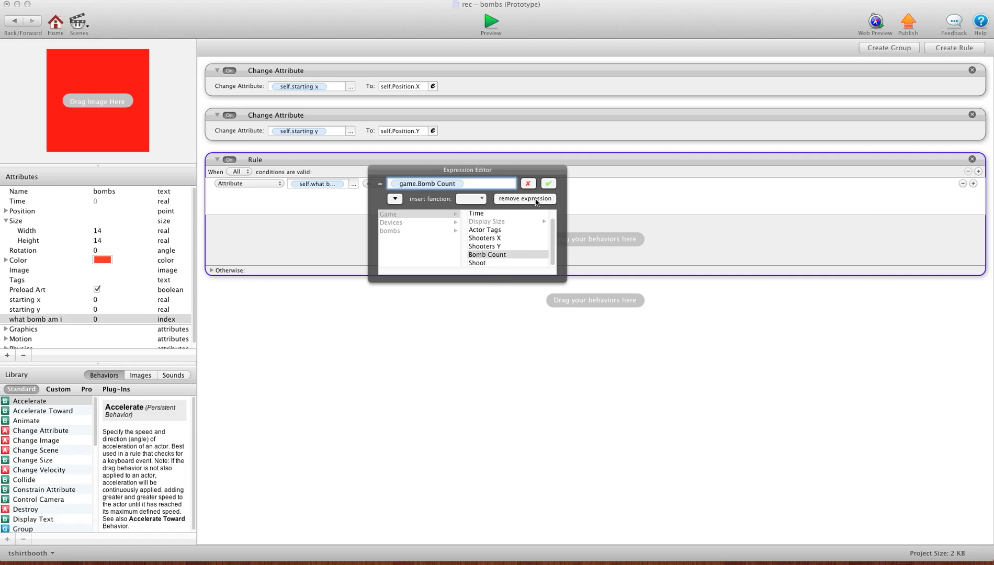
{"action": "left_click", "coordinate": [548, 183]}
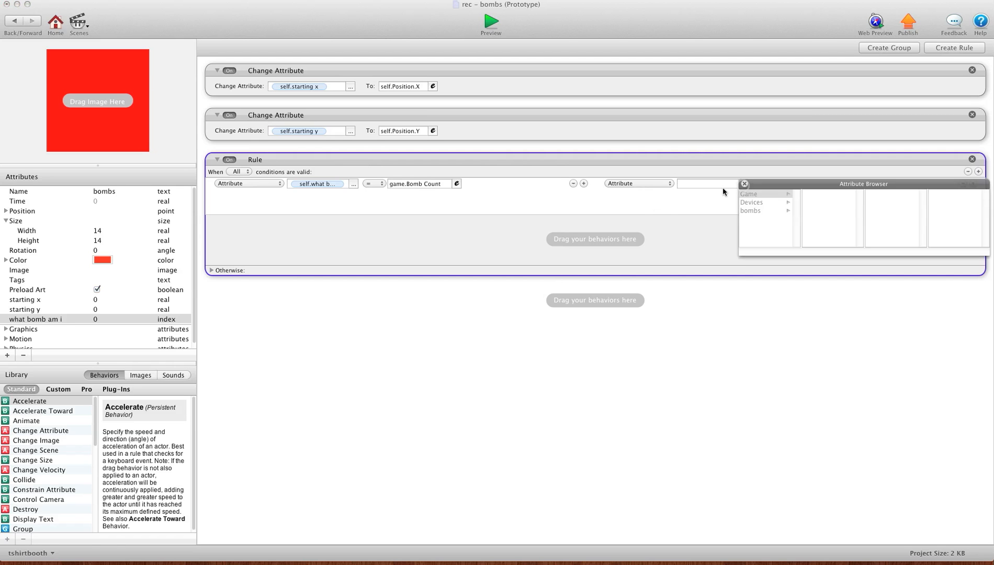
{"action": "left_click", "coordinate": [752, 194]}
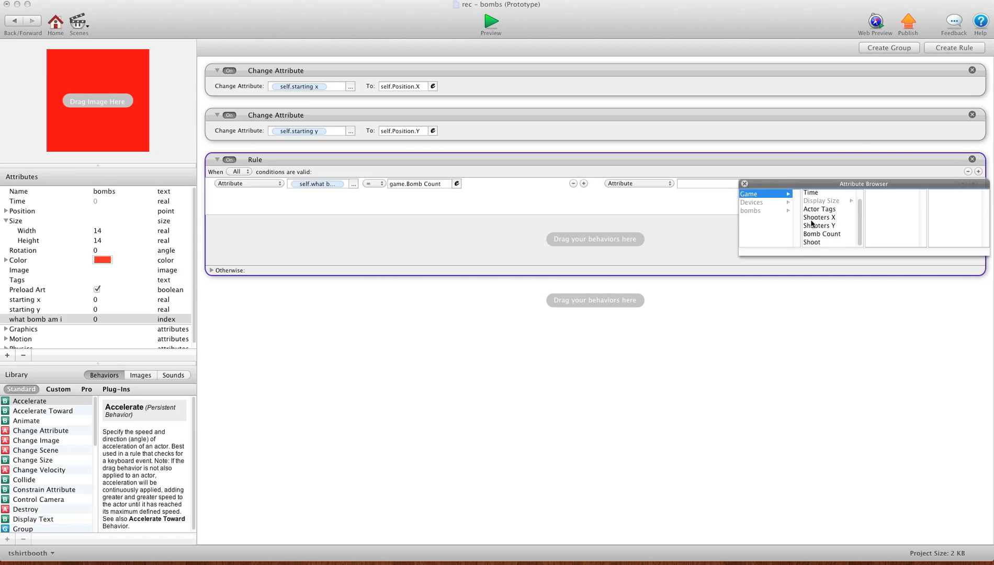
{"action": "left_click", "coordinate": [812, 242]}
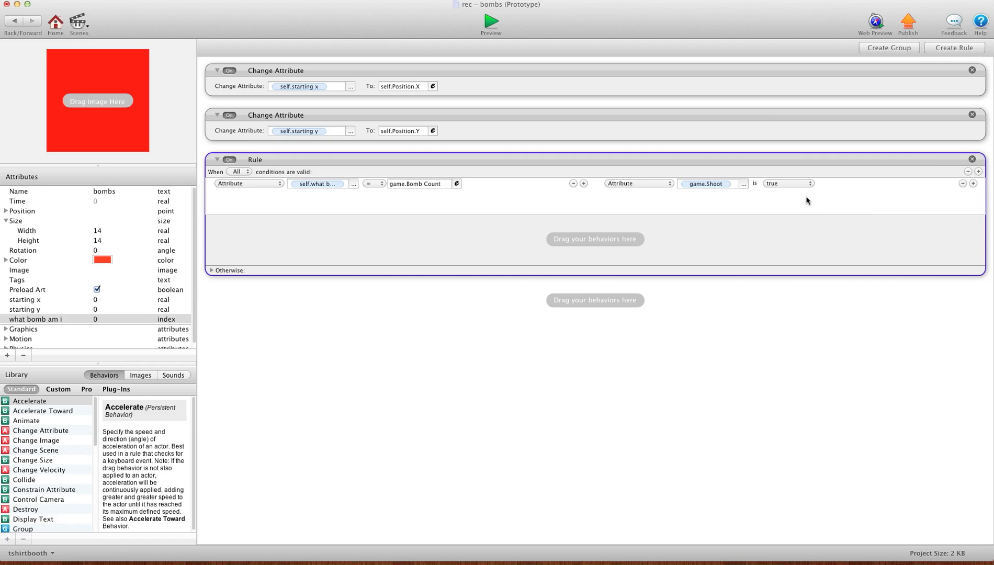
{"action": "mouse_move", "coordinate": [851, 192]}
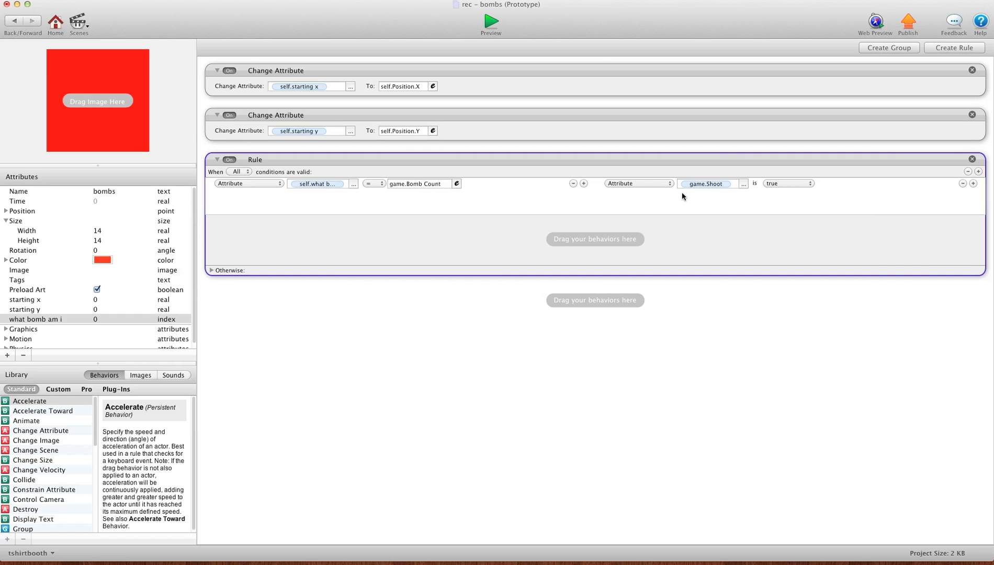
{"action": "mouse_move", "coordinate": [772, 192]}
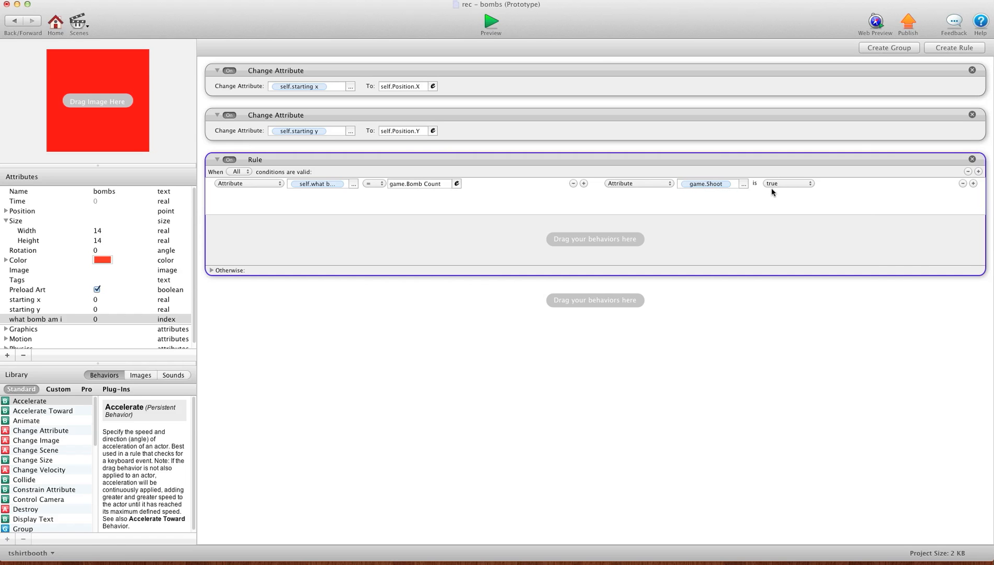
{"action": "mouse_move", "coordinate": [826, 195]}
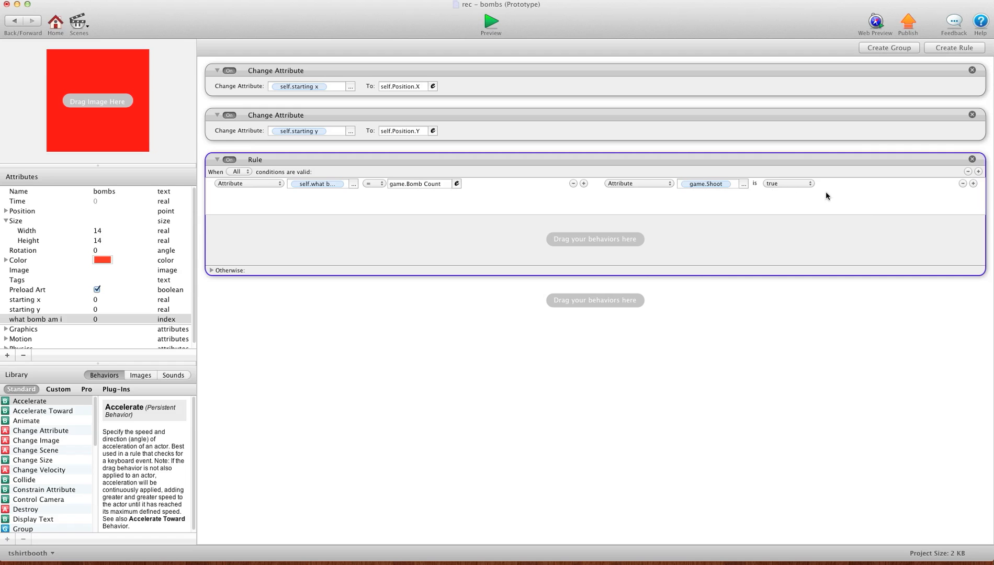
- Set the bomb's Position.X to game.Shooters X and Position.Y to game.Shooters Y
{"action": "left_click", "coordinate": [29, 400]}
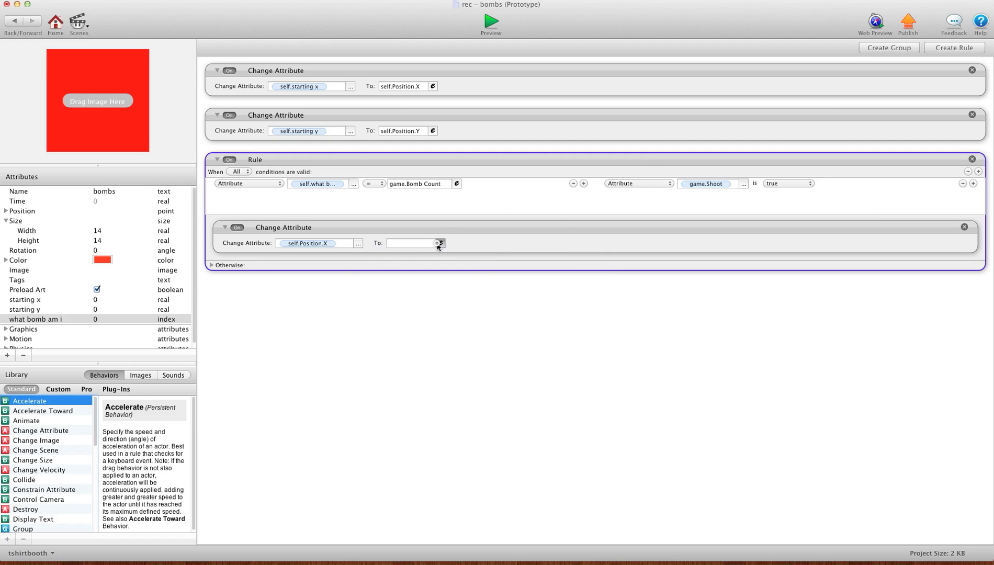
{"action": "left_click", "coordinate": [438, 242]}
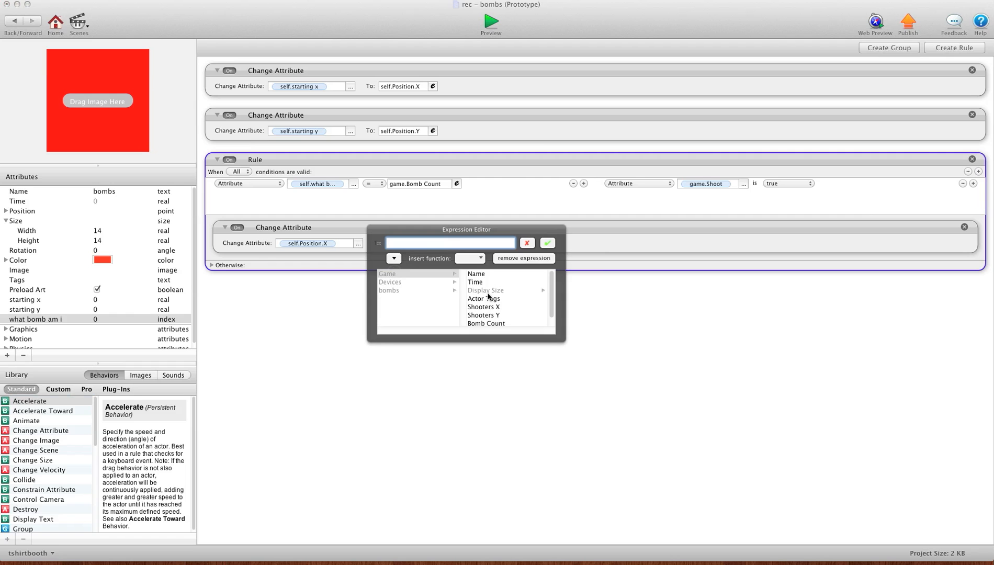
{"action": "left_click", "coordinate": [483, 307]}
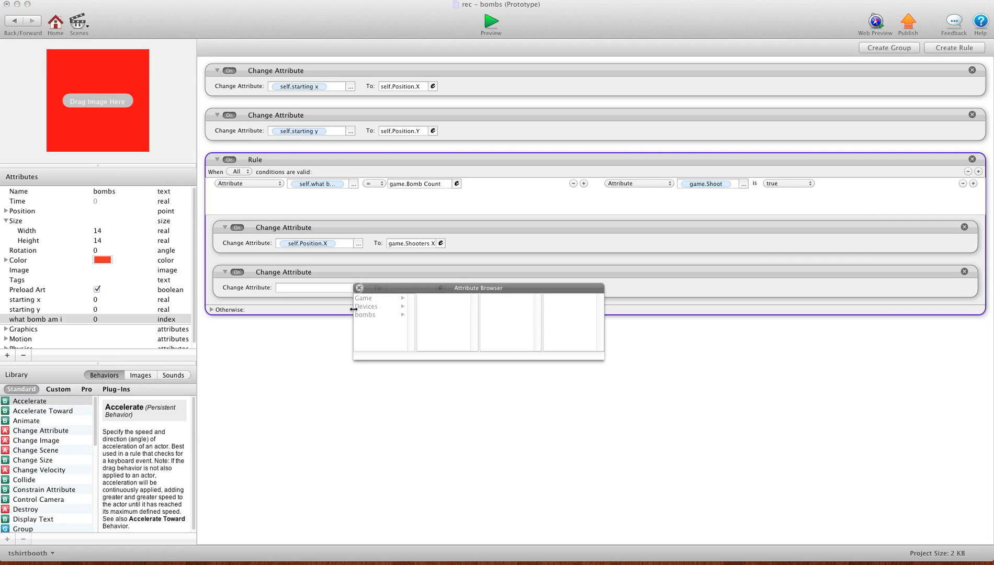
{"action": "left_click", "coordinate": [366, 315]}
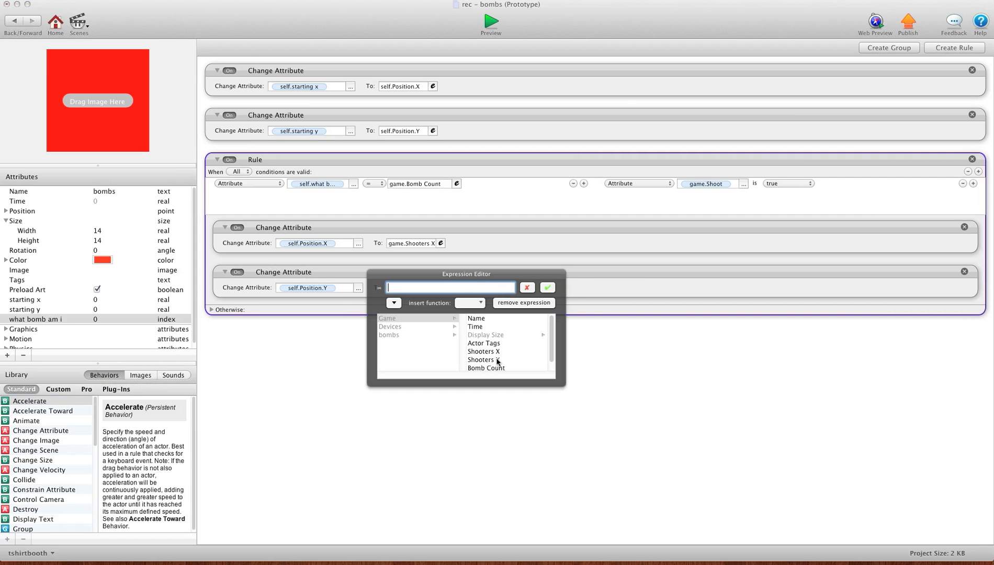
{"action": "left_click", "coordinate": [482, 360]}
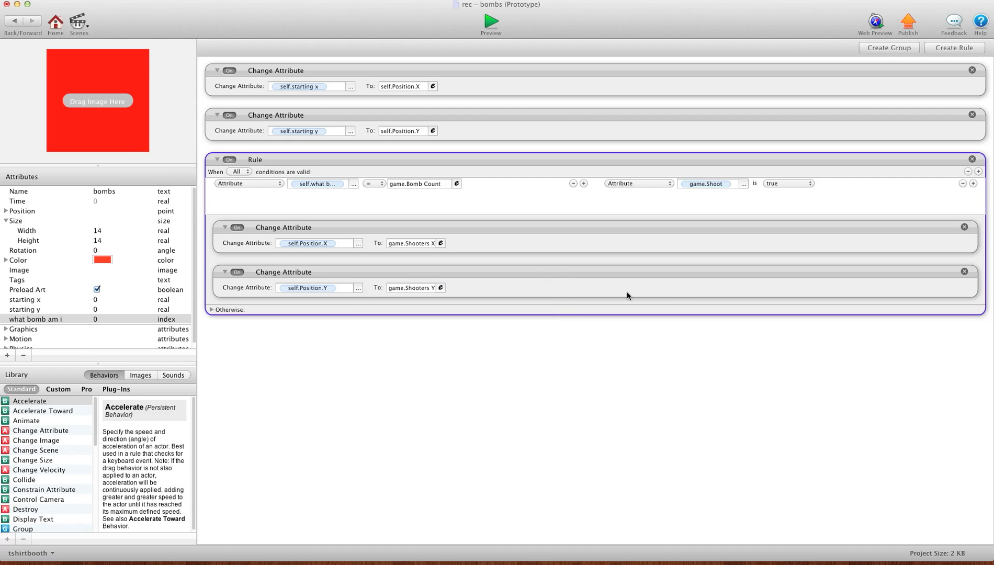
{"action": "mouse_move", "coordinate": [918, 141]}
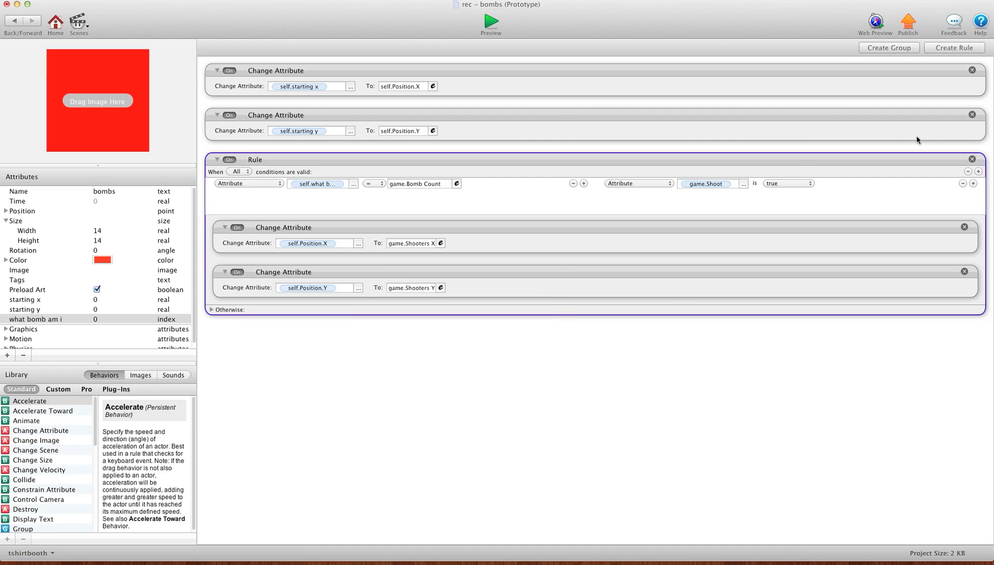
{"action": "mouse_move", "coordinate": [350, 276]}
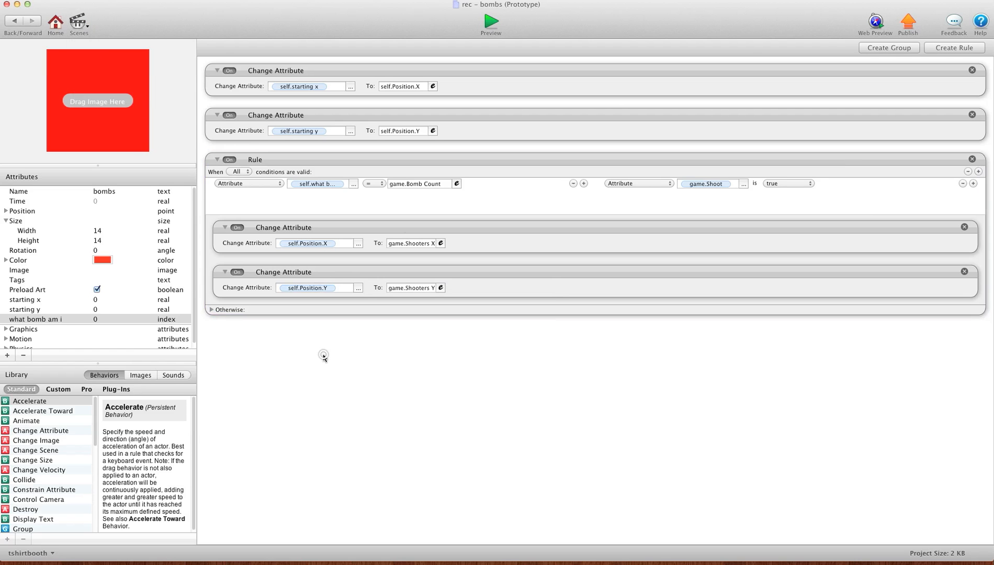
{"action": "mouse_move", "coordinate": [62, 437]}
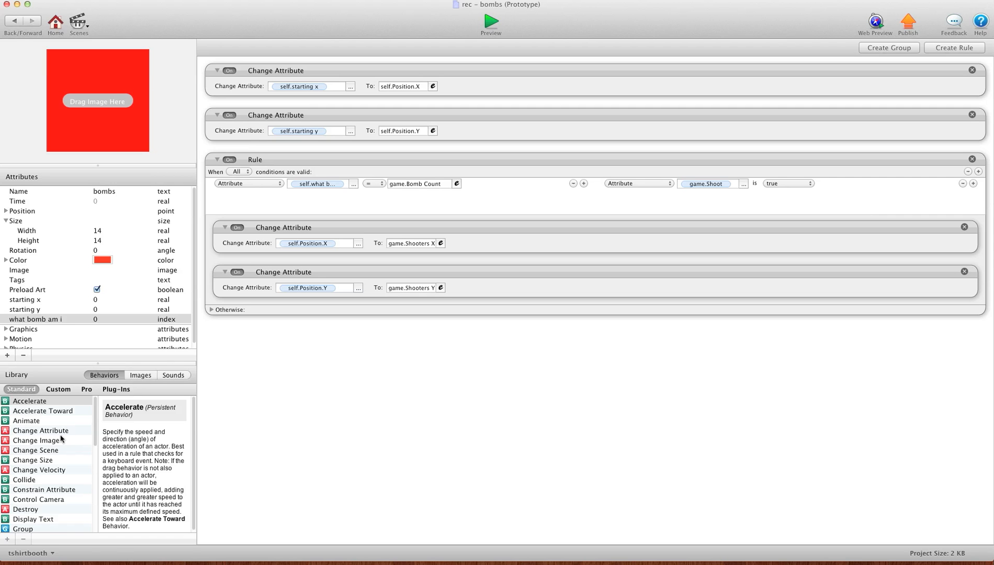
- Add a Change Velocity behavior with direction 33.69 and speed 500, relative to scene
{"action": "scroll", "scroll_direction": "down", "scroll_amount": 3}
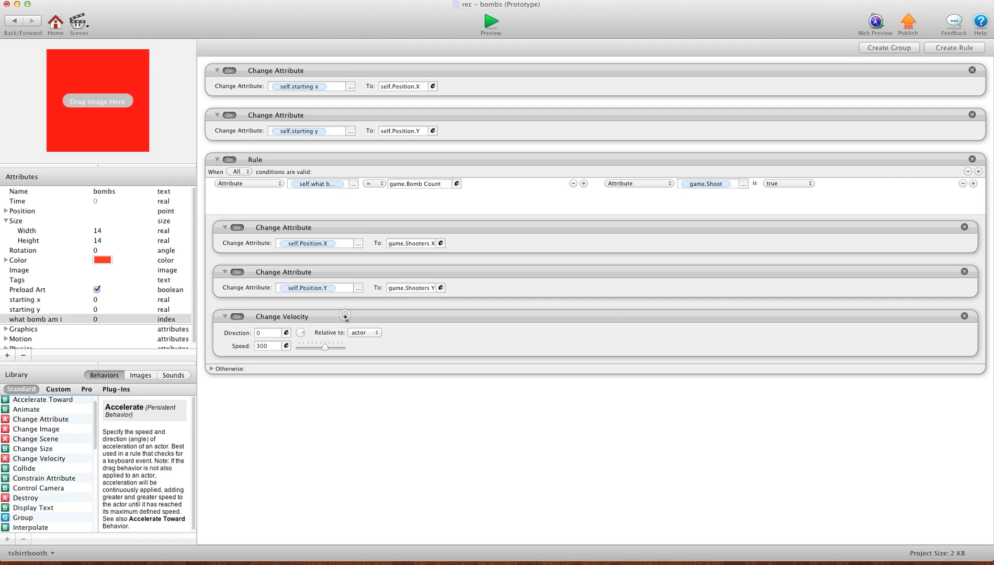
{"action": "left_click", "coordinate": [342, 316]}
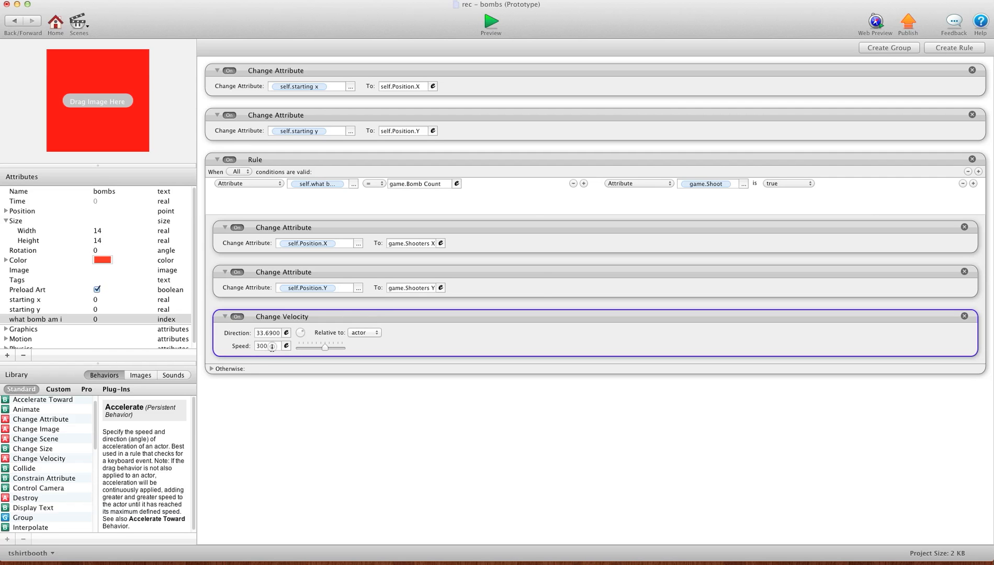
{"action": "type", "text": "500"}
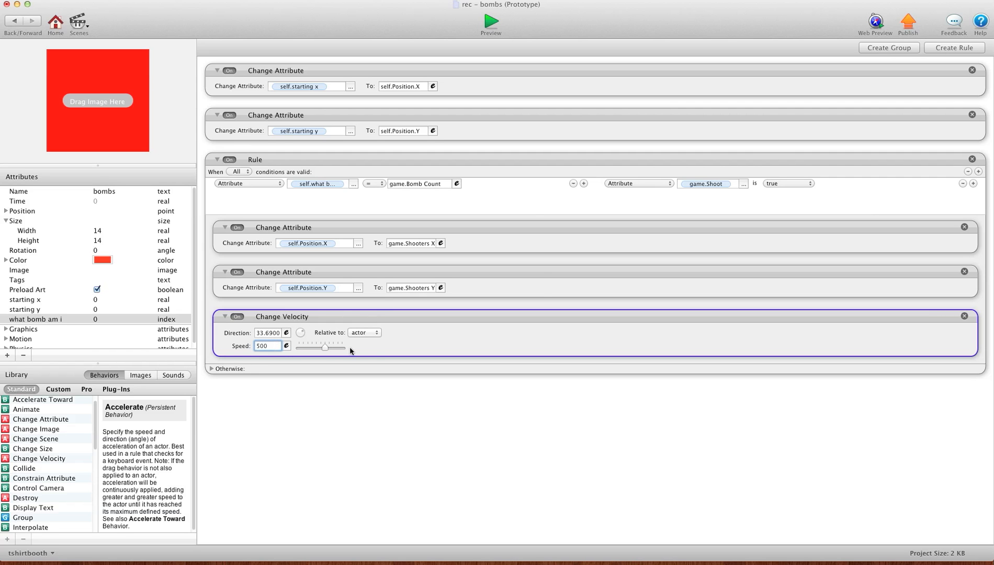
{"action": "left_click", "coordinate": [364, 333]}
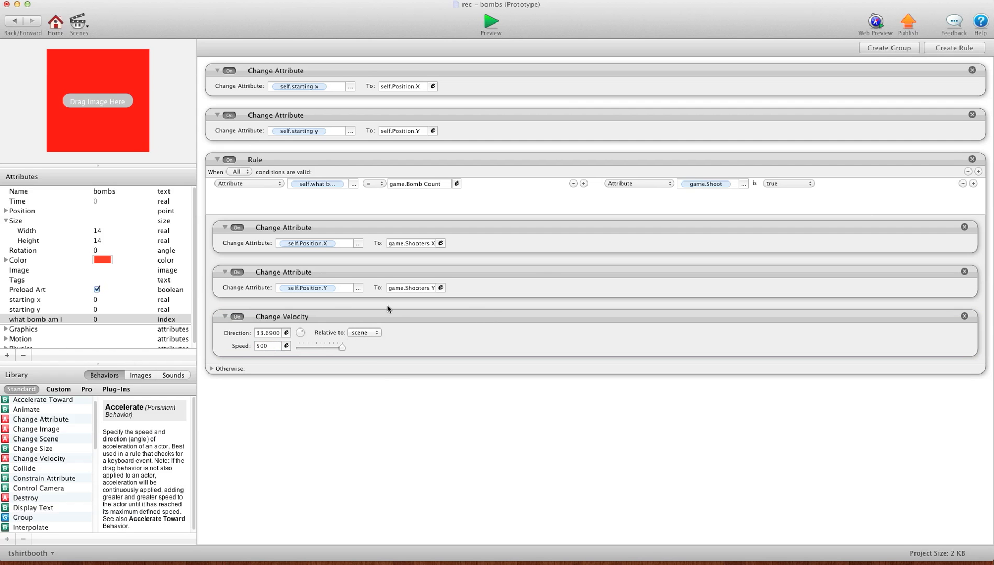
{"action": "mouse_move", "coordinate": [250, 424]}
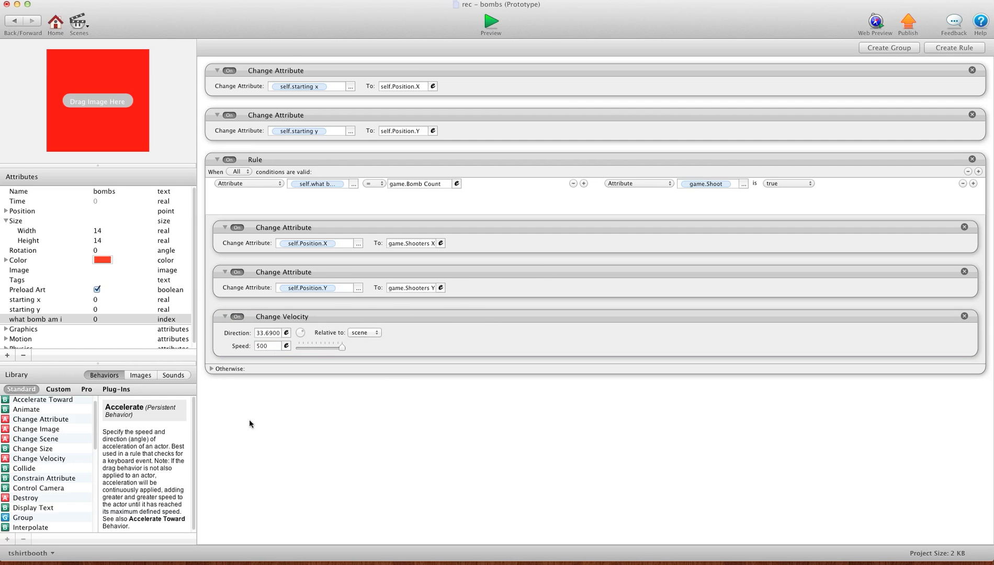
- Create a bombs rule triggered by overlapping or colliding with walls actors
{"action": "left_click", "coordinate": [954, 47]}
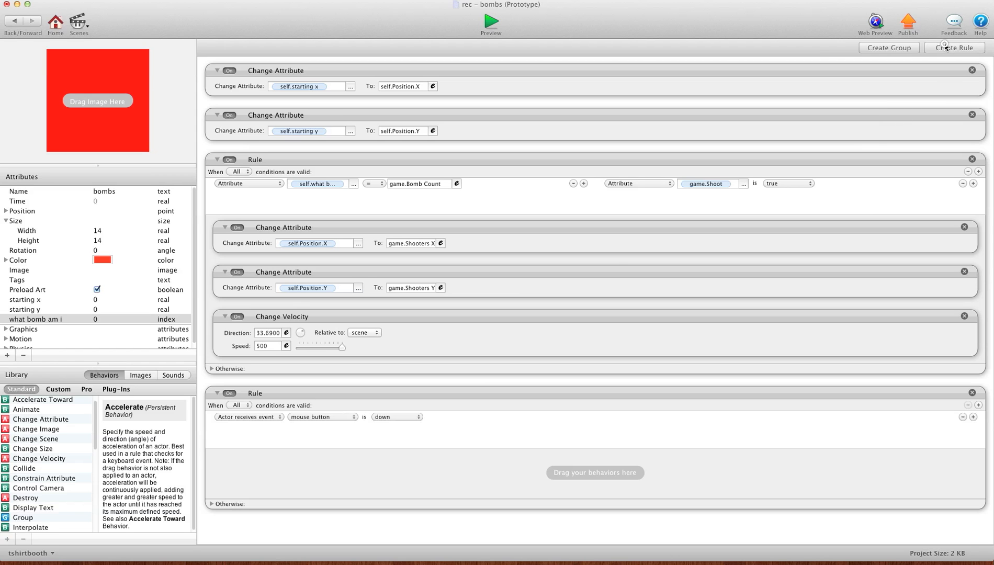
{"action": "mouse_move", "coordinate": [240, 153]}
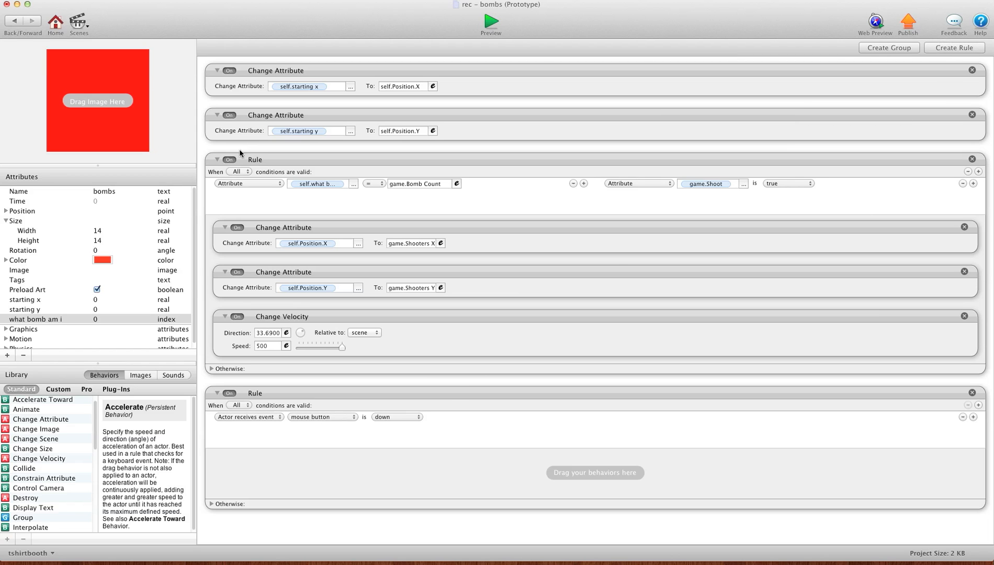
{"action": "left_click", "coordinate": [216, 159]}
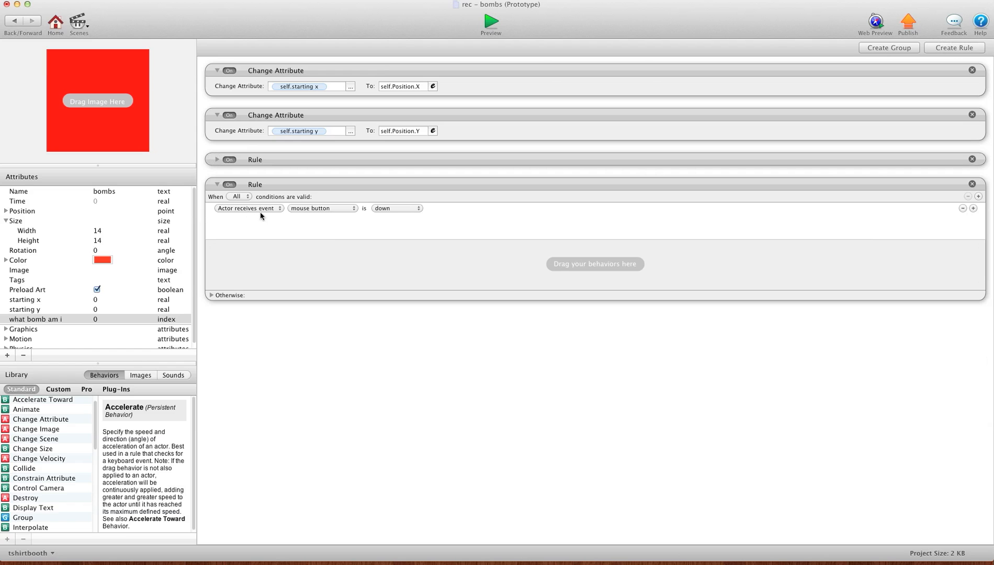
{"action": "left_click", "coordinate": [320, 208]}
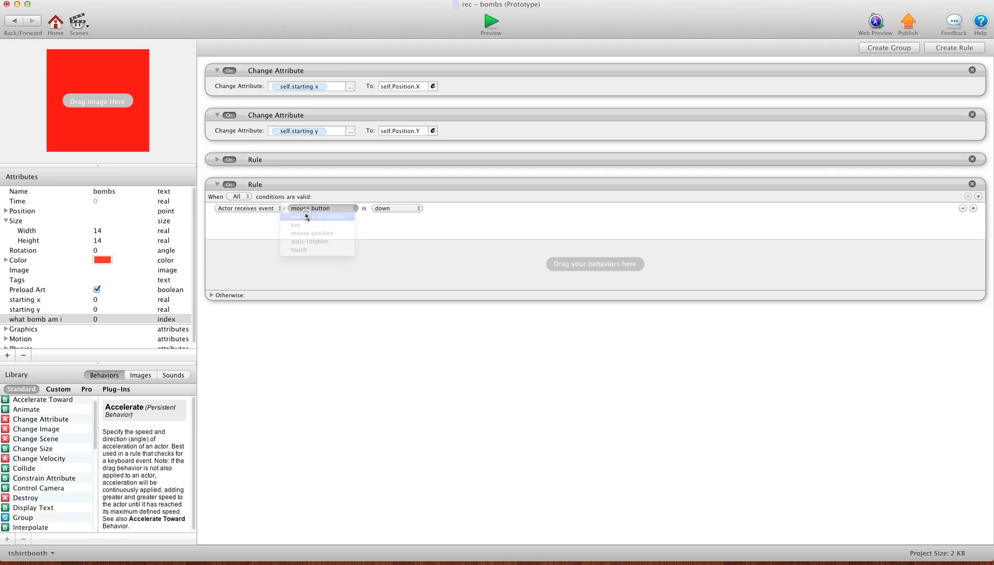
{"action": "left_click", "coordinate": [317, 217]}
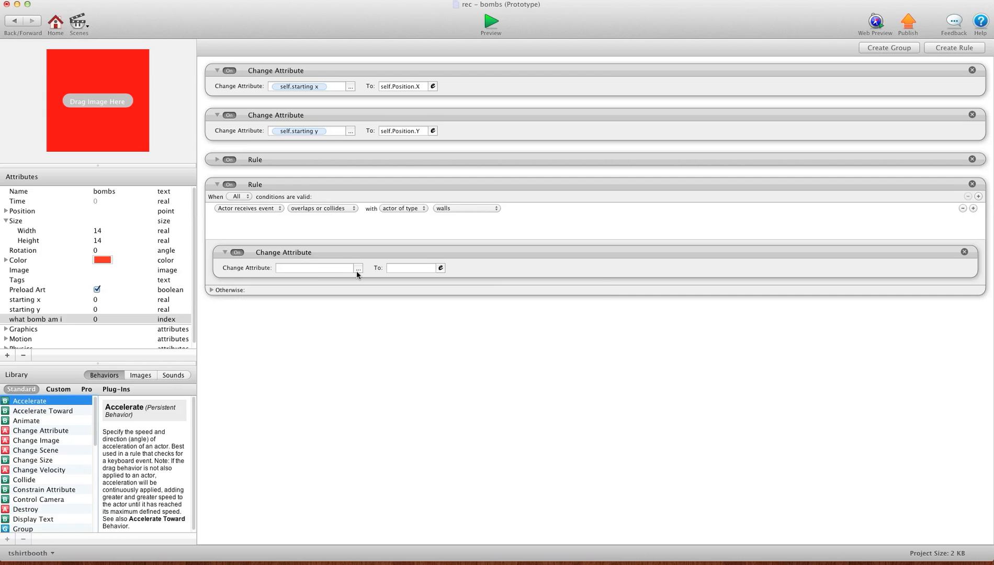
- Reset the bomb's Position.X to starting x and Position.Y to starting y on collision
{"action": "left_click", "coordinate": [351, 267]}
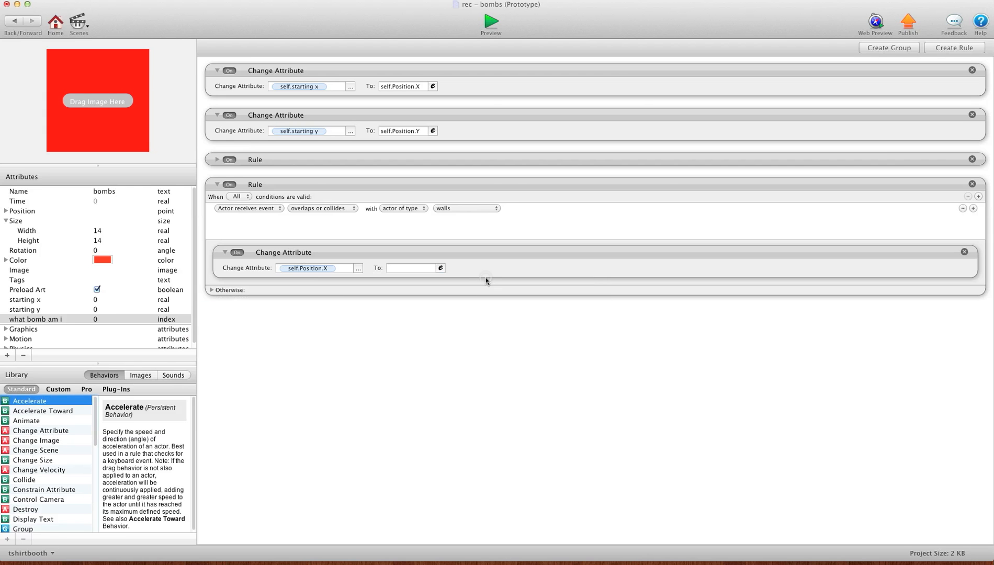
{"action": "left_click", "coordinate": [440, 268]}
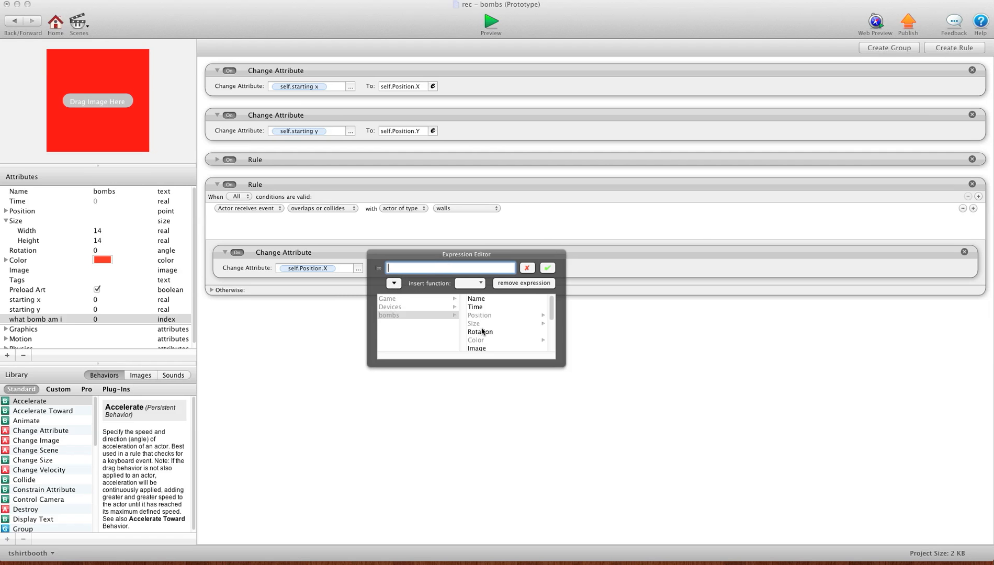
{"action": "left_click", "coordinate": [481, 306]}
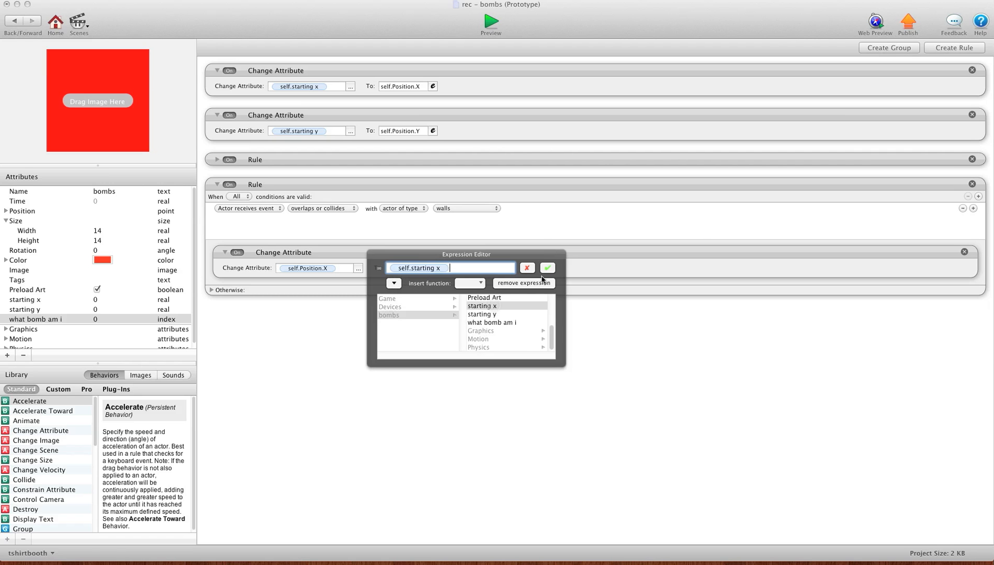
{"action": "left_click", "coordinate": [546, 267]}
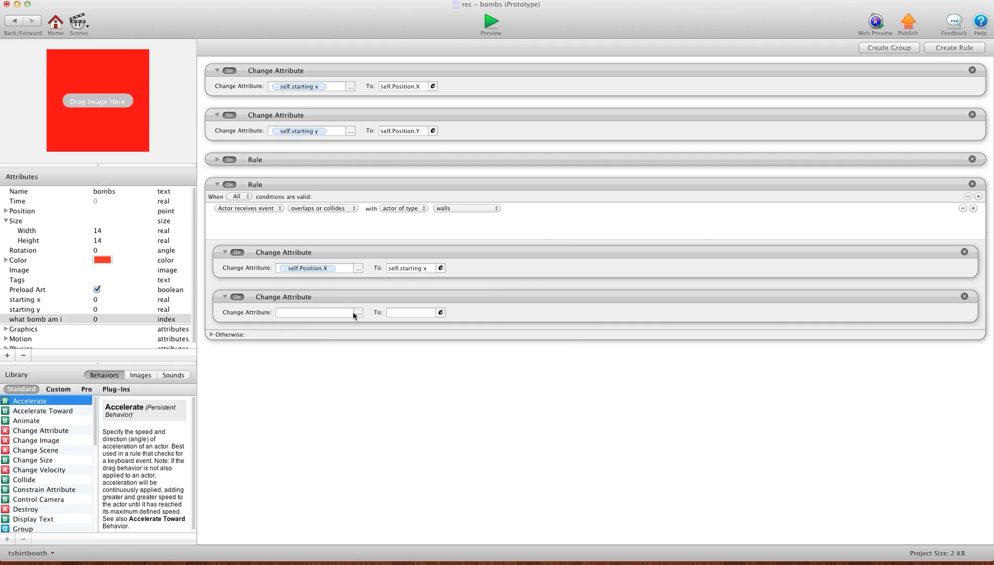
{"action": "left_click", "coordinate": [356, 312]}
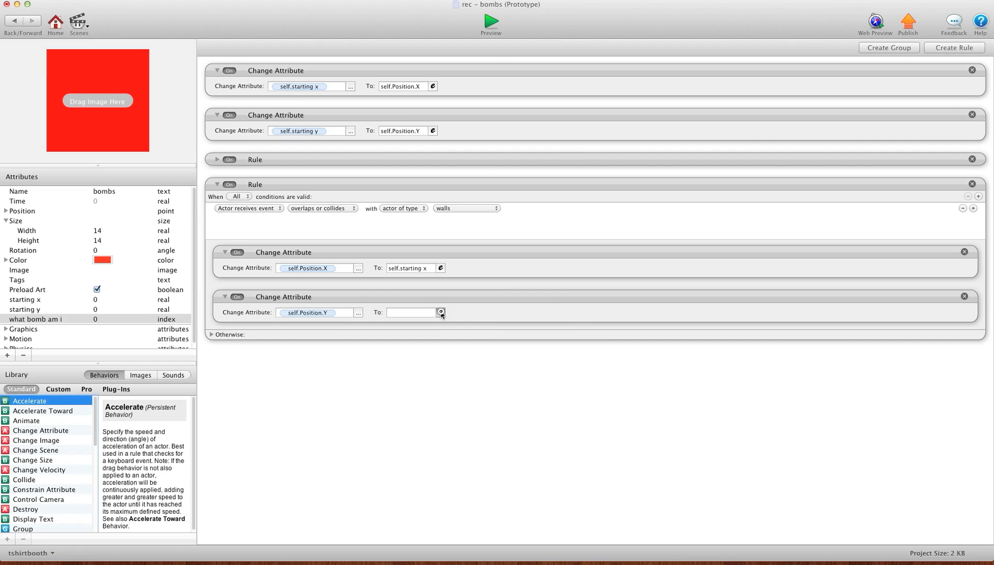
{"action": "left_click", "coordinate": [440, 312]}
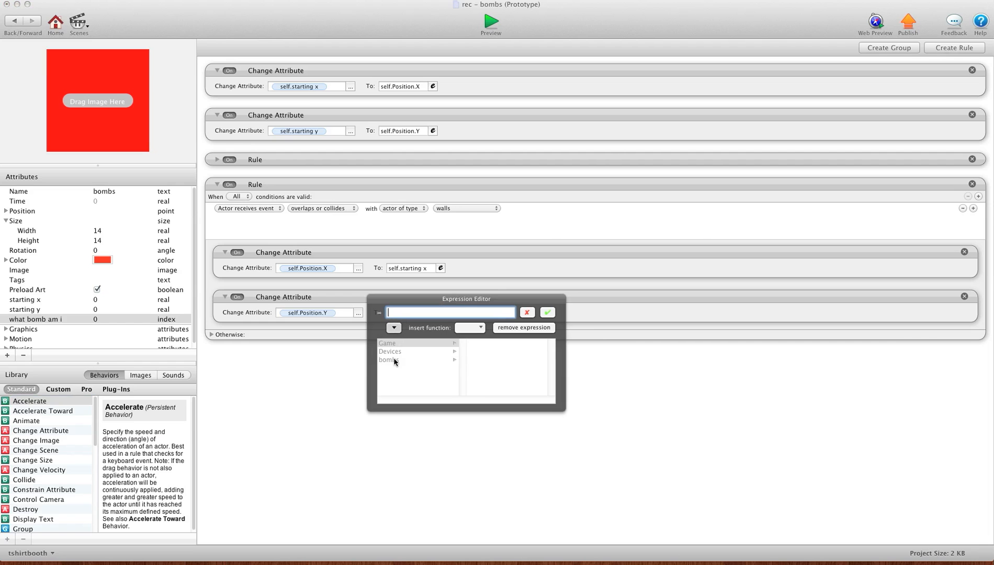
{"action": "left_click", "coordinate": [388, 360]}
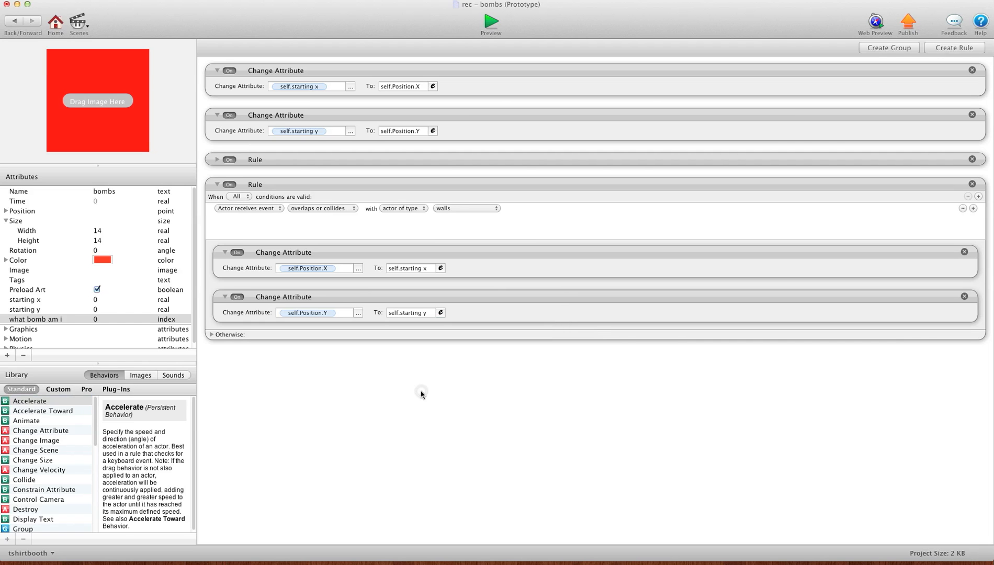
- Set Linear Velocity X, Y and Angular Velocity to 0 in the collision rule
{"action": "left_click", "coordinate": [29, 399]}
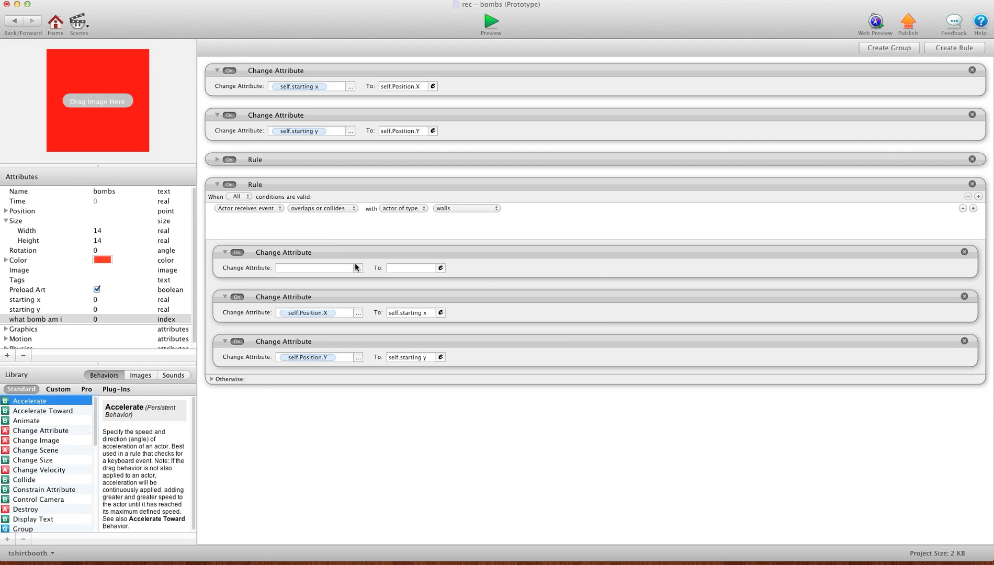
{"action": "left_click", "coordinate": [350, 267]}
{"action": "type", "text": "0"}
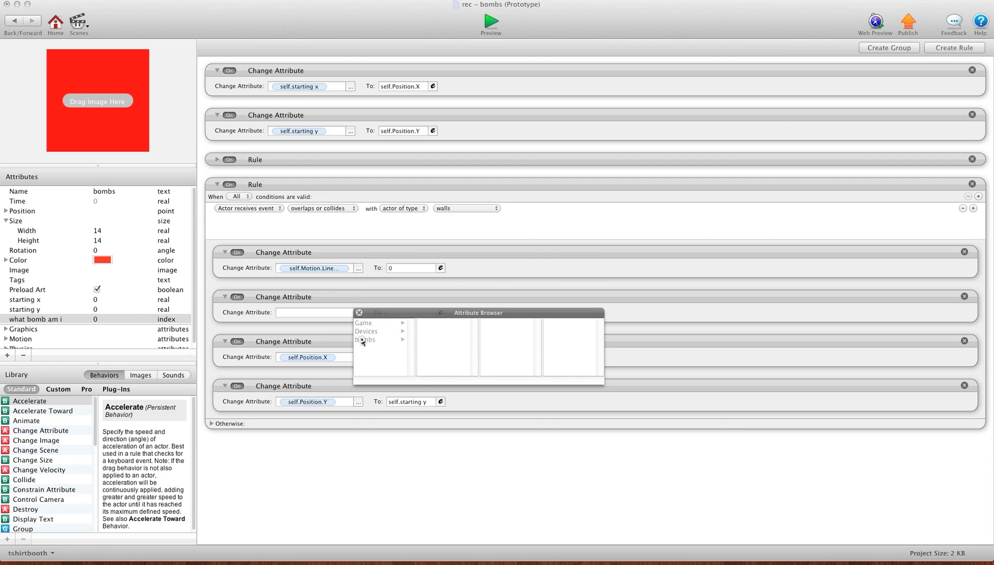
{"action": "left_click", "coordinate": [365, 339]}
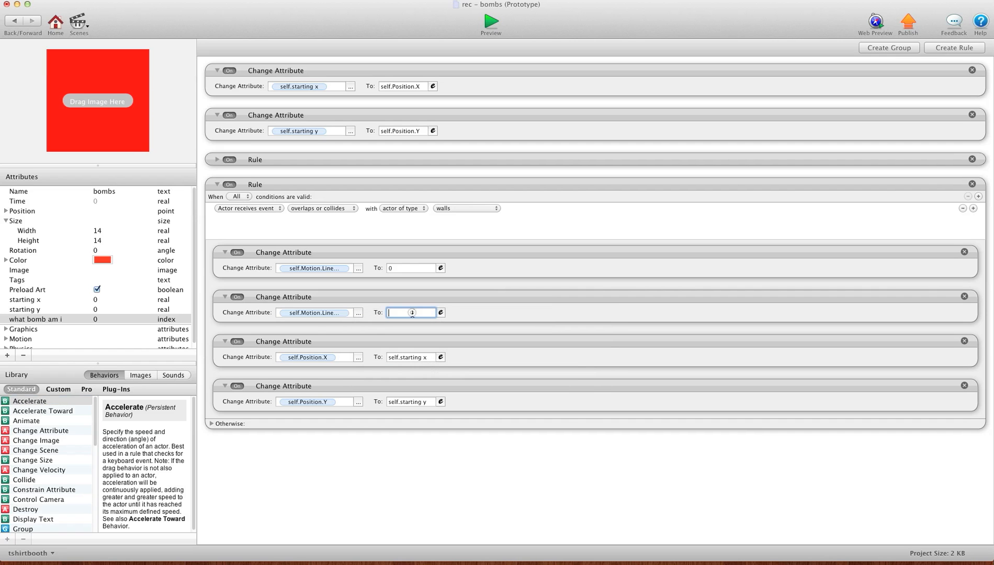
{"action": "type", "text": "0"}
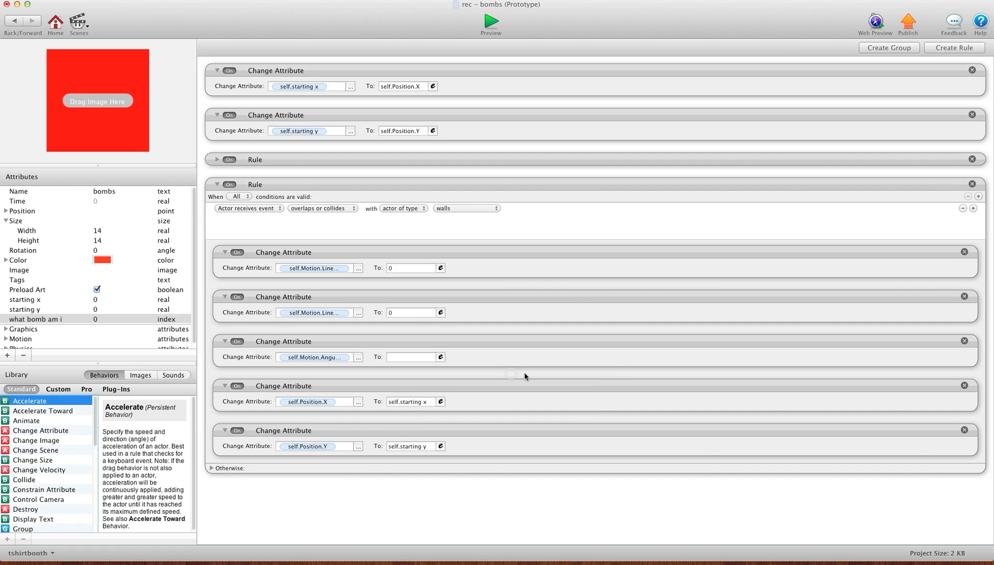
{"action": "left_click", "coordinate": [411, 356]}
{"action": "type", "text": "0"}
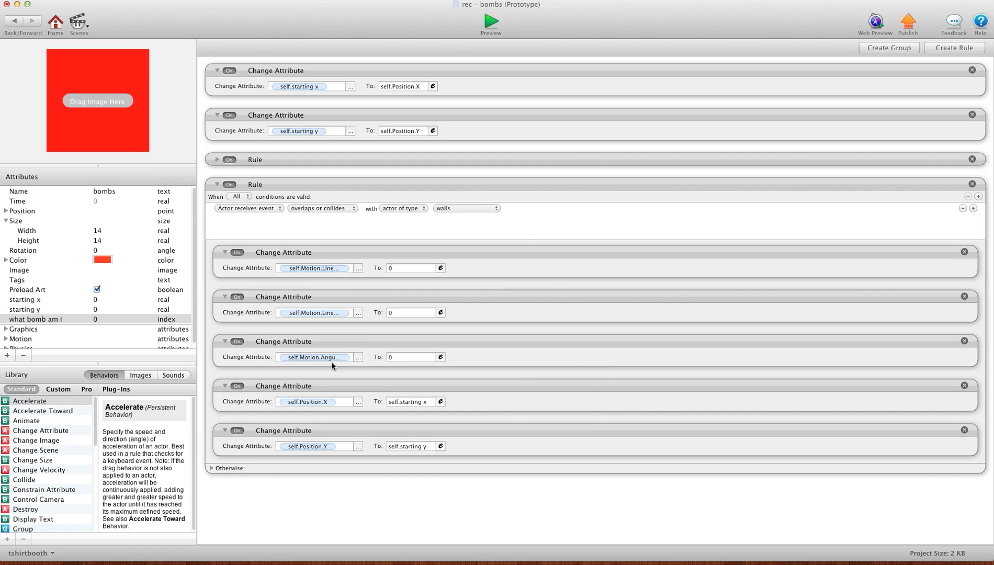
{"action": "mouse_move", "coordinate": [340, 493]}
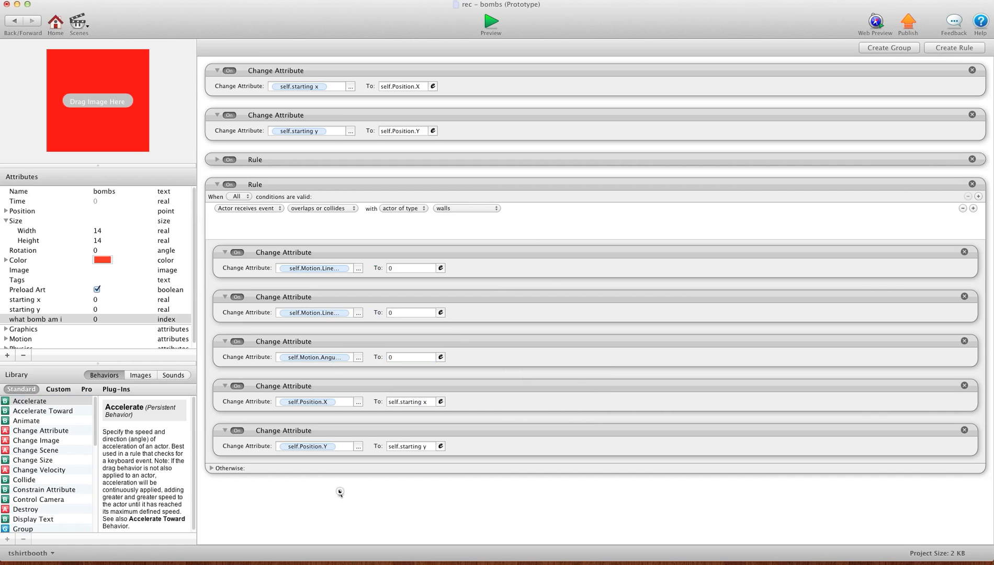
{"action": "left_click", "coordinate": [71, 7]}
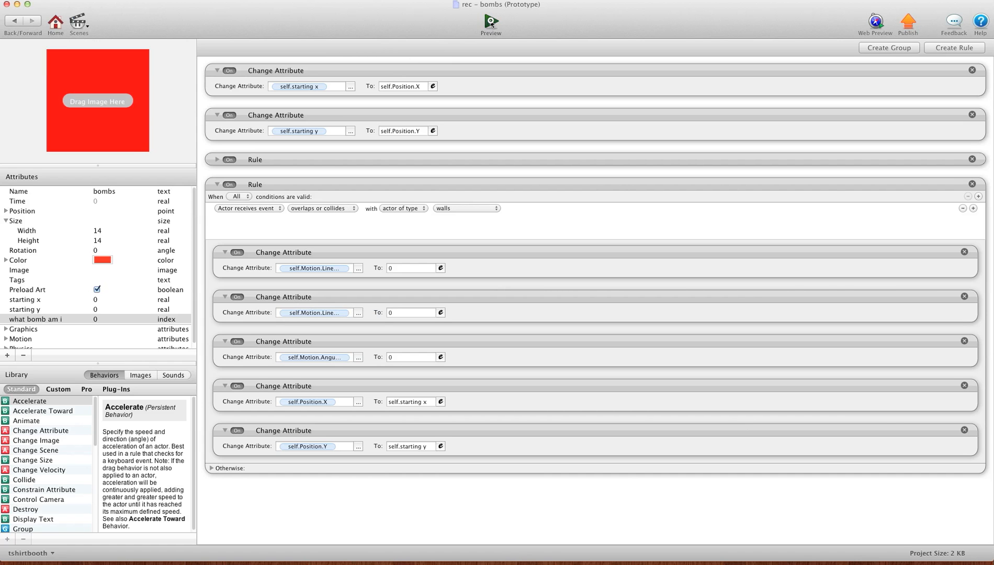
- Preview the game, then dismiss the crash report after GameSalad quits
{"action": "left_click", "coordinate": [490, 20]}
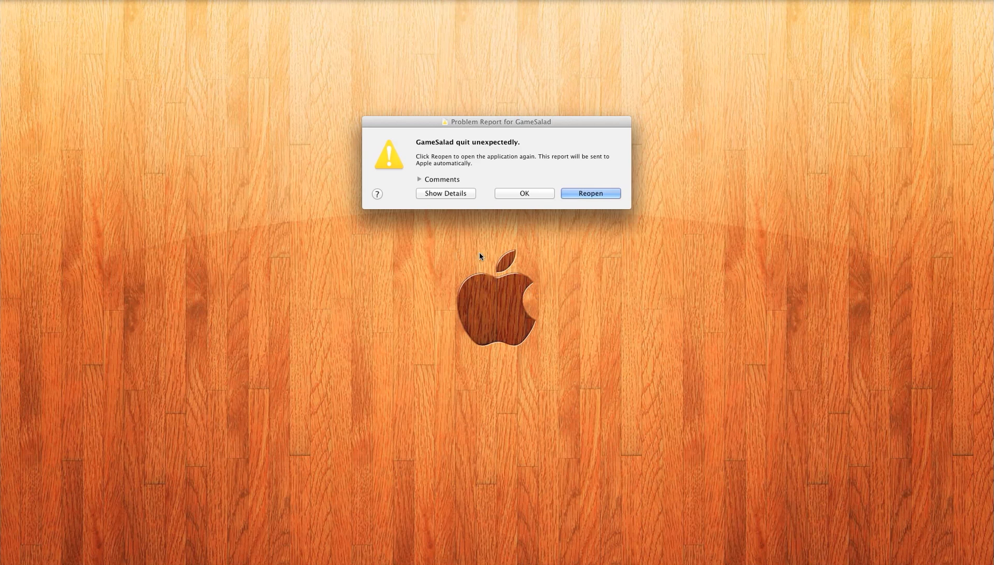
{"action": "mouse_move", "coordinate": [539, 228]}
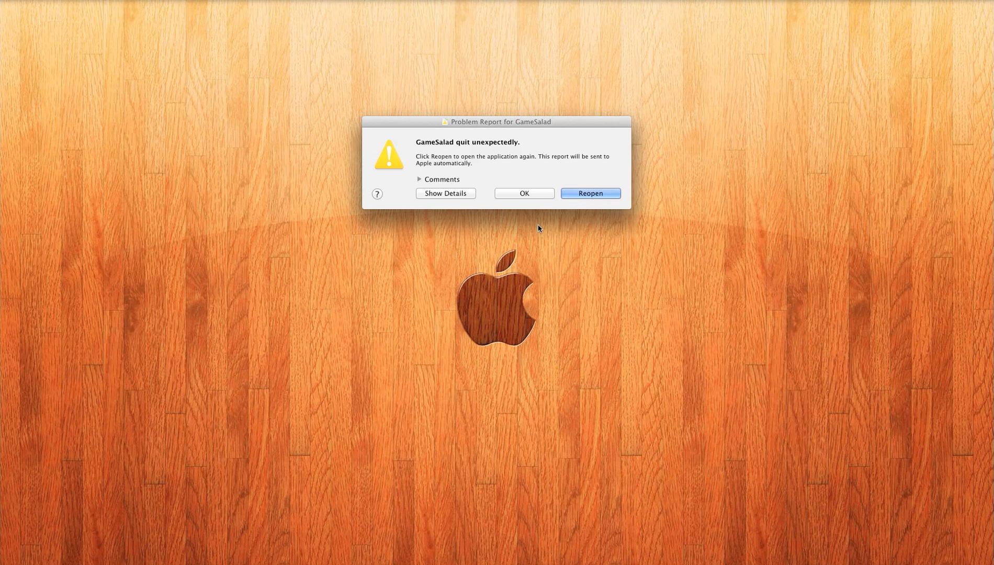
{"action": "mouse_move", "coordinate": [551, 197]}
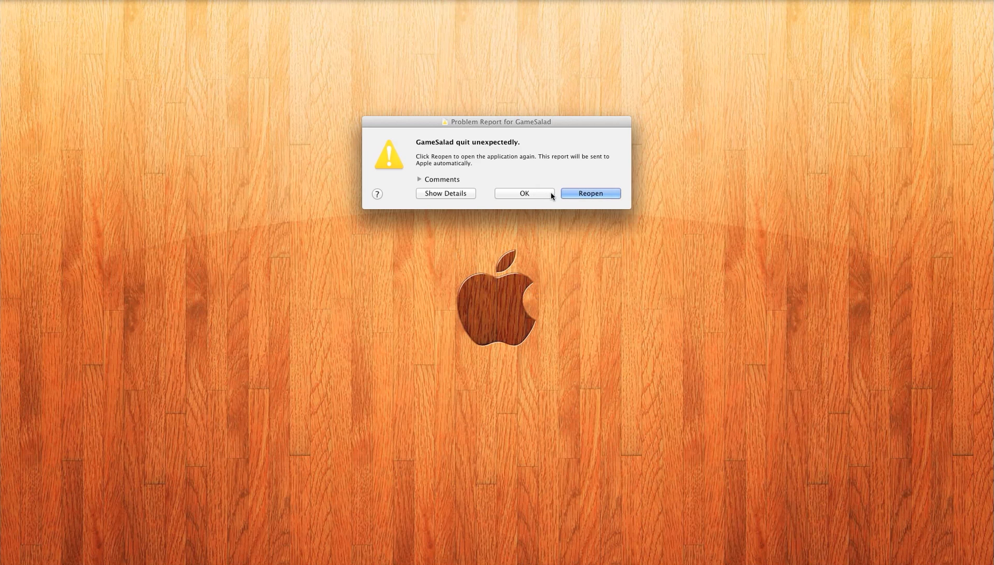
{"action": "left_click", "coordinate": [589, 192]}
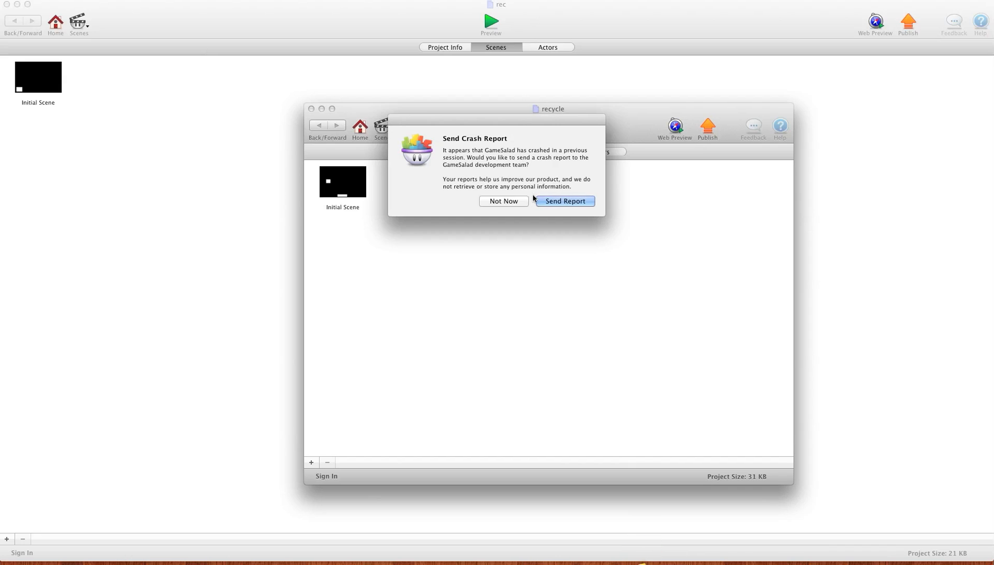
- Recover from the crash, reopen the rec project's Initial Scene and return to the scene layout
{"action": "left_click", "coordinate": [502, 201]}
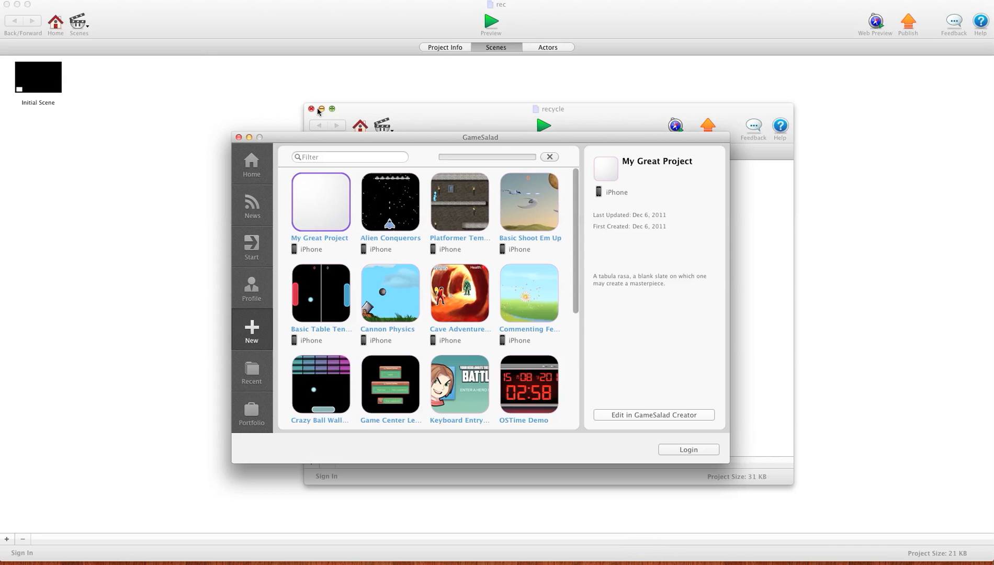
{"action": "left_click", "coordinate": [310, 109]}
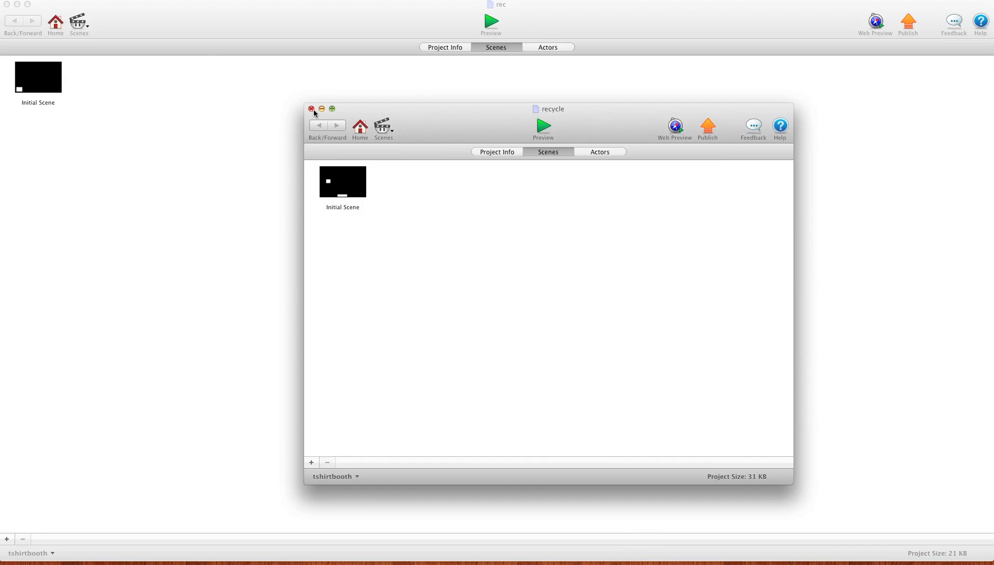
{"action": "double_click", "coordinate": [342, 181]}
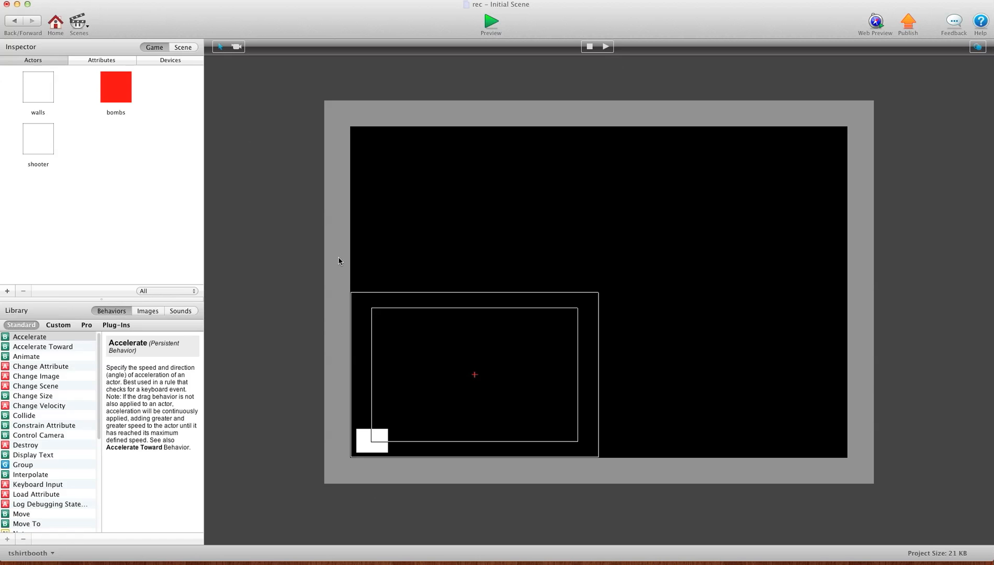
{"action": "double_click", "coordinate": [115, 87]}
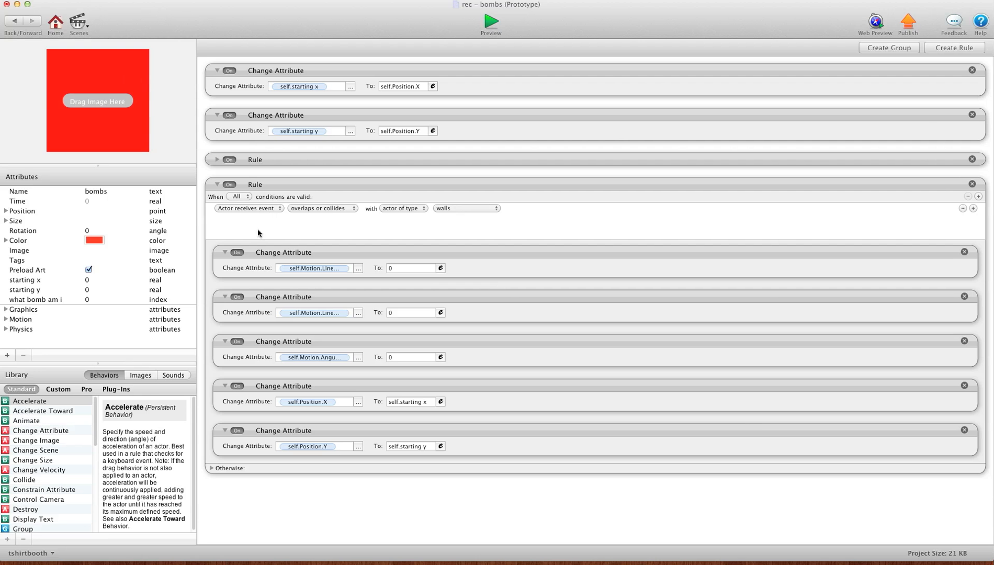
{"action": "mouse_move", "coordinate": [400, 379]}
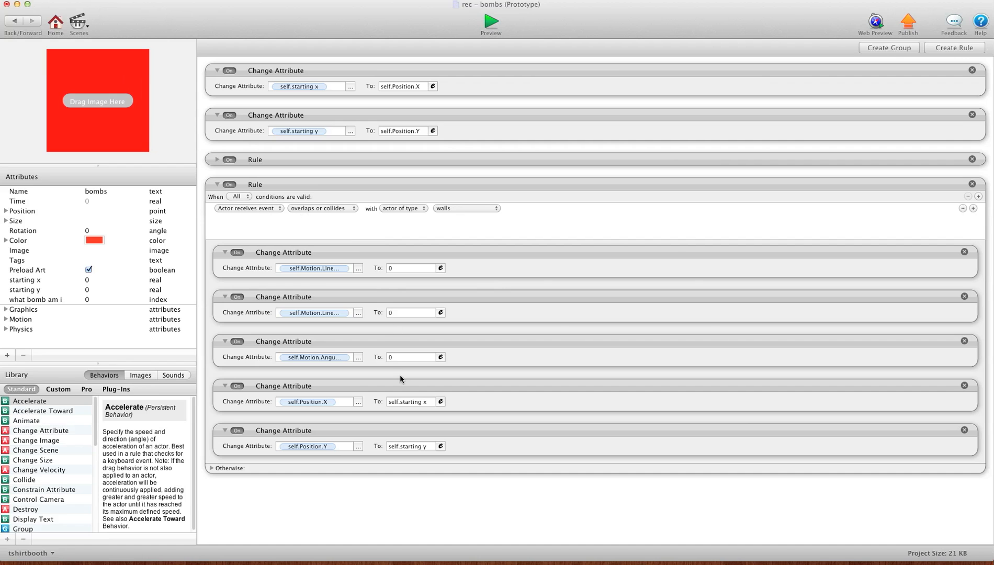
{"action": "left_click", "coordinate": [79, 25]}
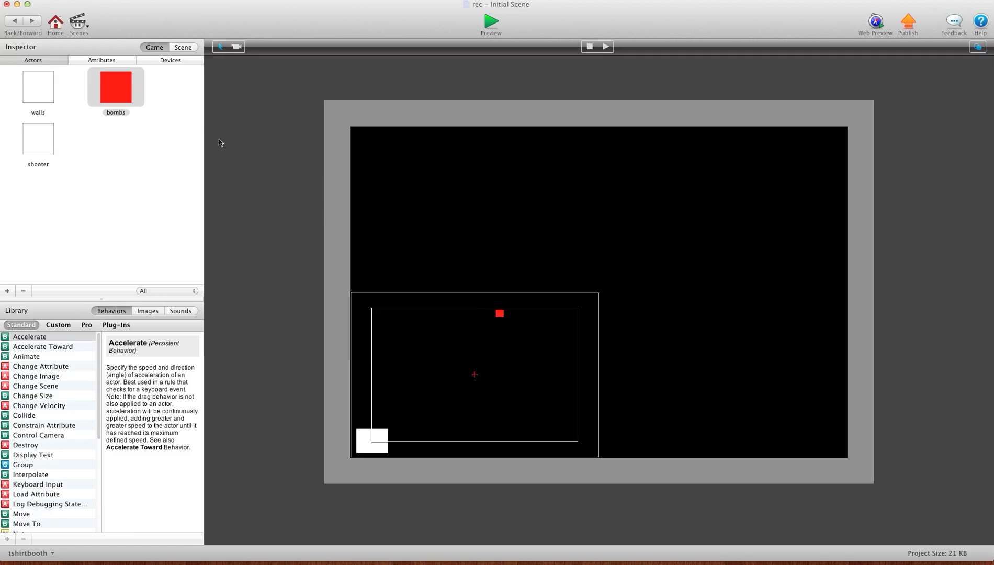
- Select the placed bomb and Option-drag it into ten copies arranged in two rows
{"action": "left_click", "coordinate": [115, 88]}
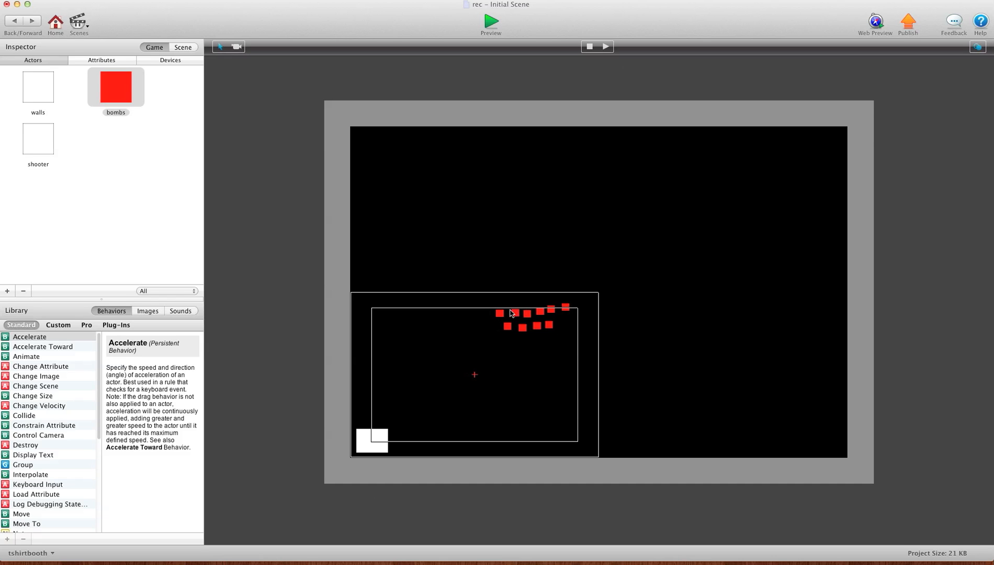
{"action": "mouse_move", "coordinate": [518, 319]}
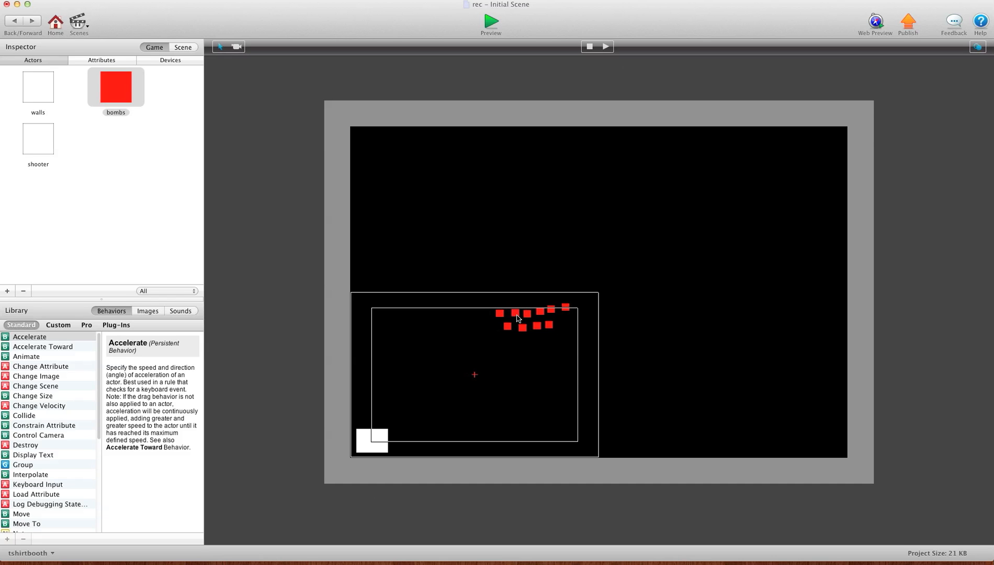
- Set the first bombs' 'what bomb am i' indices, starting at 1, one instance at a time
{"action": "double_click", "coordinate": [115, 87]}
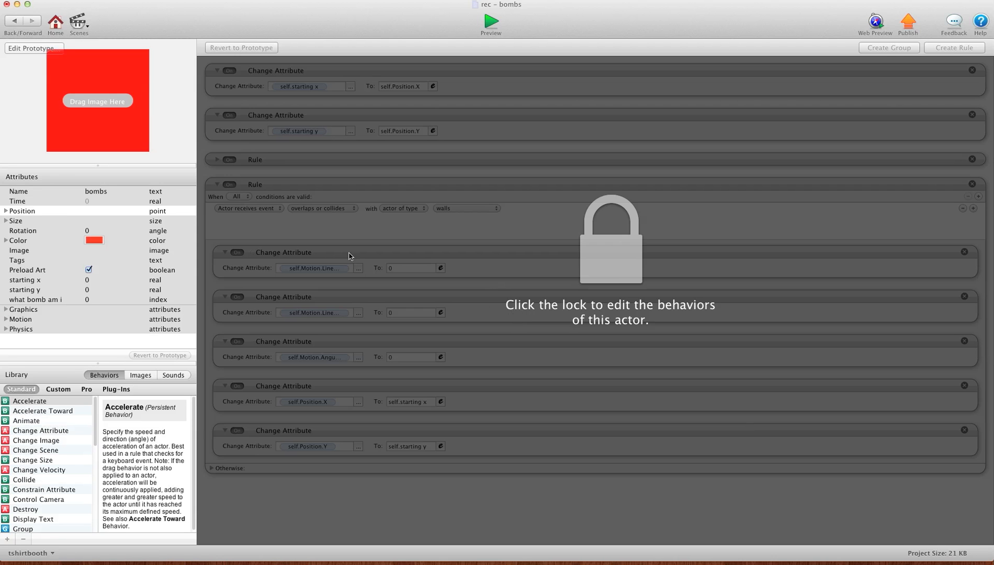
{"action": "left_click", "coordinate": [87, 298]}
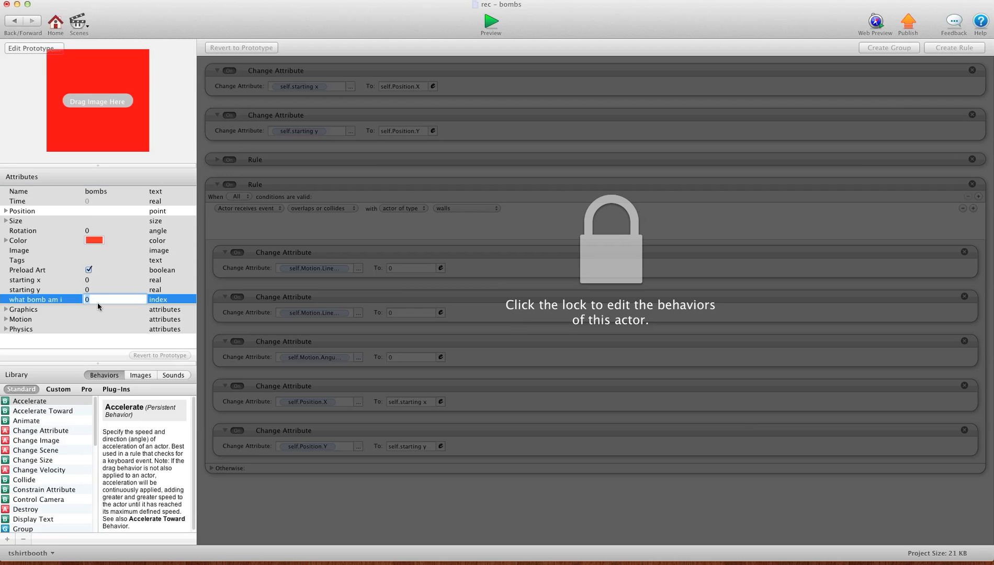
{"action": "type", "text": "1"}
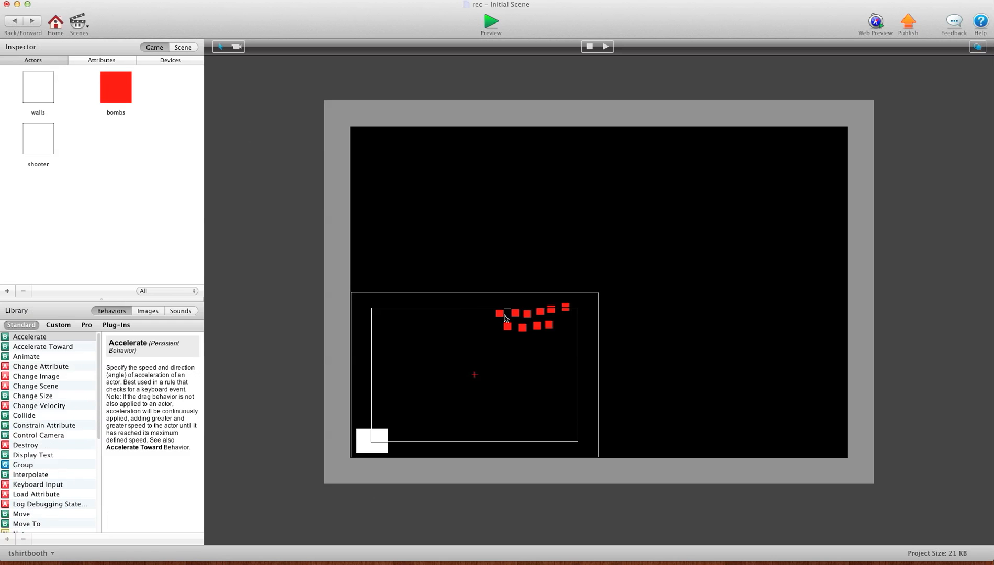
{"action": "double_click", "coordinate": [115, 87]}
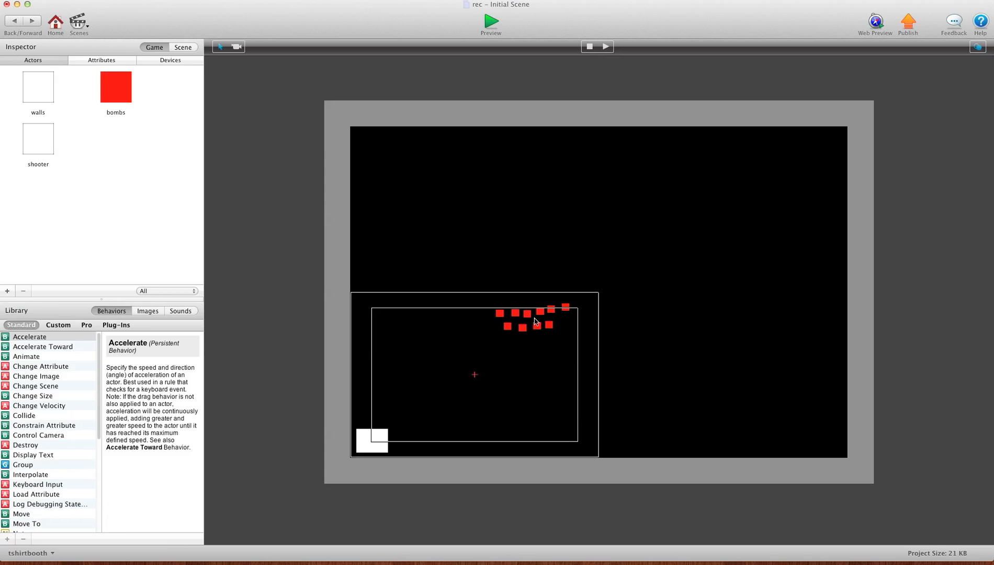
{"action": "double_click", "coordinate": [115, 87]}
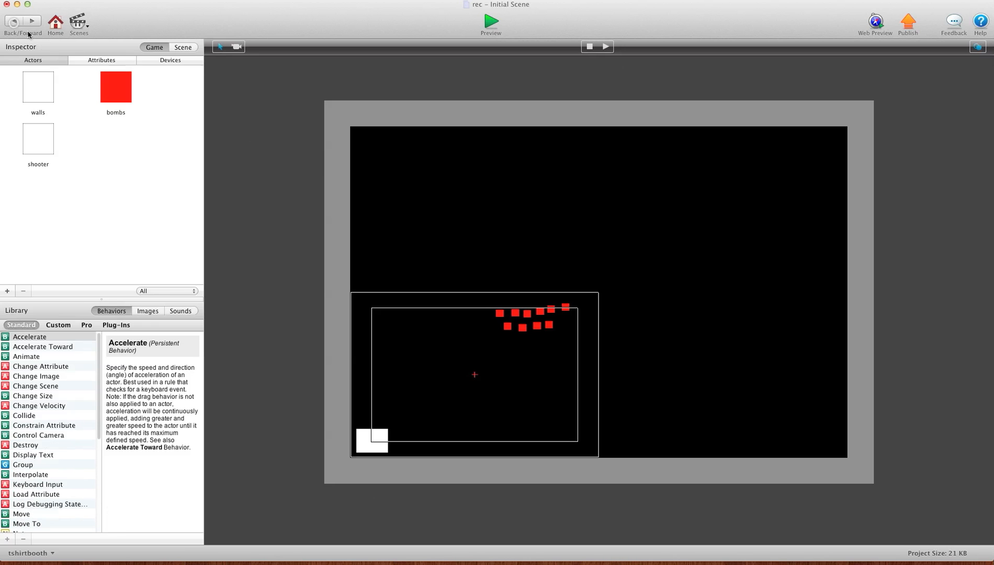
{"action": "mouse_move", "coordinate": [519, 319]}
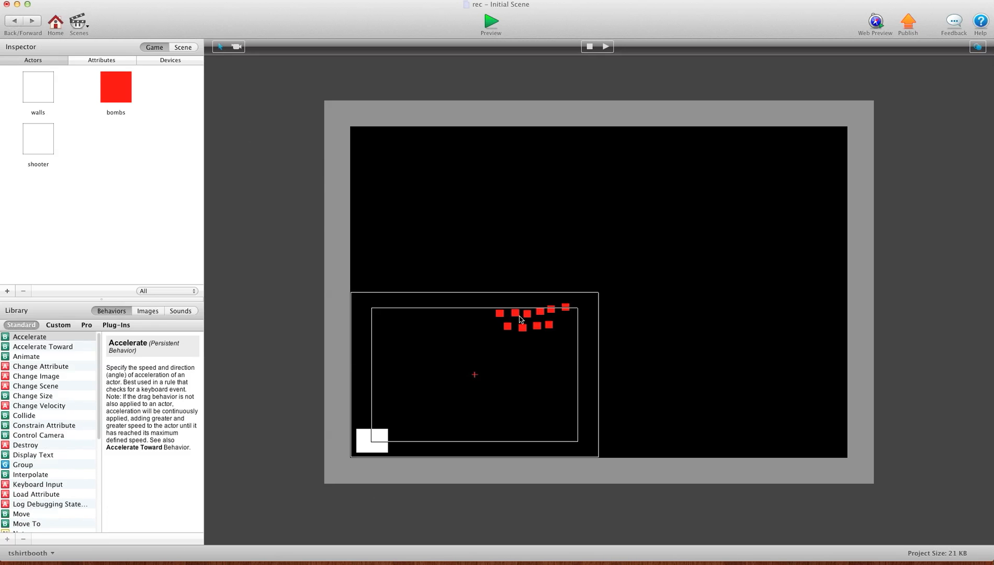
- Continue indexing the remaining bombs individually, ending with 'what bomb am i' = 9
{"action": "double_click", "coordinate": [115, 86]}
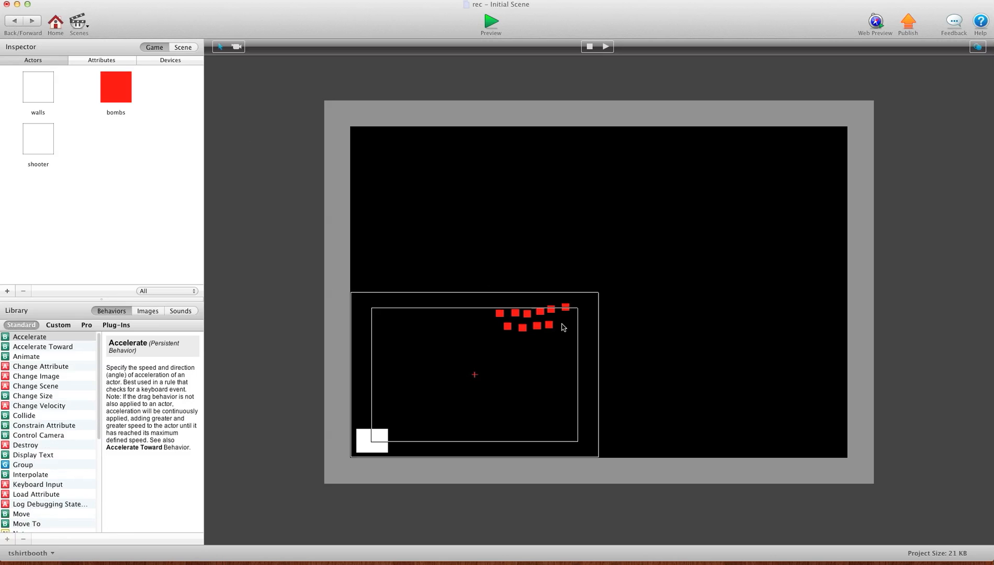
{"action": "double_click", "coordinate": [116, 86]}
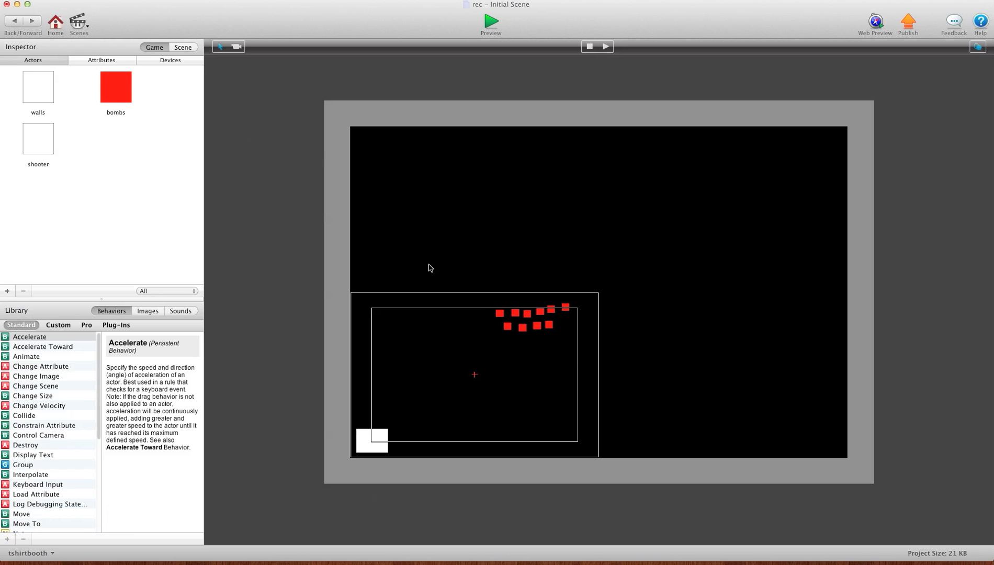
{"action": "double_click", "coordinate": [116, 87]}
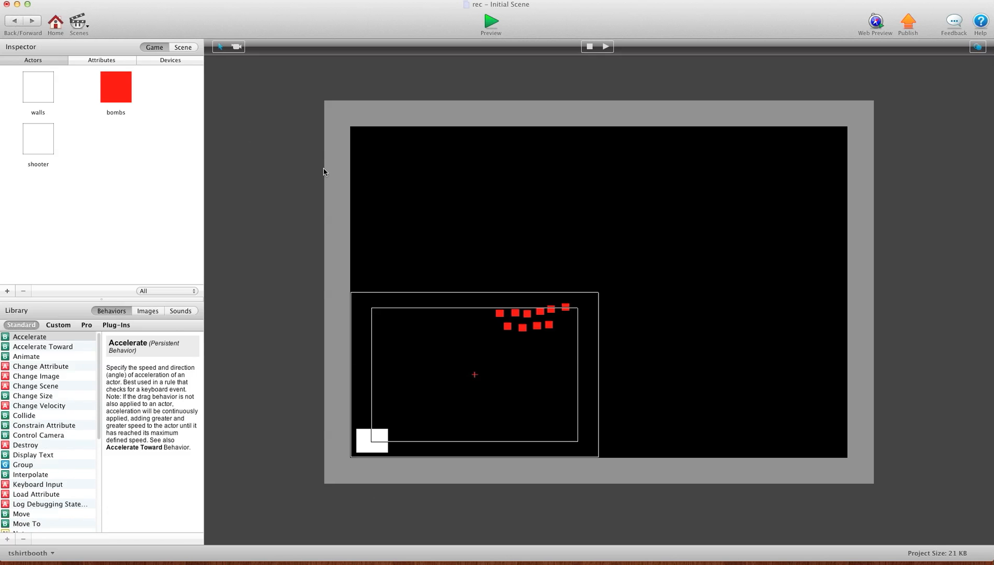
{"action": "double_click", "coordinate": [115, 87]}
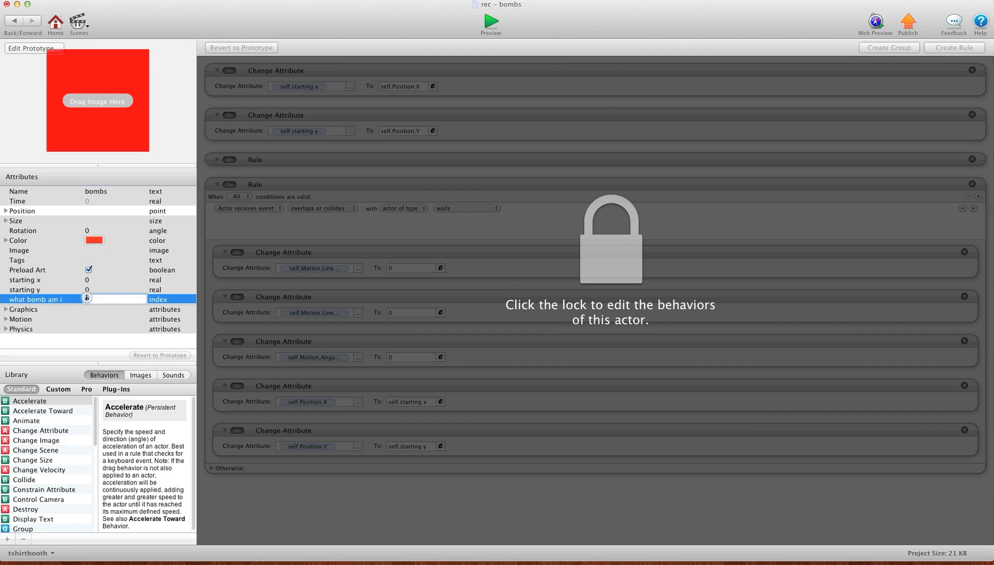
{"action": "type", "text": "9"}
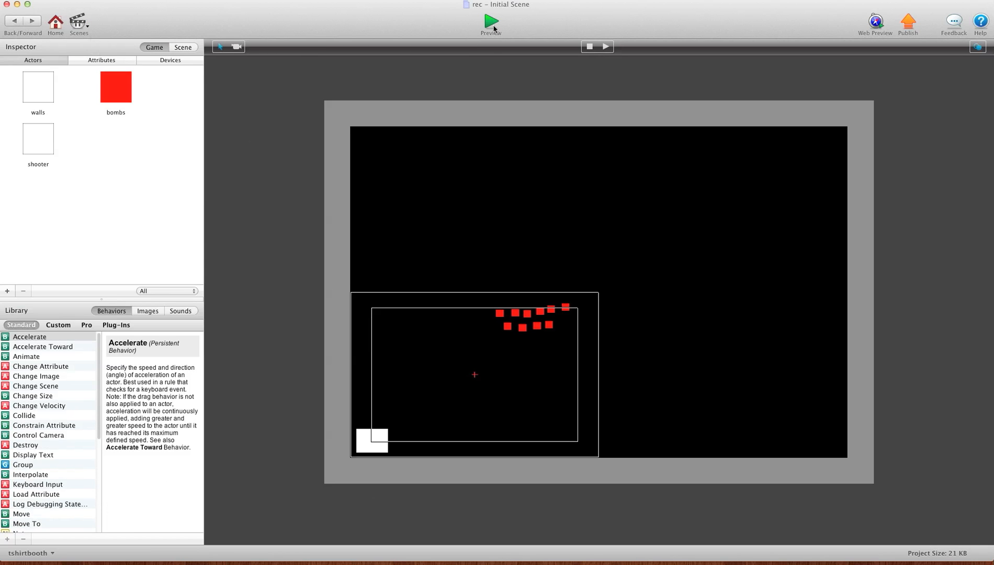
{"action": "left_click", "coordinate": [490, 21]}
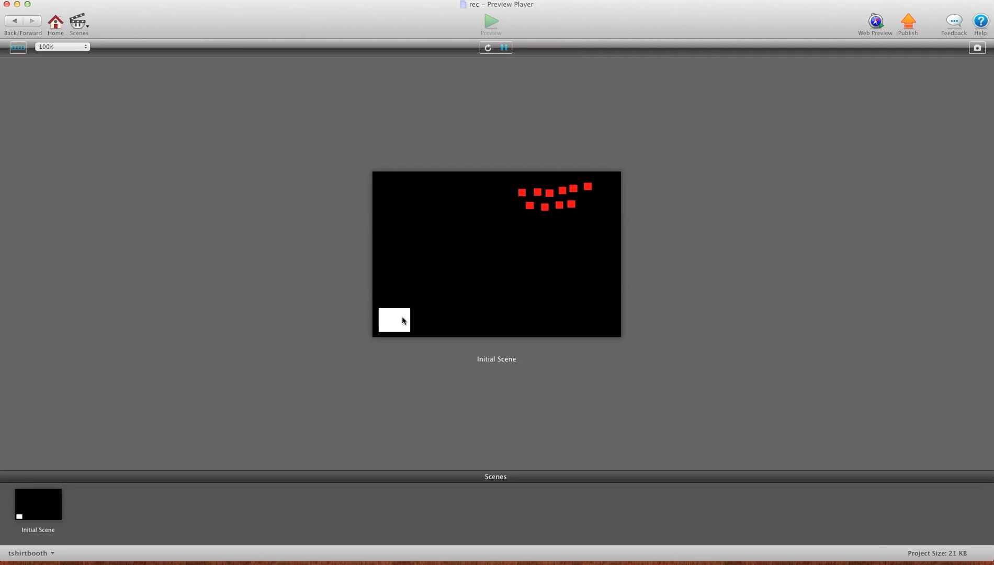
{"action": "mouse_move", "coordinate": [394, 324]}
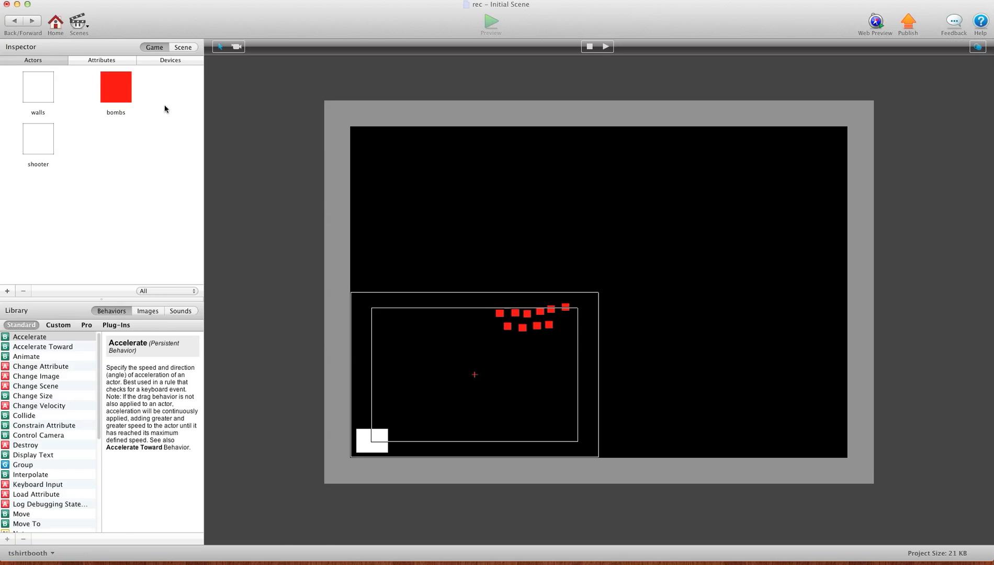
- Make the bombs' firing rule change game.Shoot to false, then launch a preview
{"action": "double_click", "coordinate": [115, 87]}
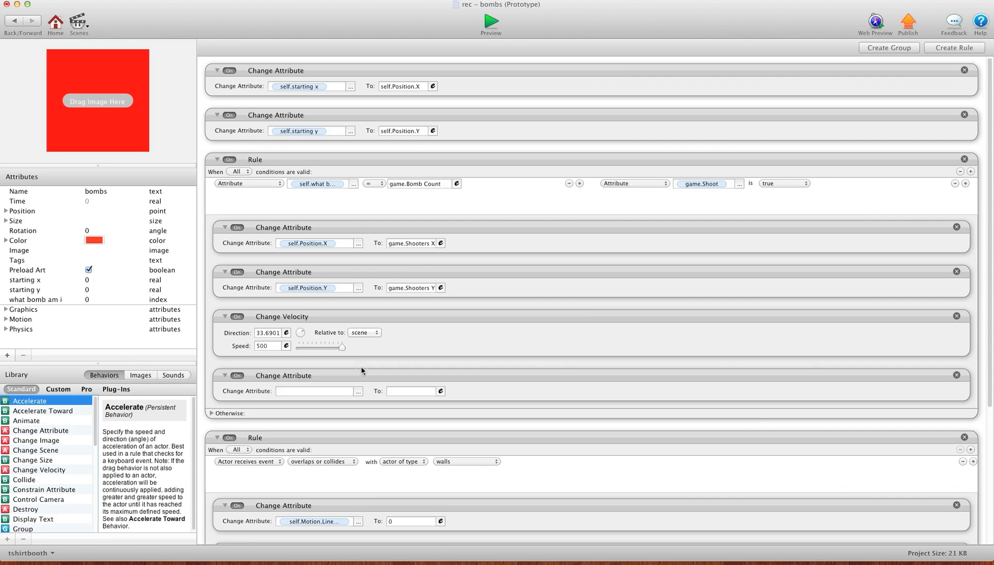
{"action": "left_click", "coordinate": [357, 390]}
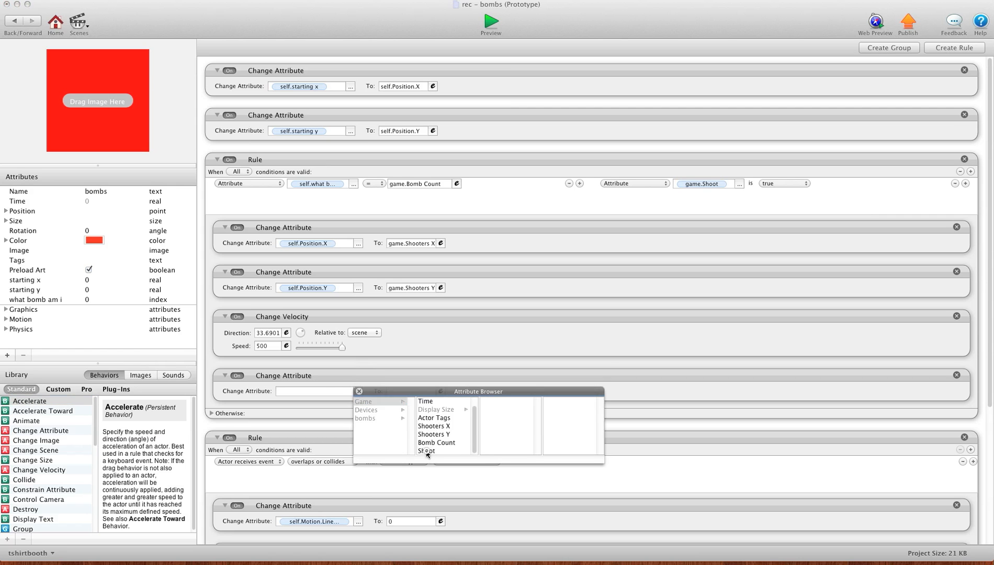
{"action": "left_click", "coordinate": [427, 451]}
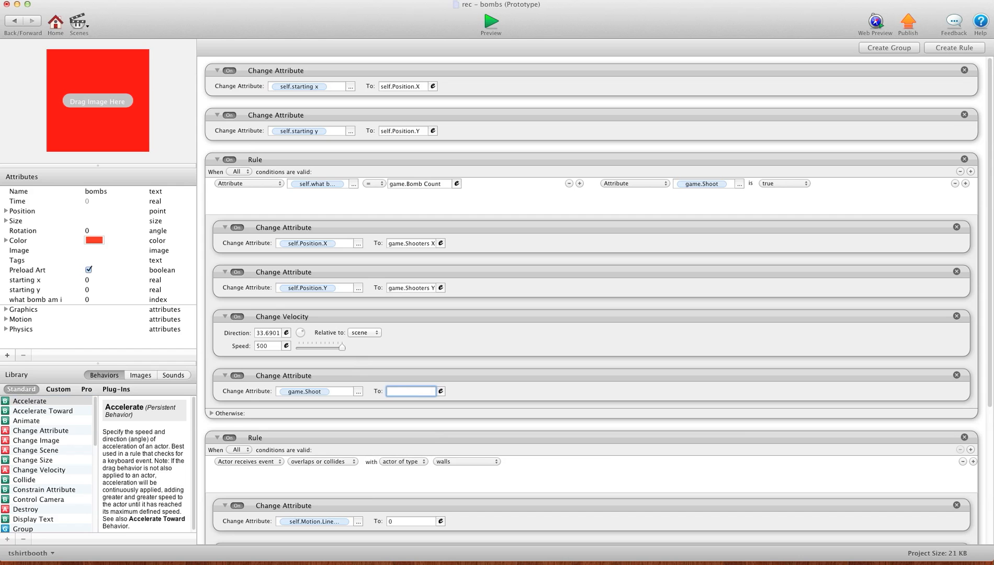
{"action": "type", "text": "false"}
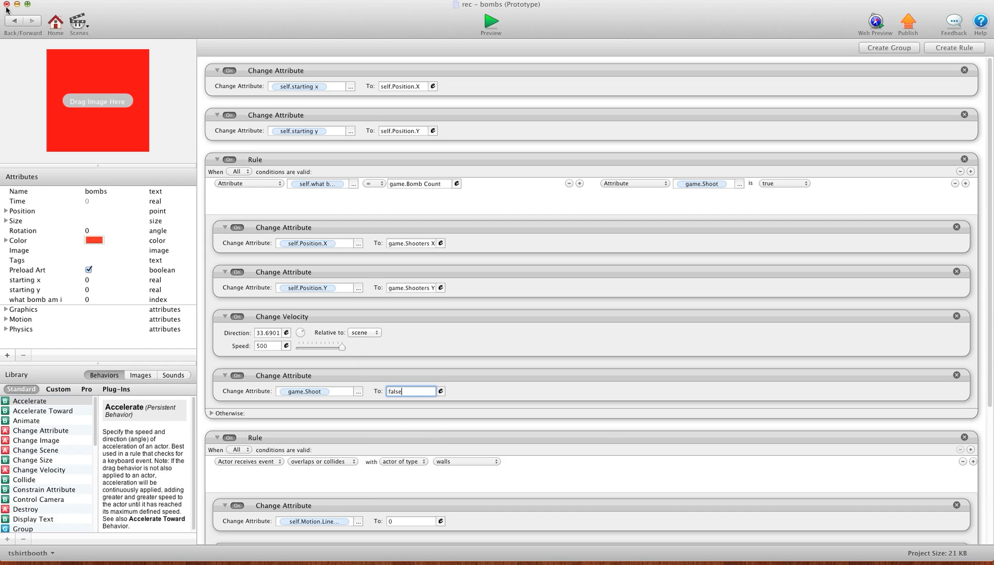
{"action": "left_click", "coordinate": [489, 24]}
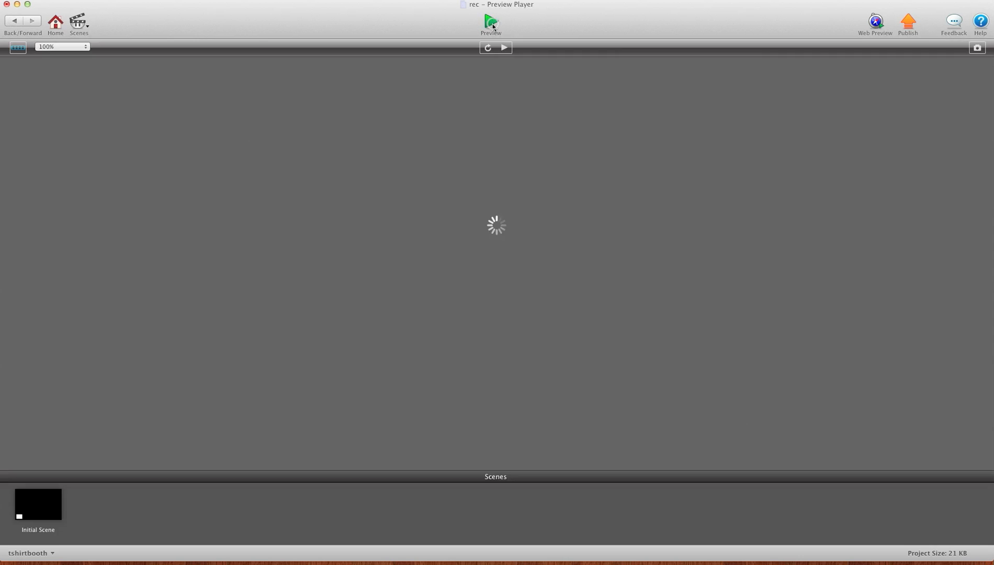